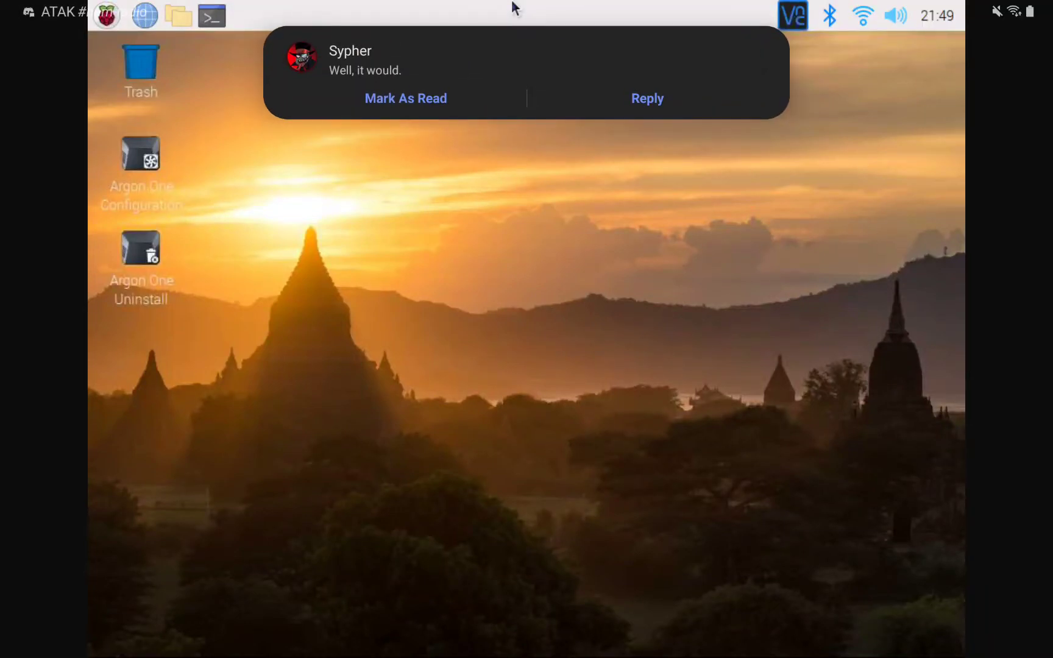
Dismiss the incoming chat notification so only the desktop remains
left_click(404, 97)
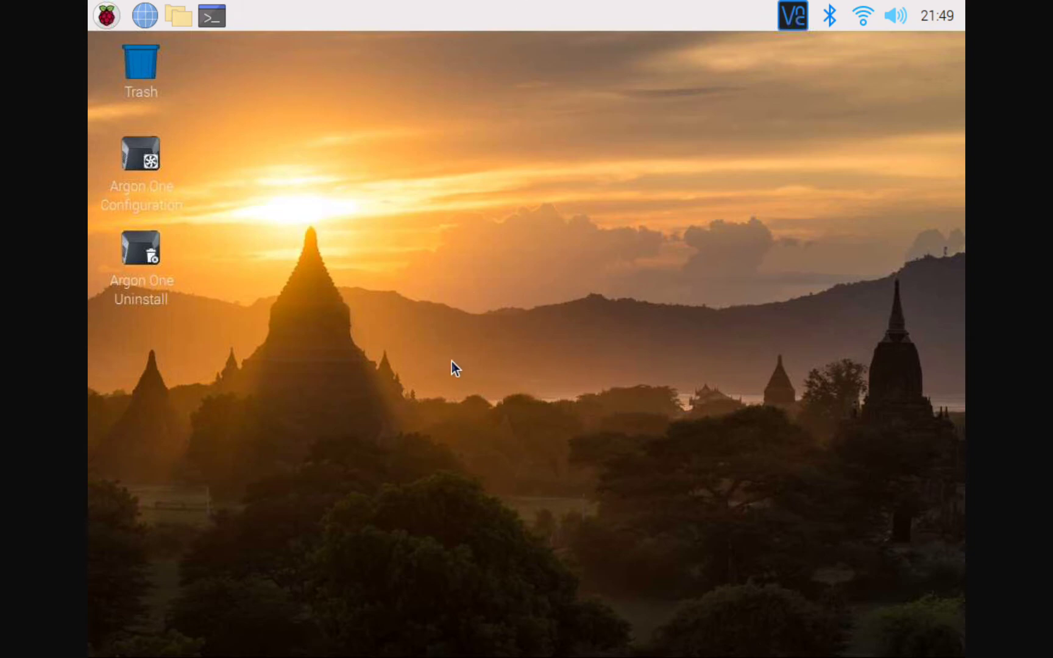
mouse_move(509, 343)
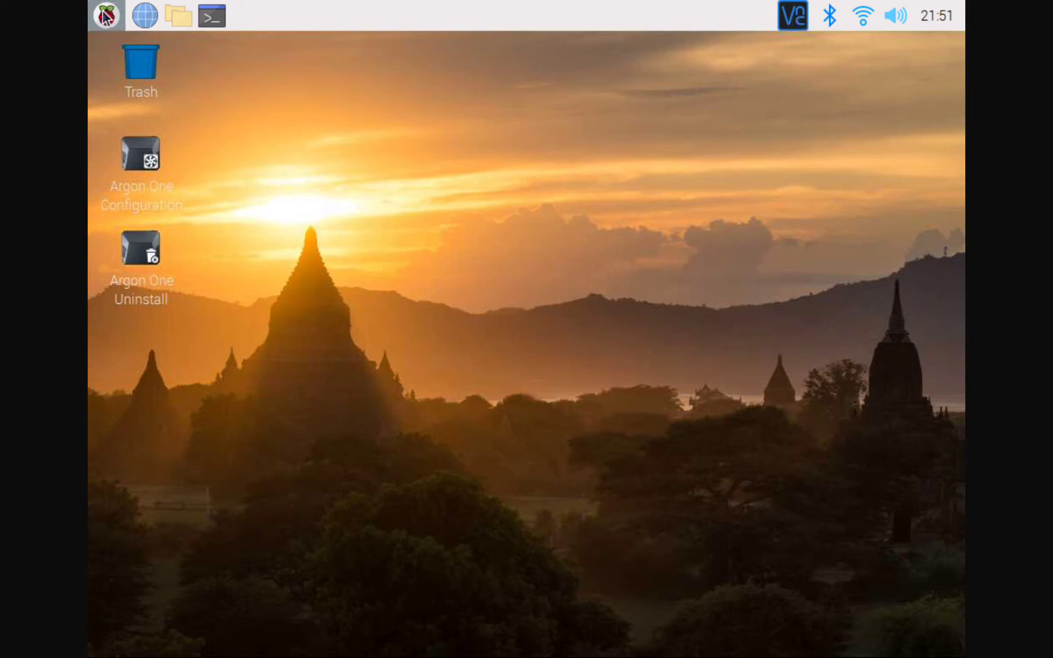
Launch Add / Remove Software and search for 'mumble' packages
left_click(106, 16)
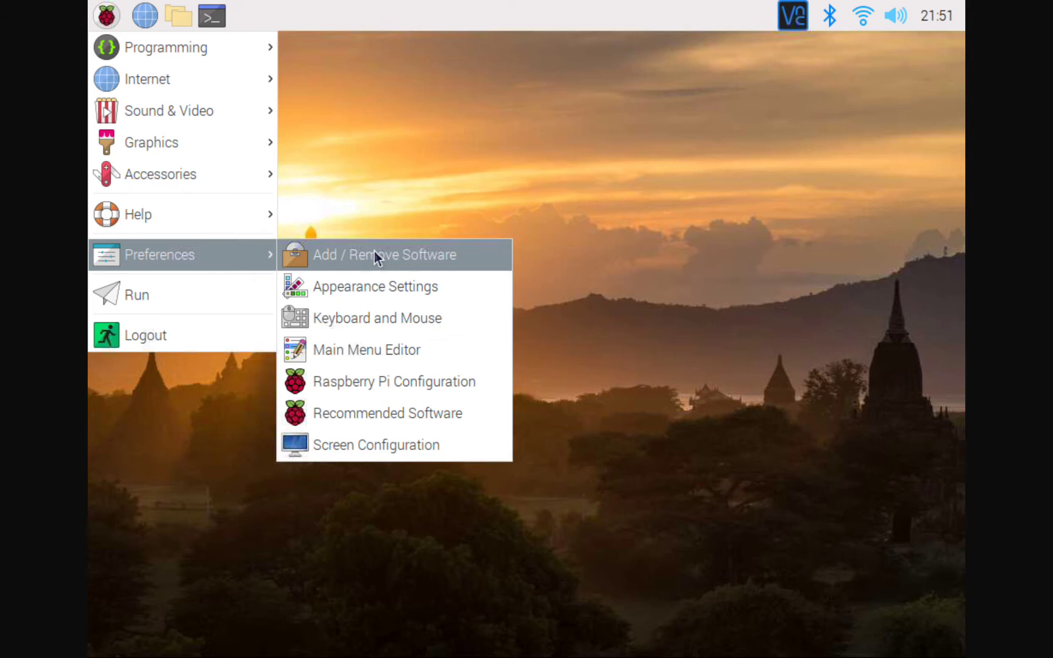
left_click(377, 254)
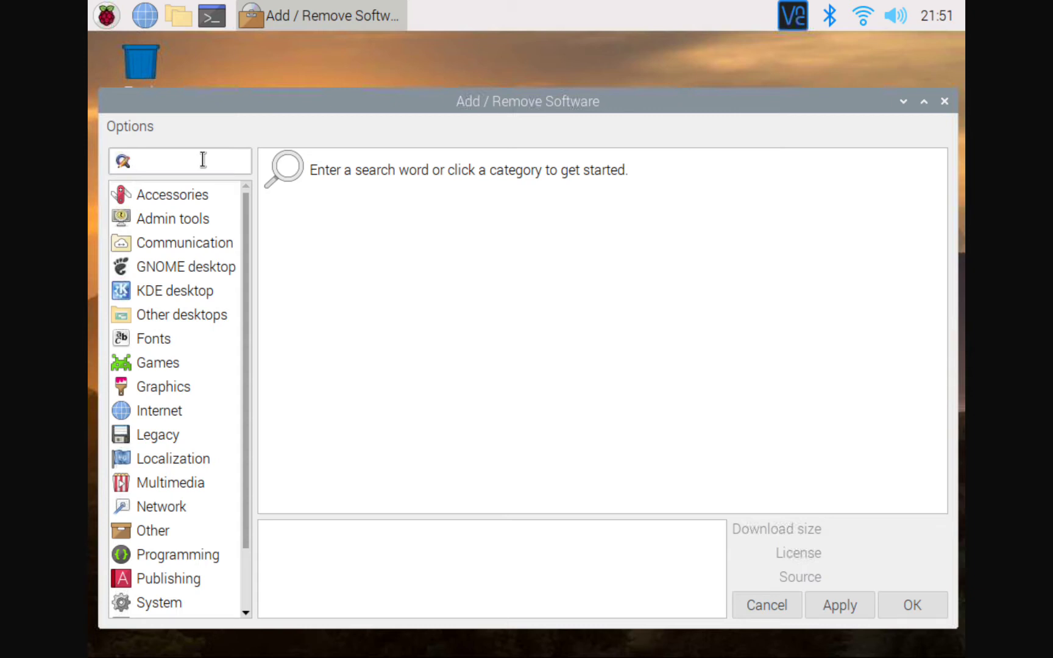
type("mu")
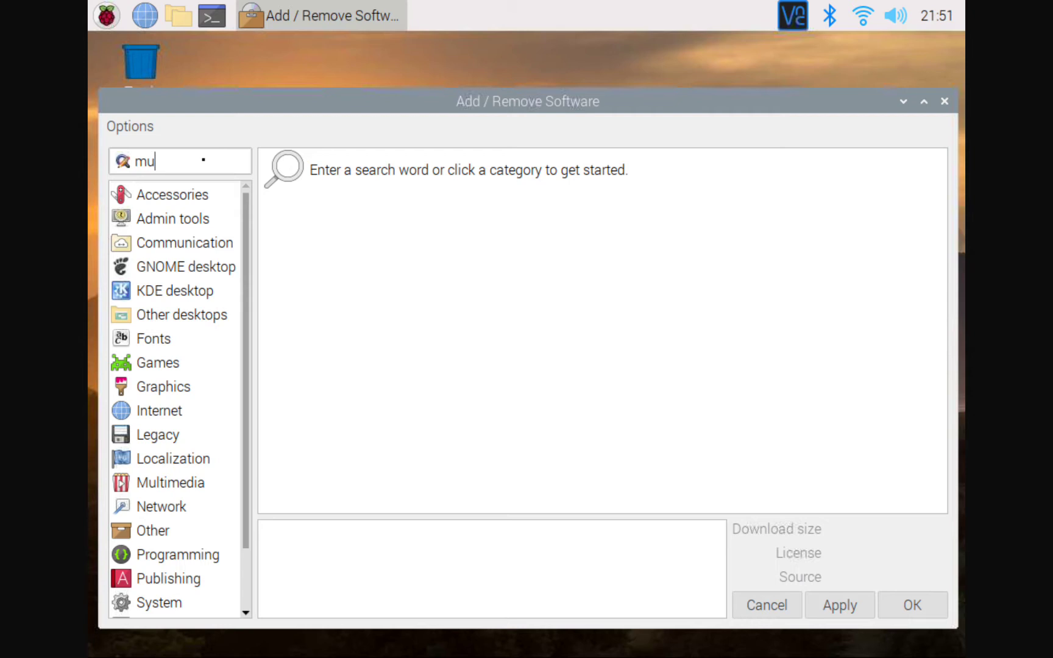
type("mble")
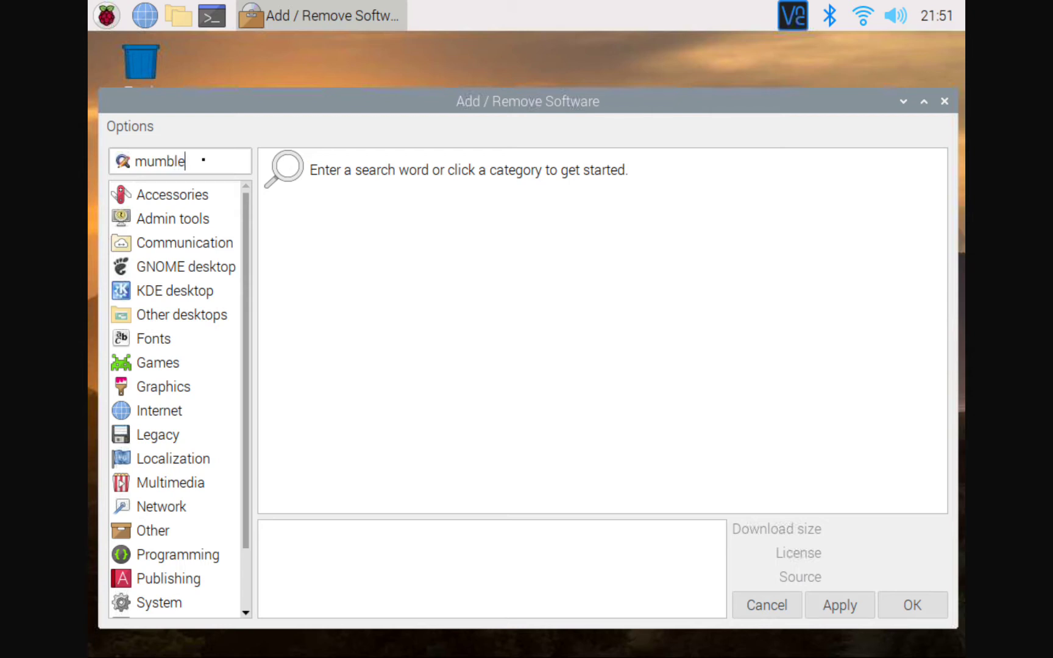
key("Return")
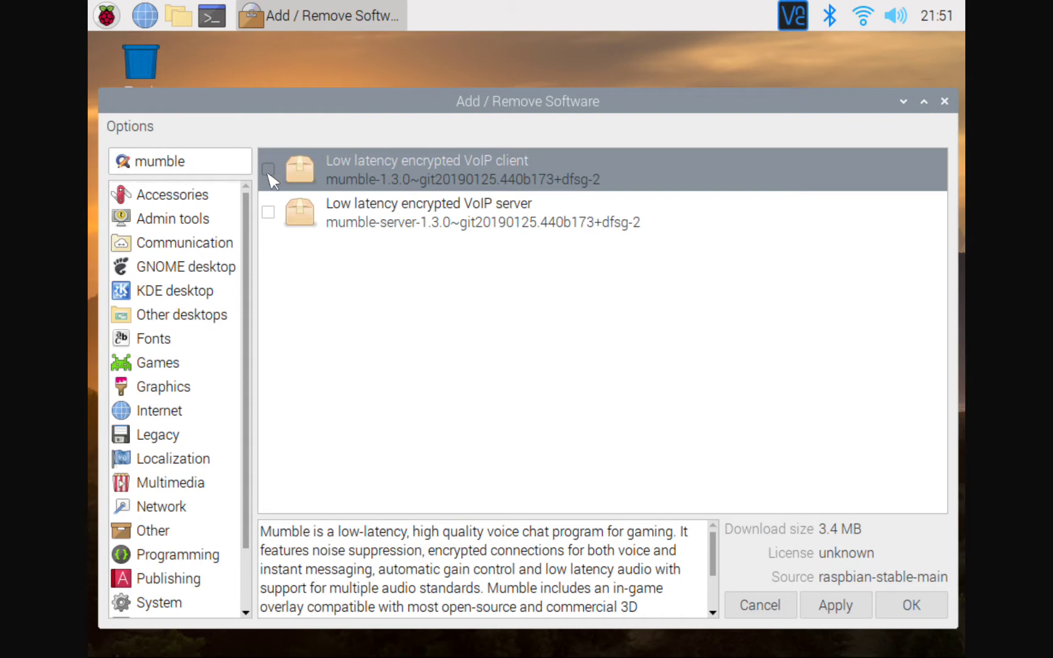
Mark the Mumble VoIP client and VoIP server packages for installation
left_click(268, 169)
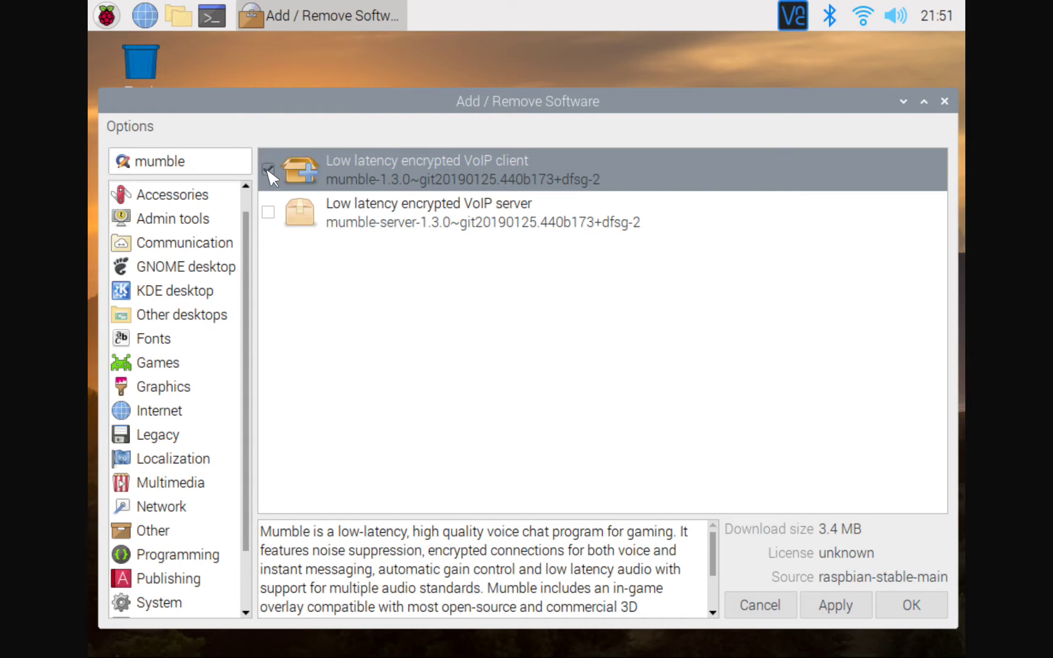
left_click(268, 169)
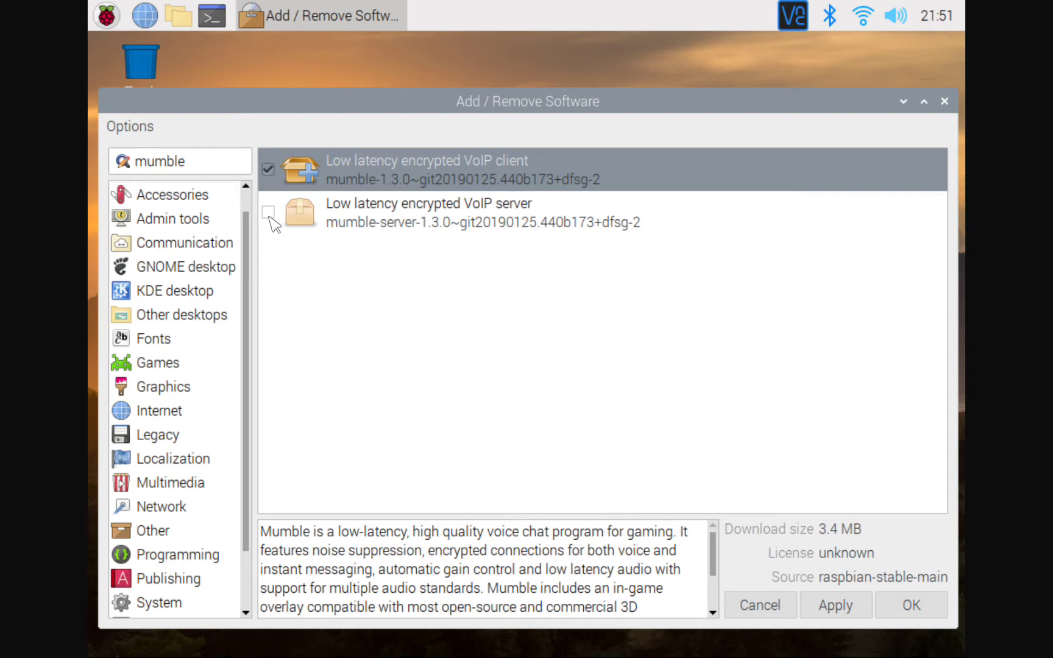
left_click(268, 213)
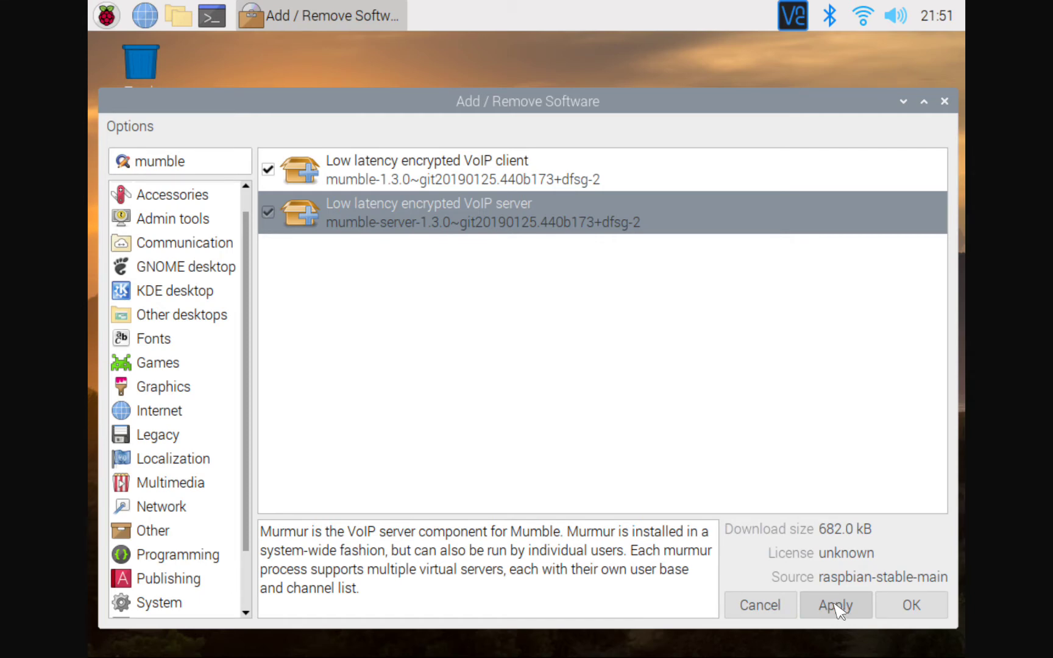
Apply the installation and authenticate with the pi password
left_click(835, 605)
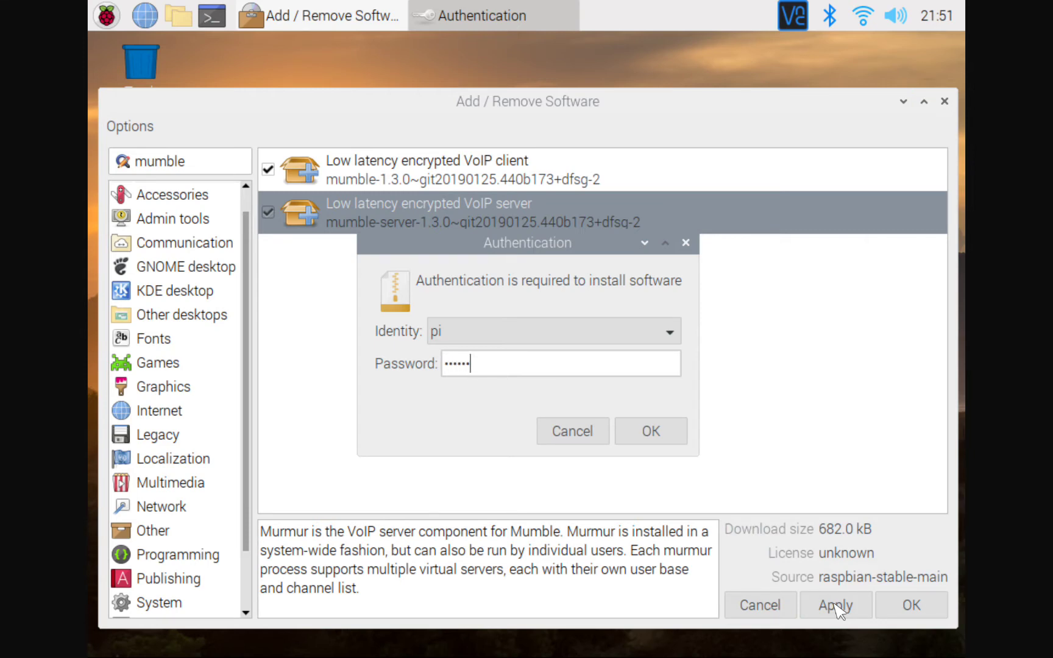
left_click(649, 430)
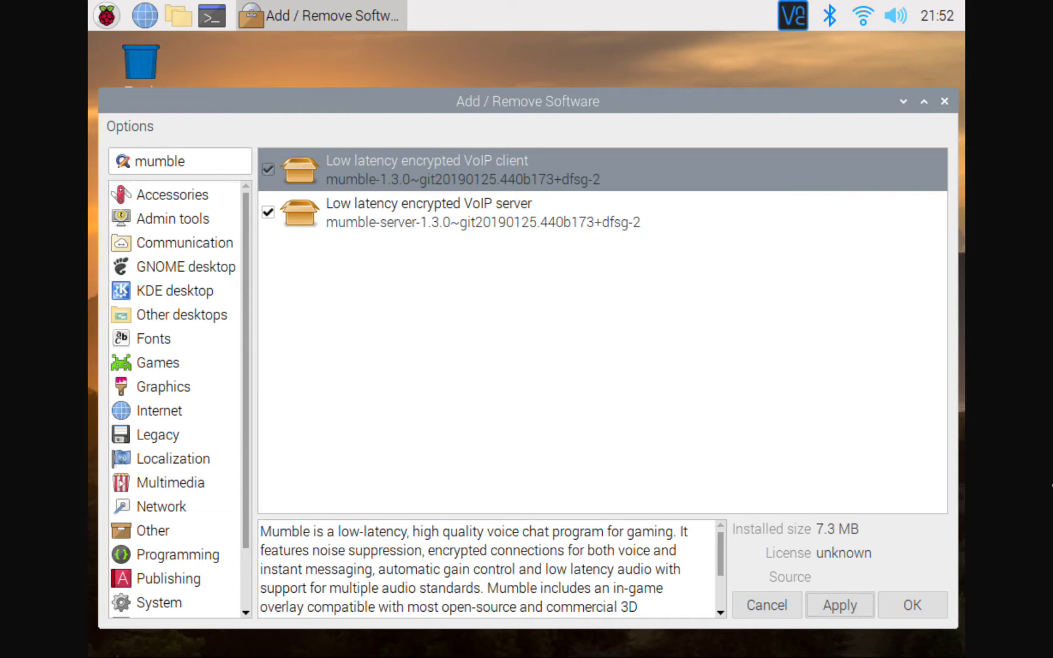
mouse_move(956, 94)
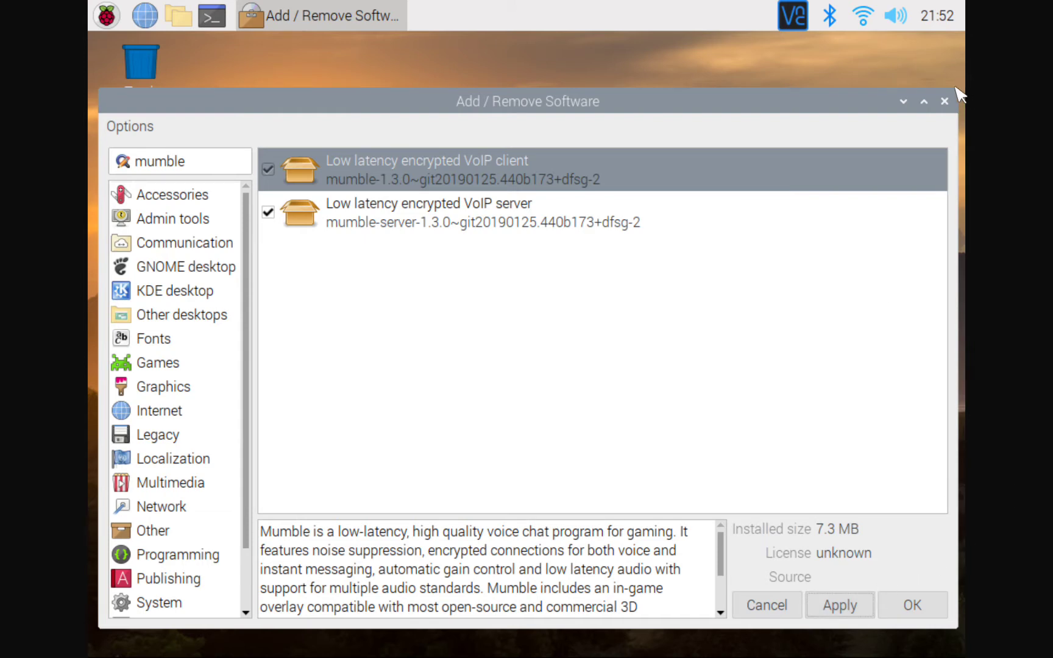
Close the software installer and start a new LXTerminal window
left_click(944, 101)
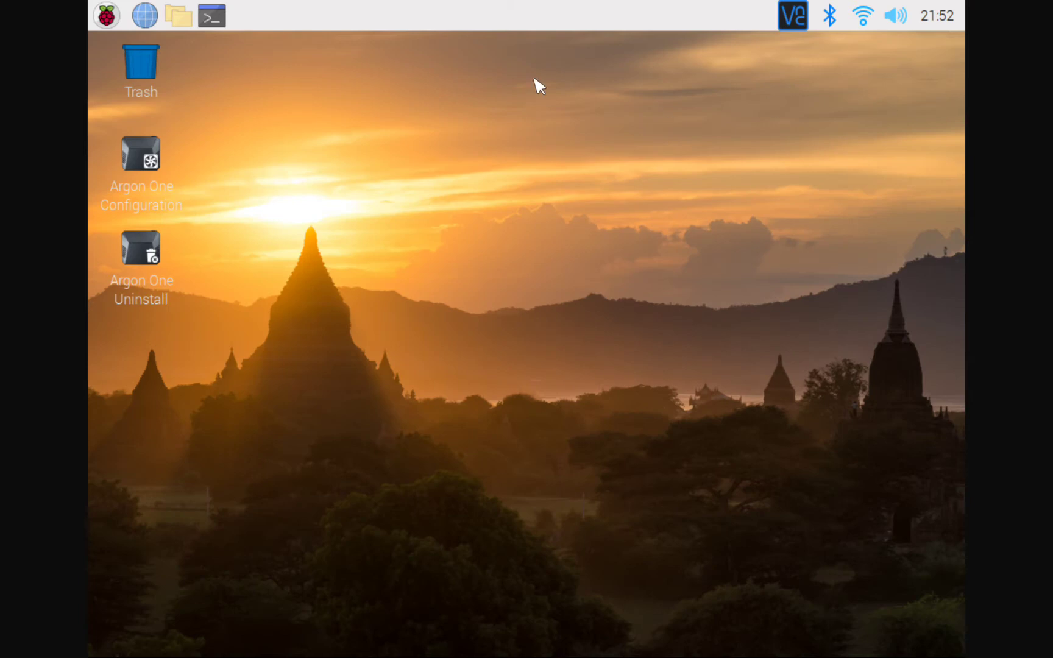
mouse_move(212, 16)
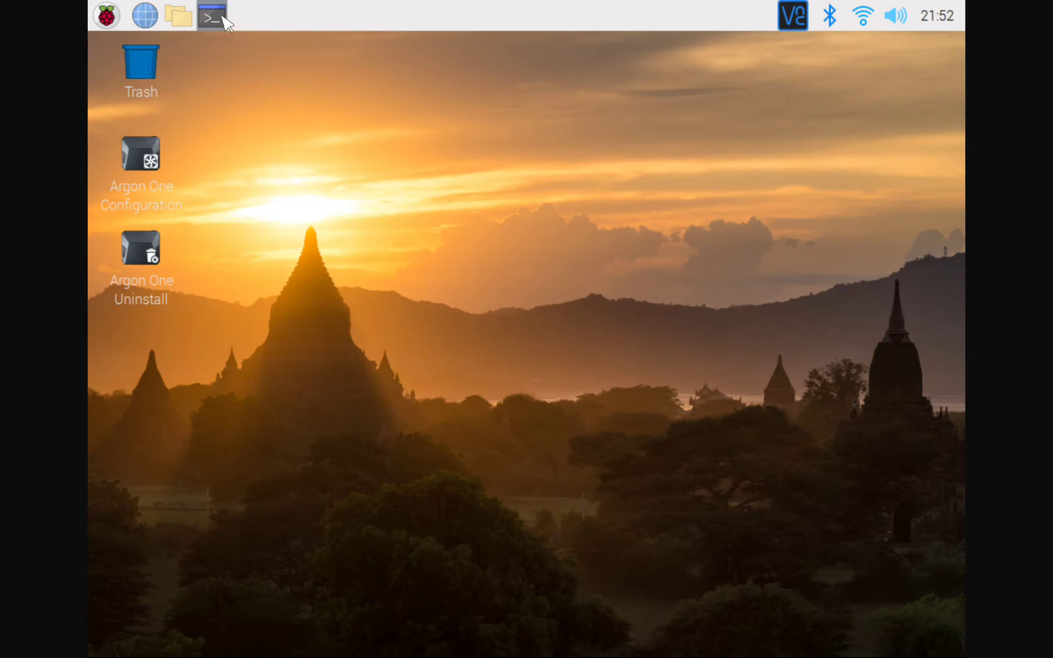
left_click(212, 16)
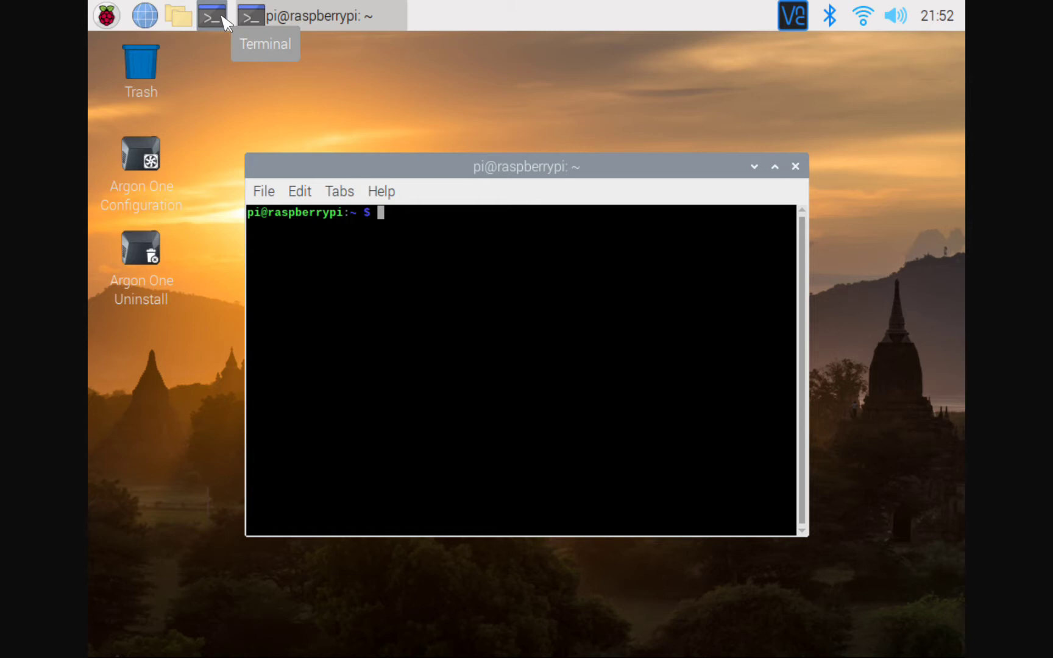
Run 'sudo dpkg-reconfigure mumble-server' at the shell prompt
type("sud")
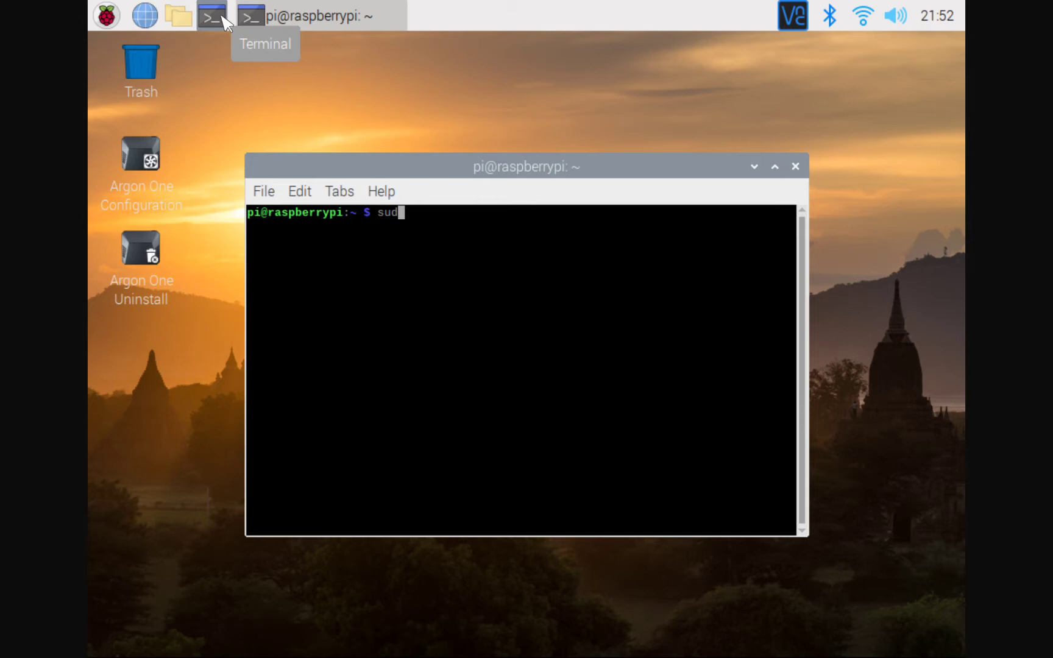
type("o")
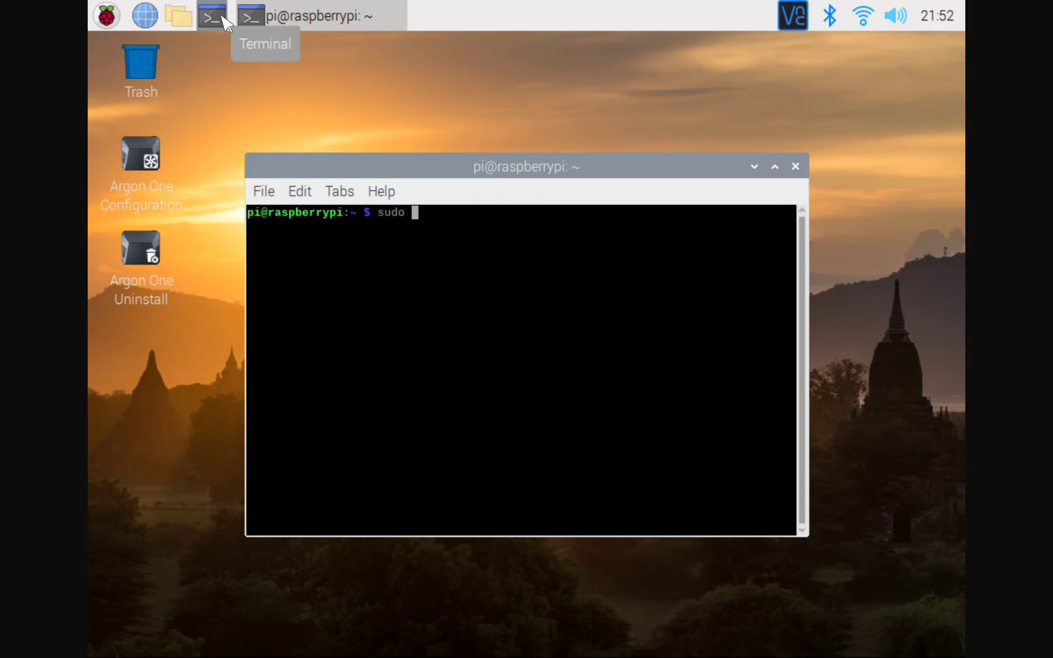
type("dpk")
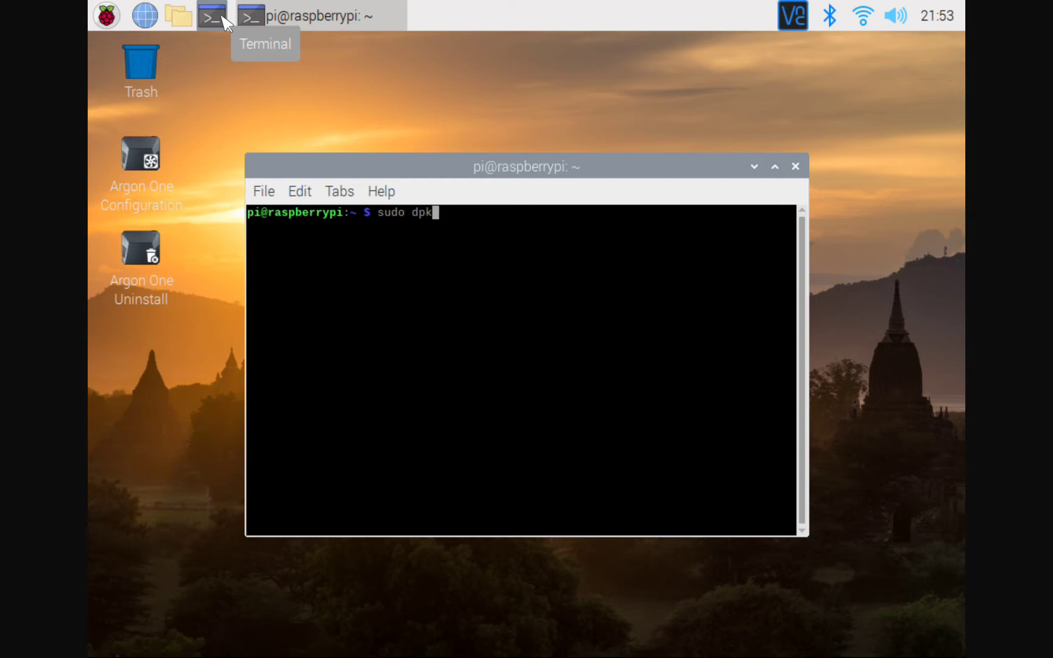
type("g")
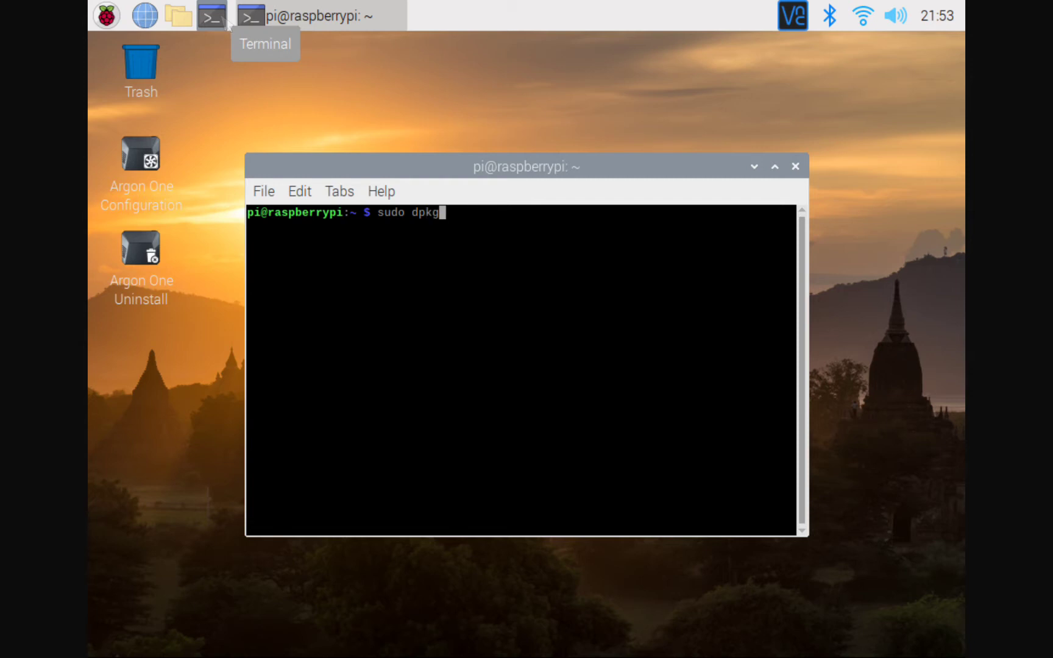
type("--")
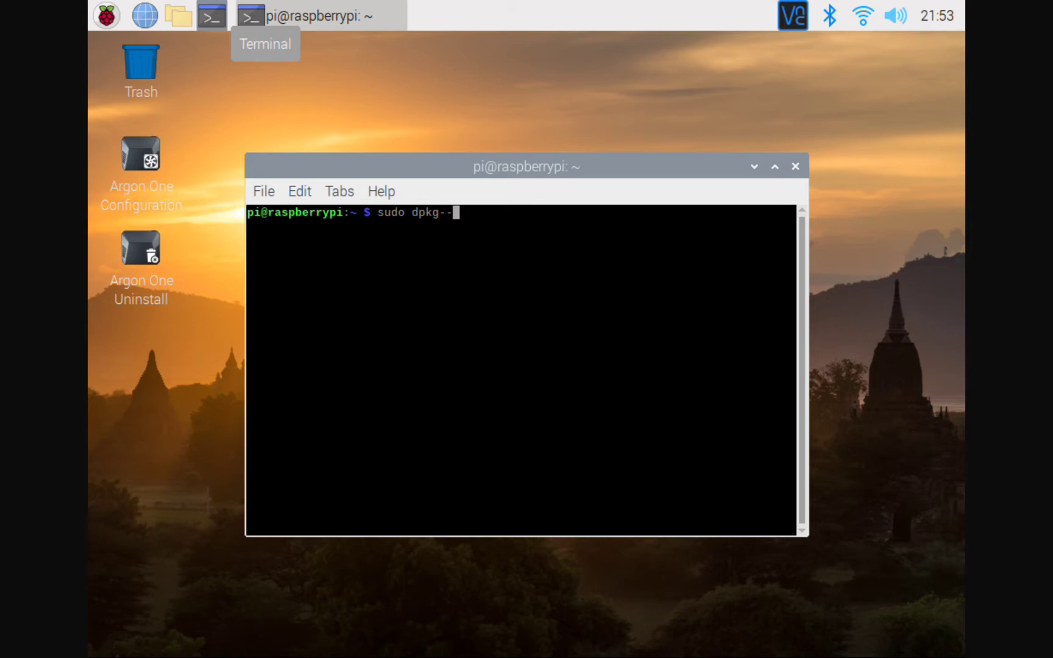
key("BackSpace")
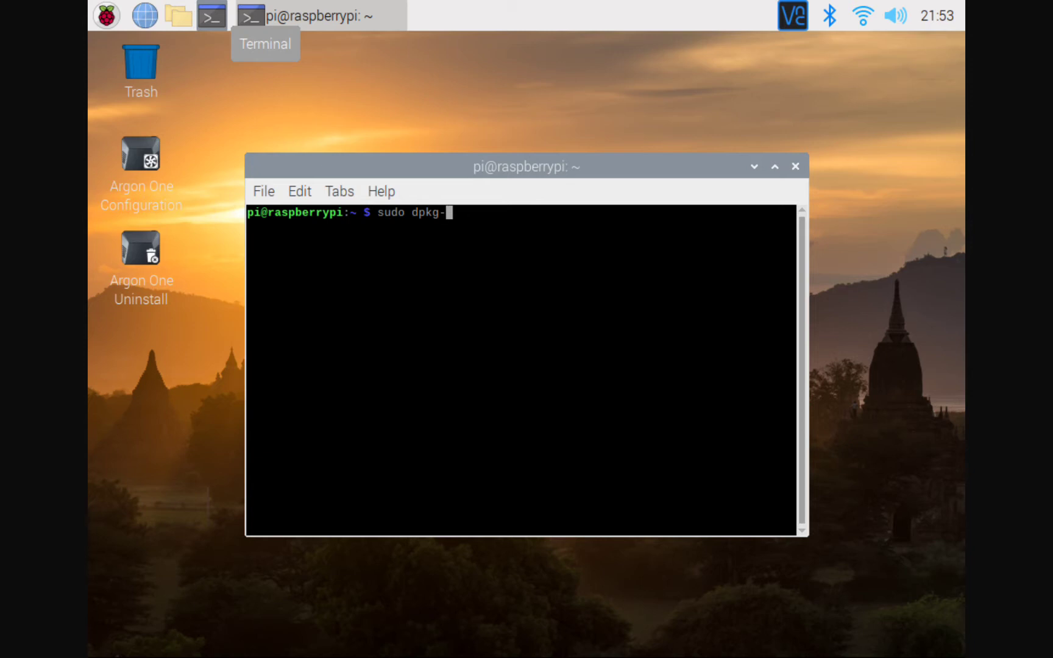
type("reconfigur")
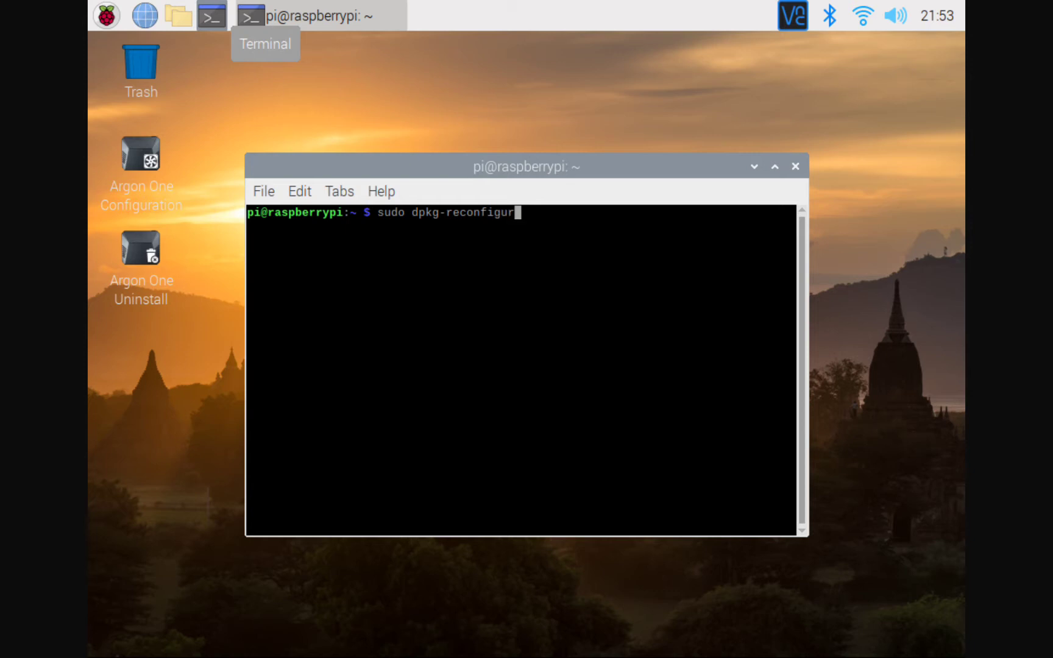
type("e")
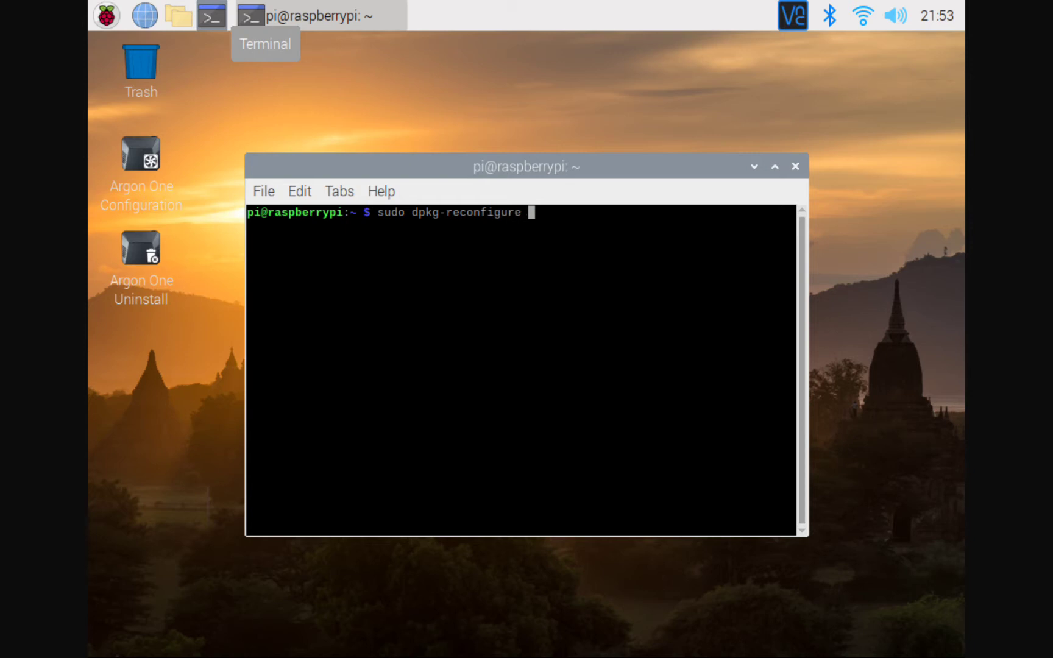
type("mumble")
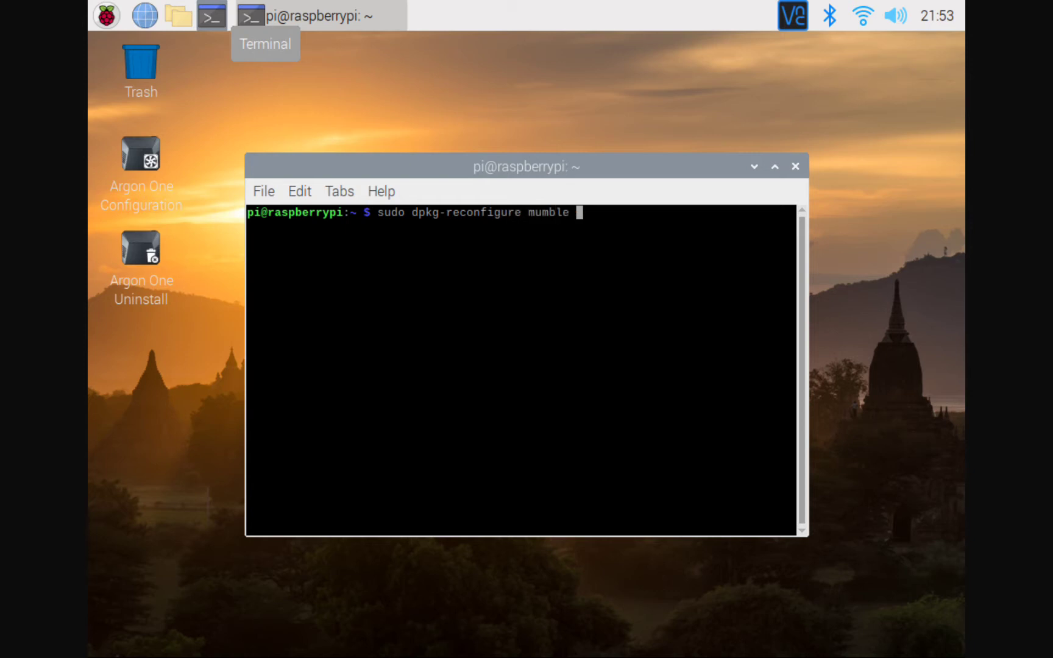
type("-ser")
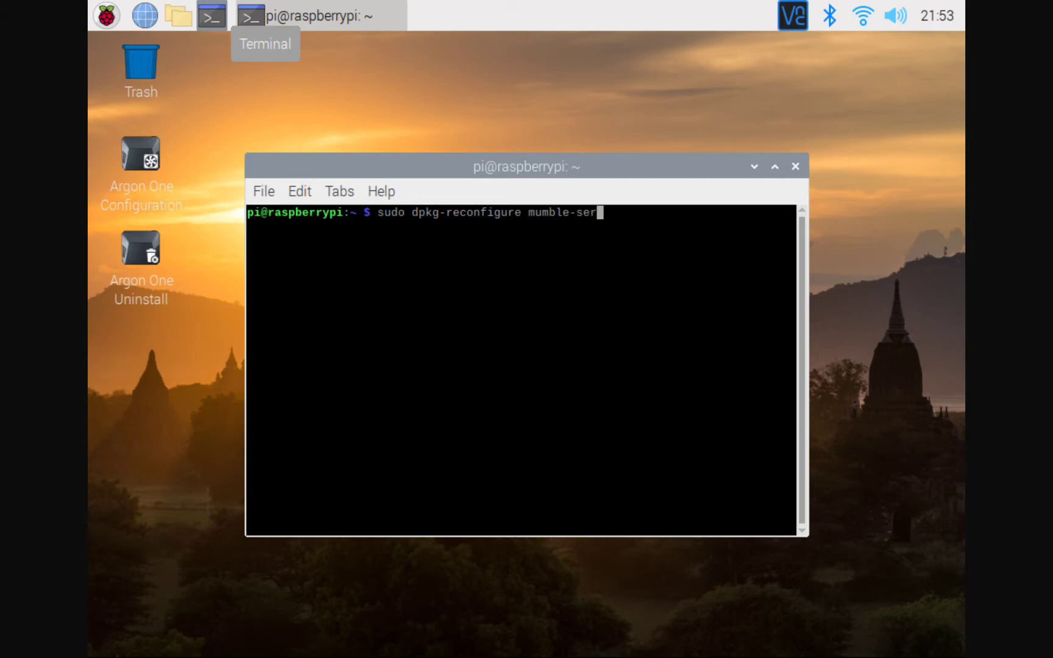
type("ver")
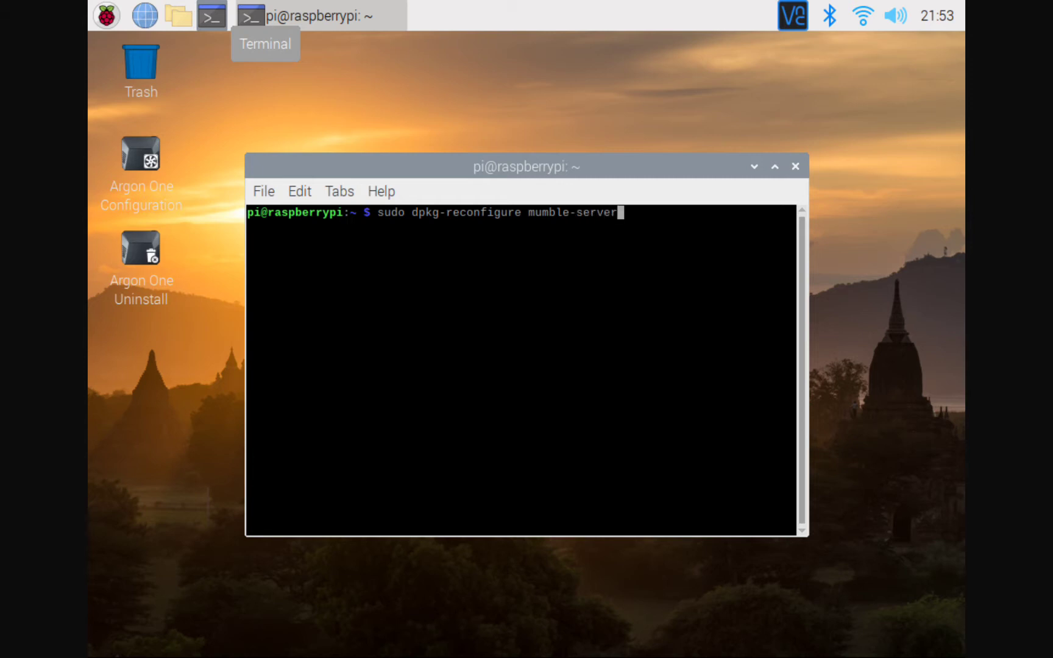
key("Return")
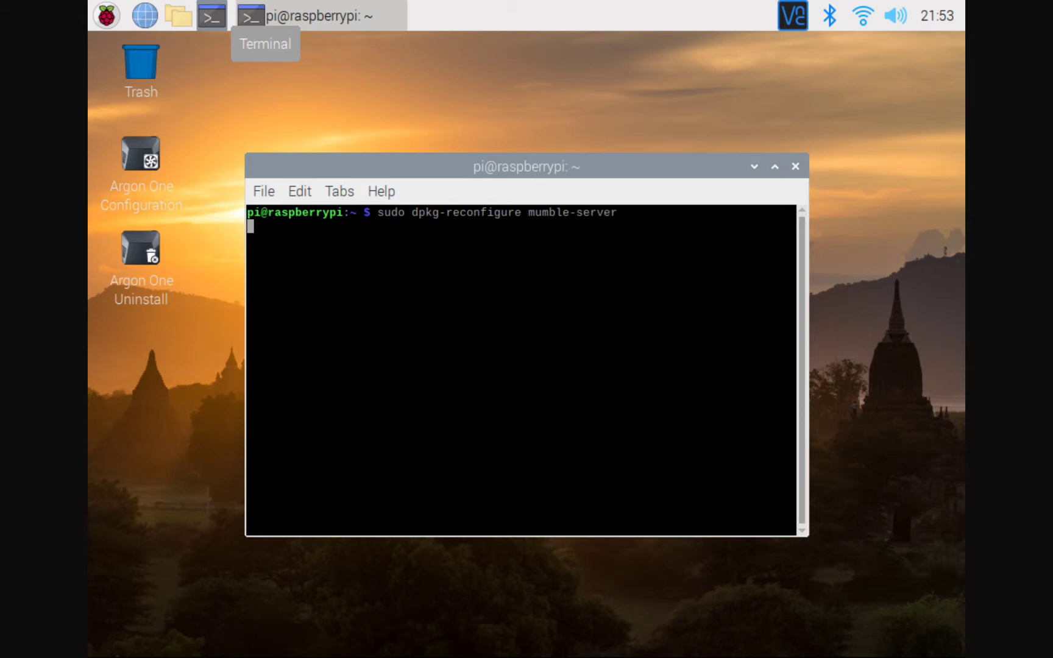
Enter and confirm a SuperUser password in the Configuring mumble-server dialog
key("Return")
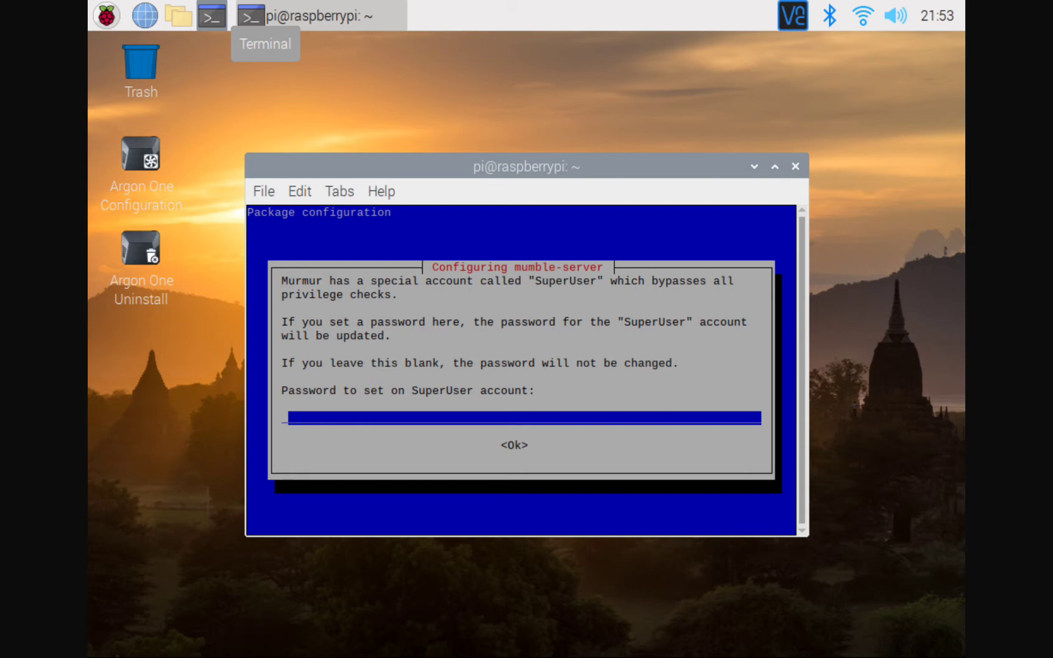
type("**")
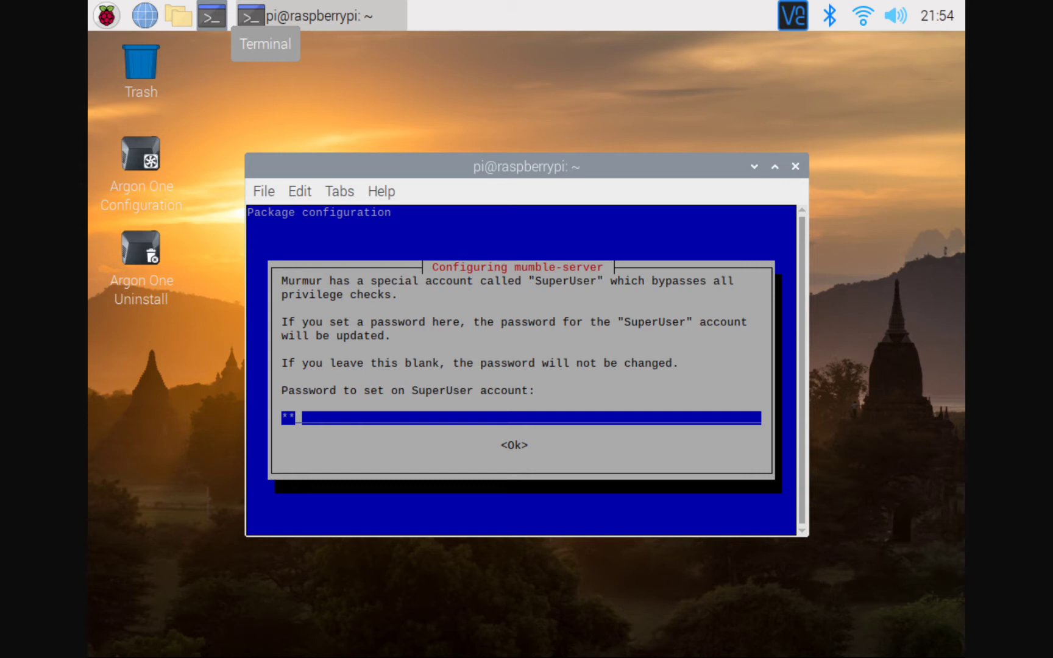
type("password")
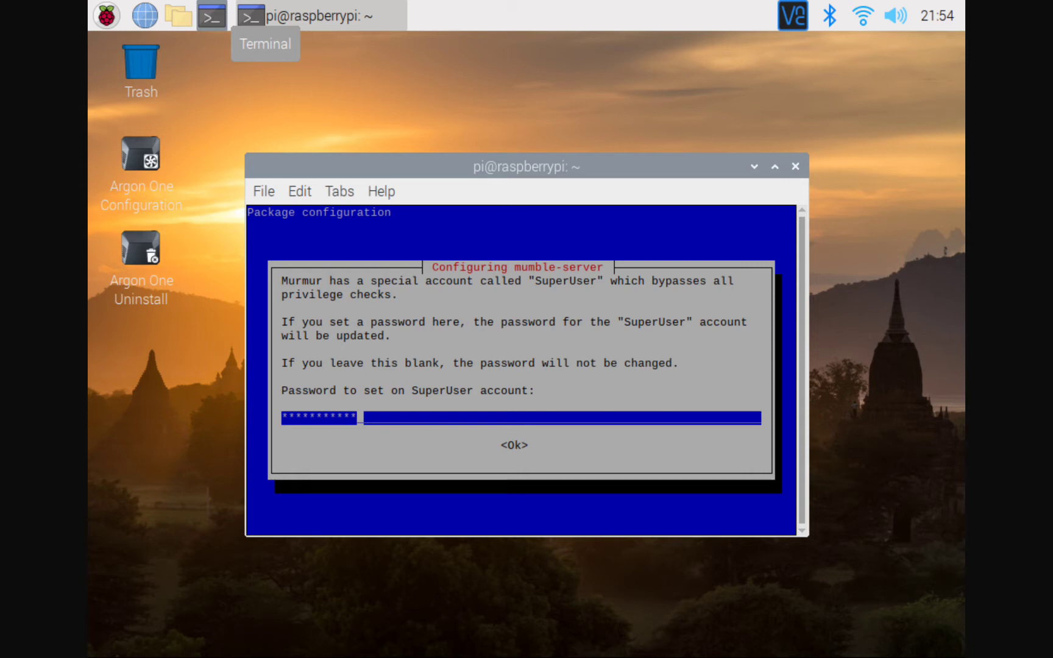
key("Tab")
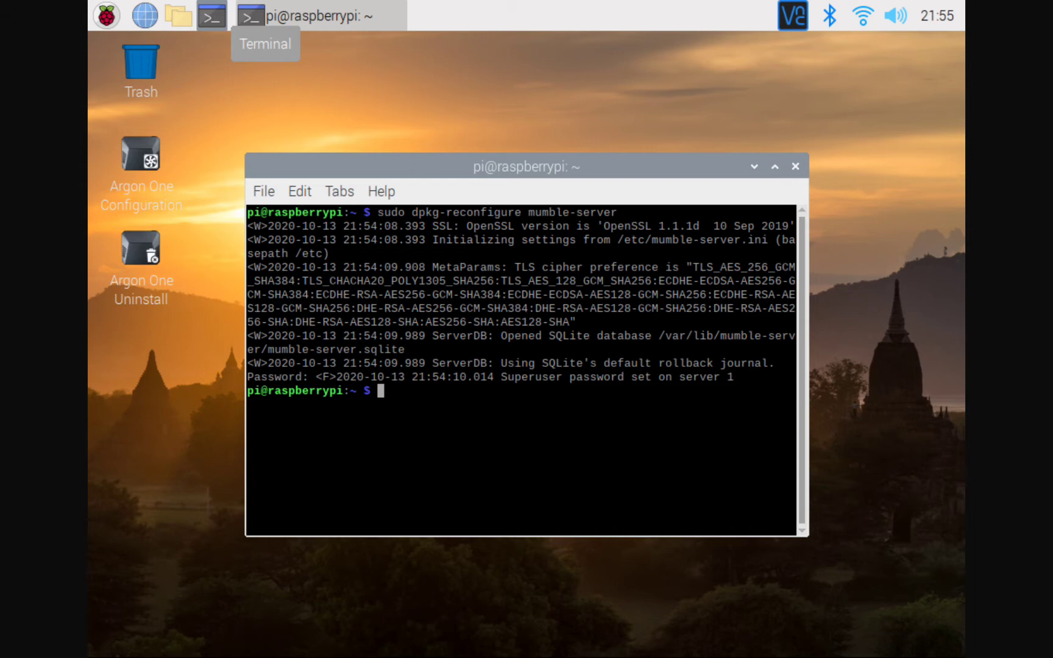
Run 'sudo nano /etc/mumble-server.ini' to edit the Murmur configuration file
type("sudo")
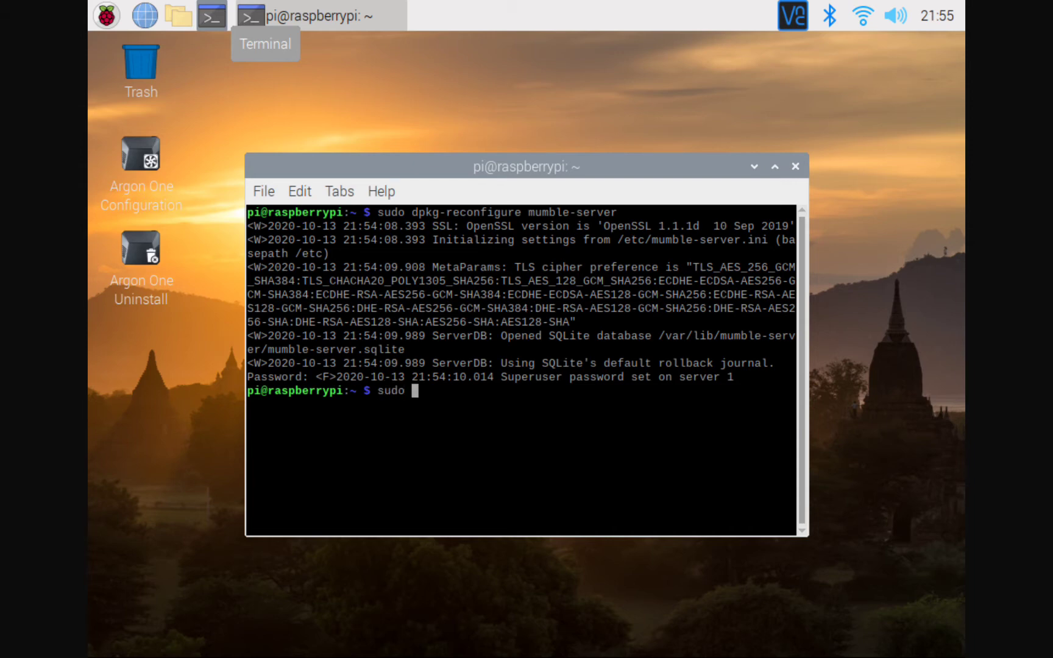
type("nano")
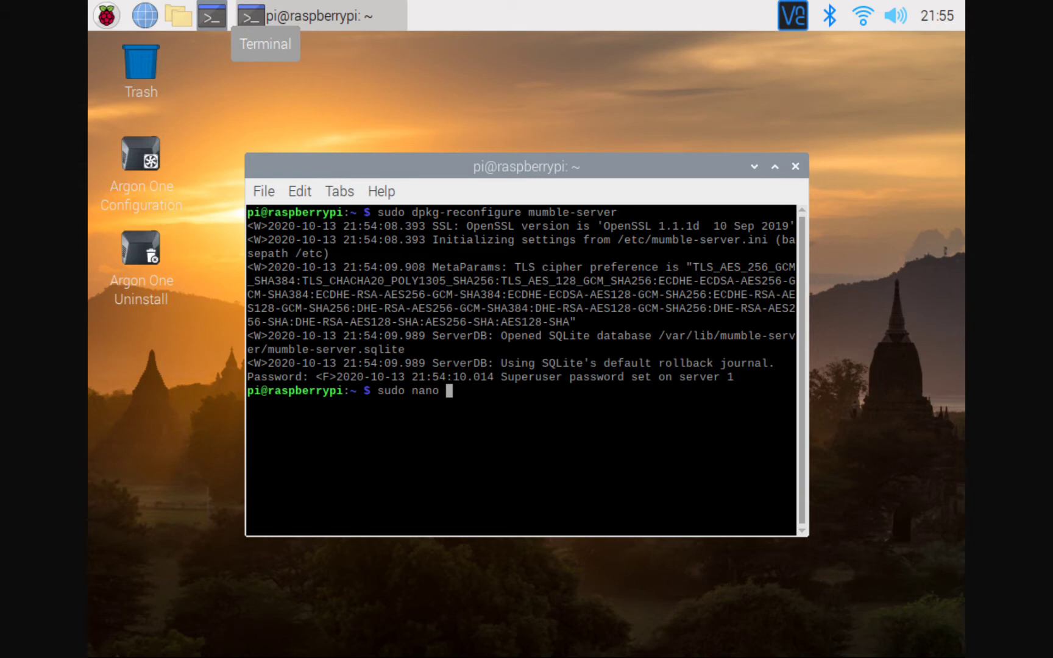
type("/etc")
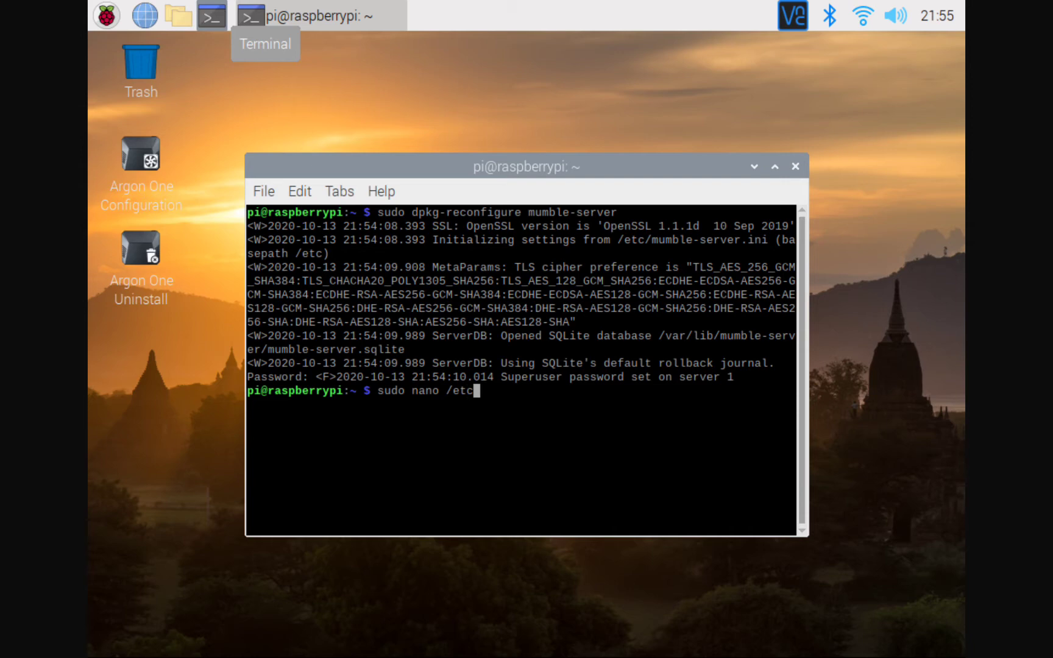
type("m")
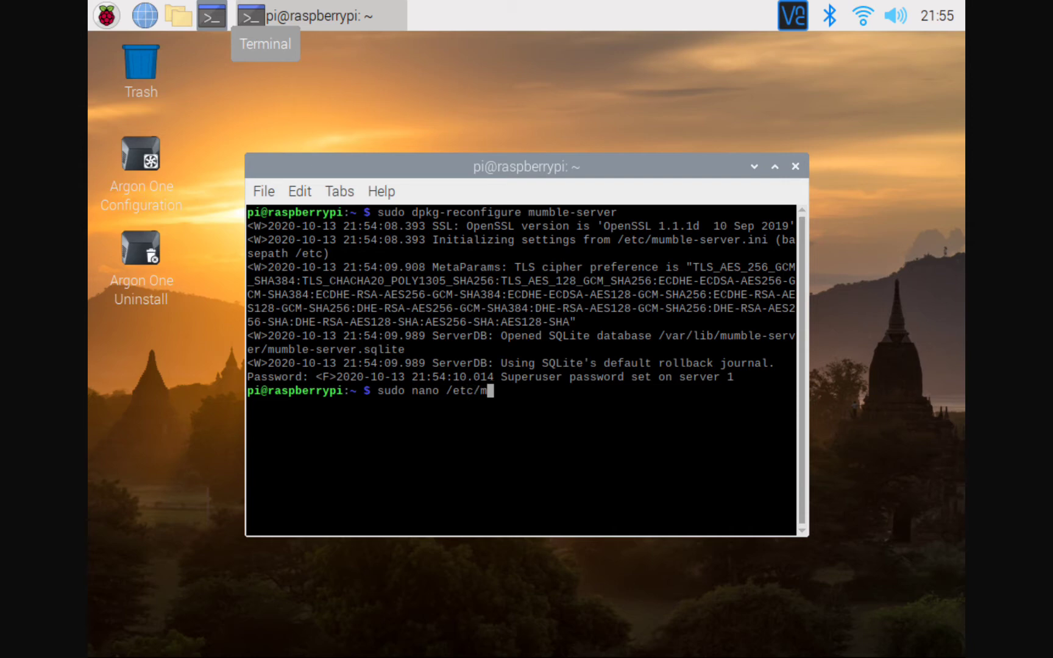
type("umble-")
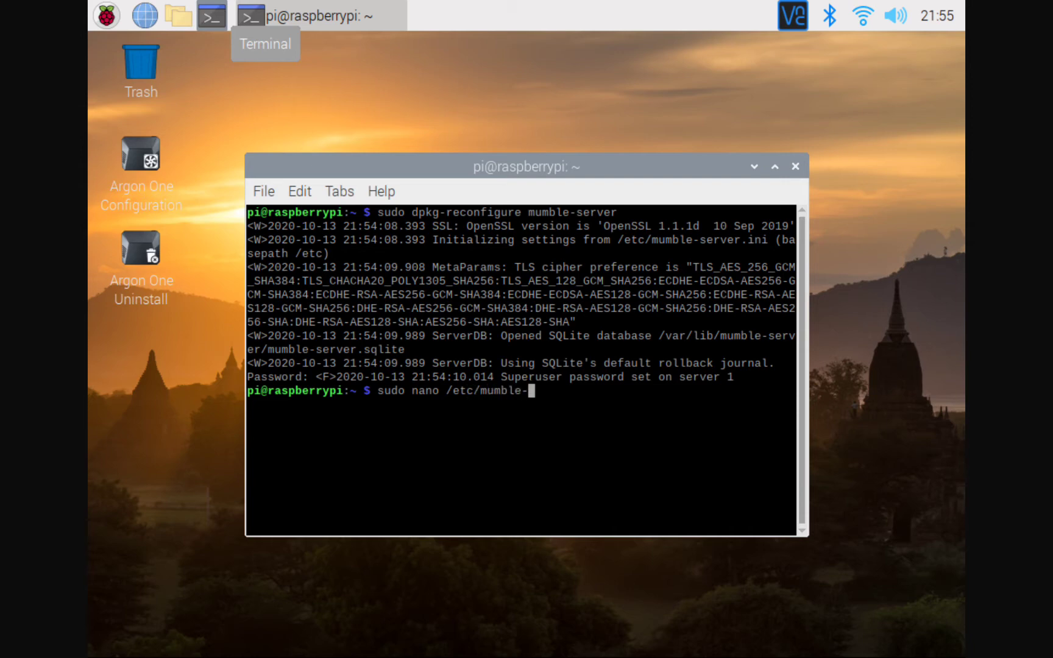
type("server")
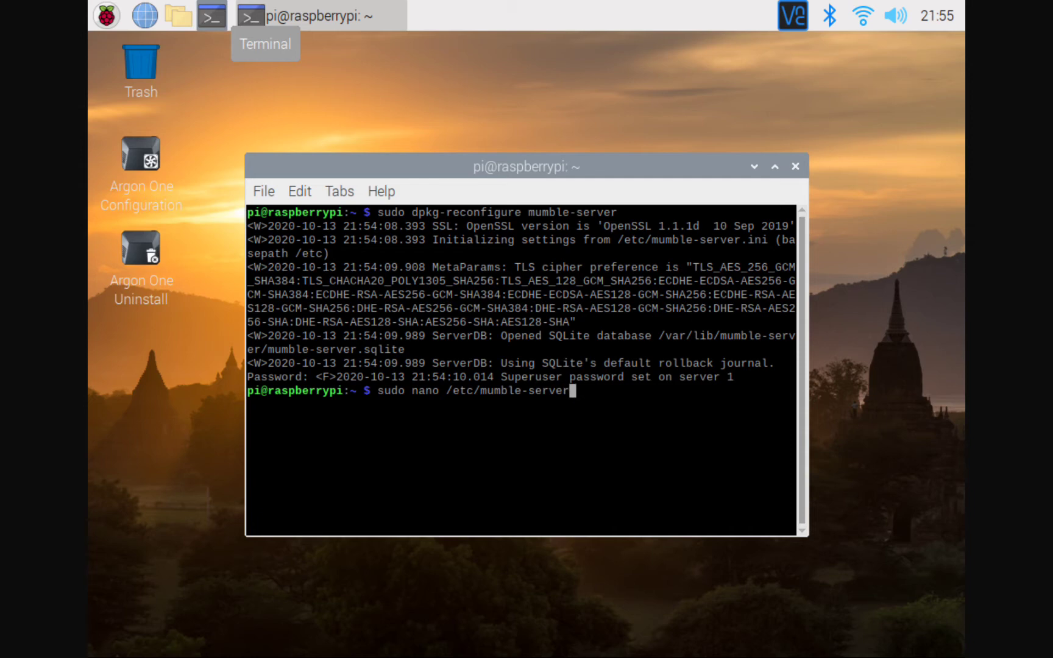
type(".ini")
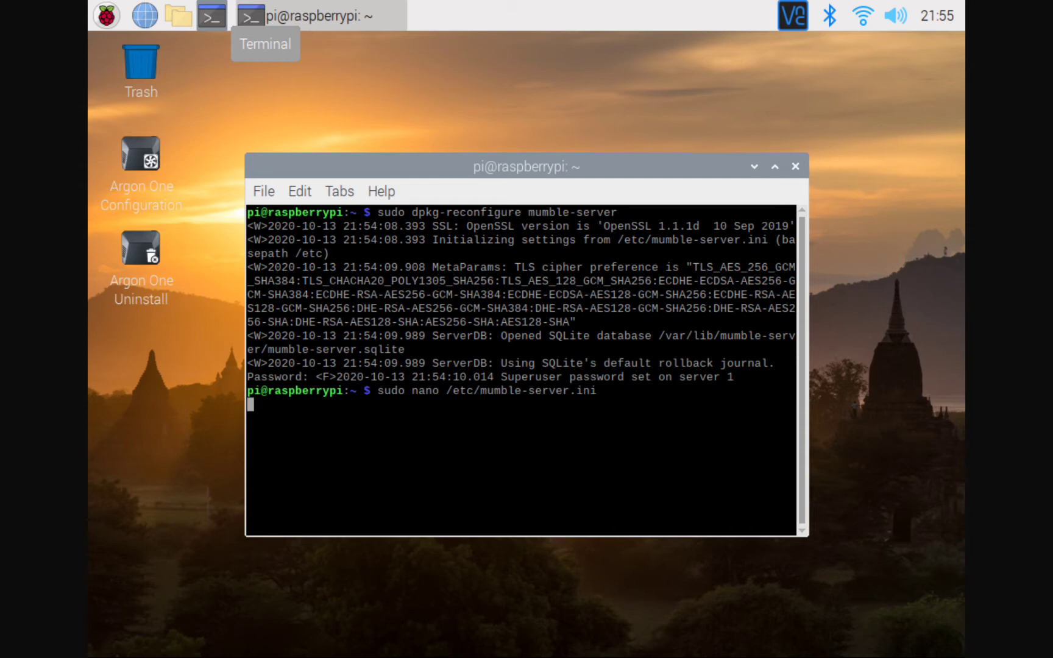
key("Return")
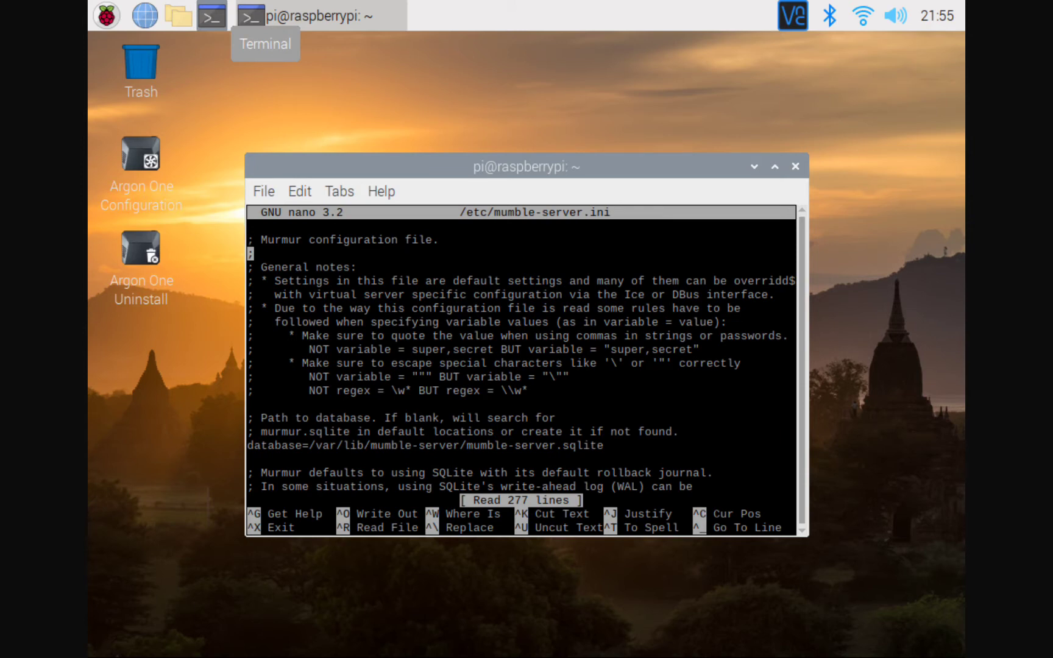
Scroll down mumble-server.ini to the welcome message, port=64738 and host settings
scroll("down", 3)
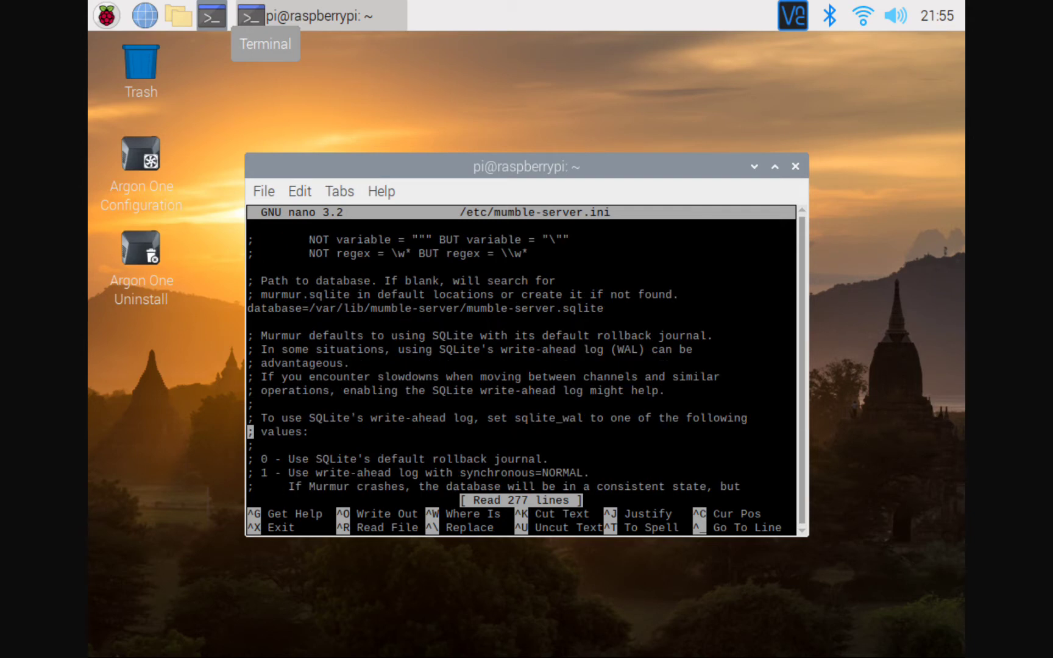
scroll("down", 3)
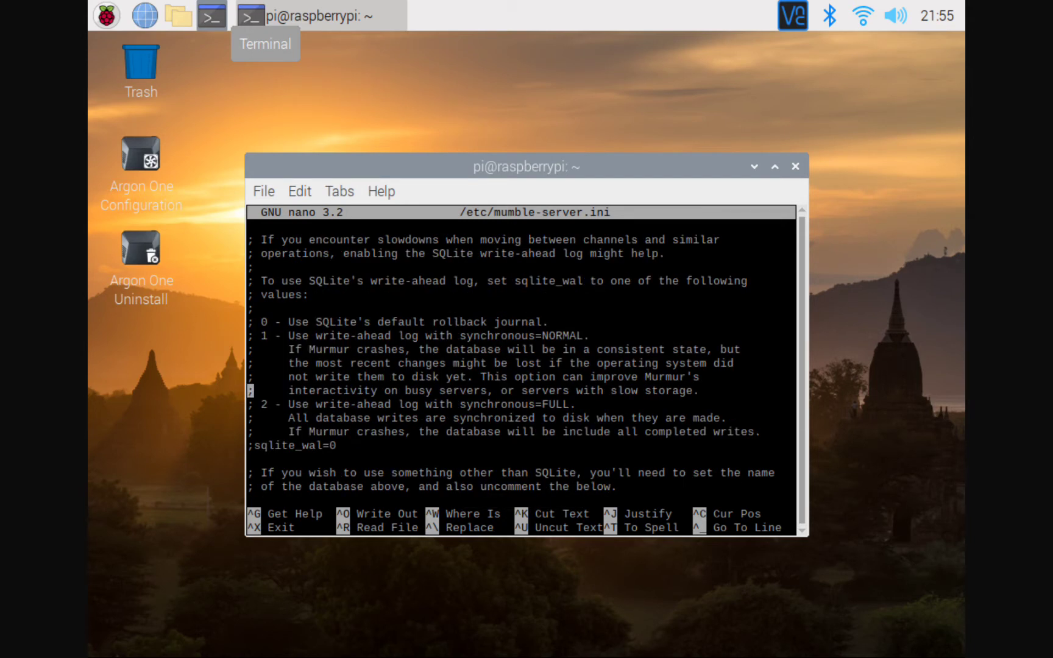
scroll("down", 3)
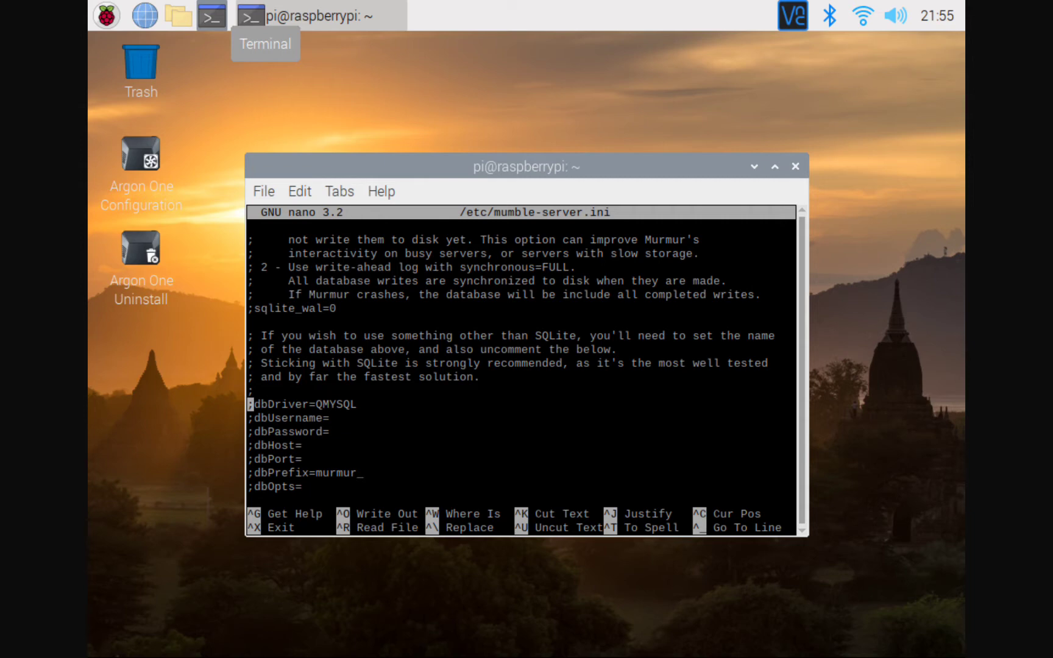
scroll("down", 3)
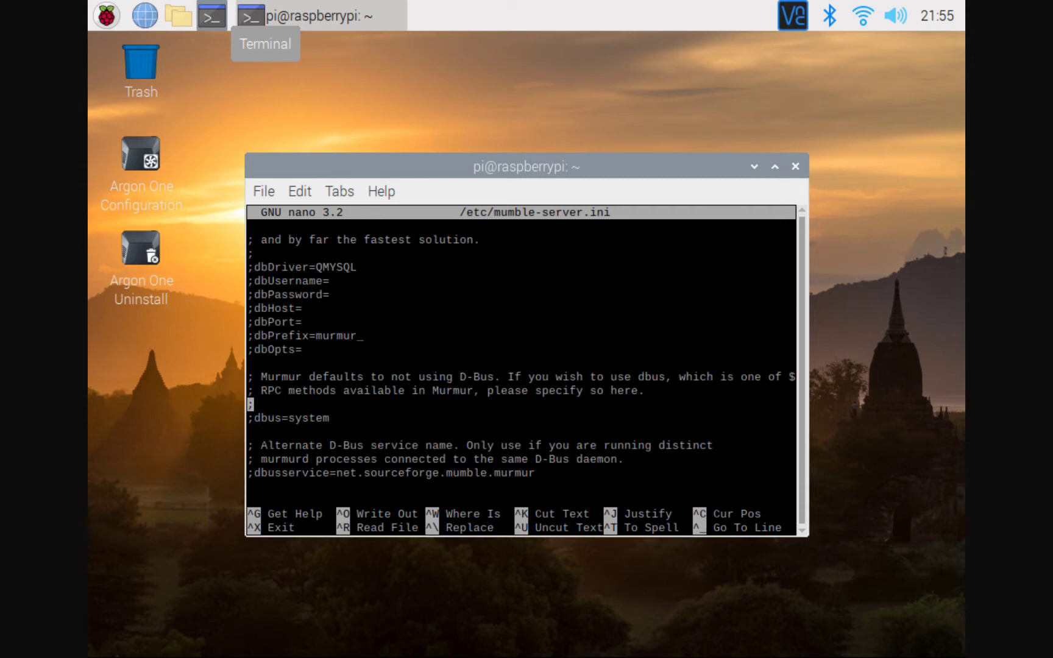
scroll("down", 3)
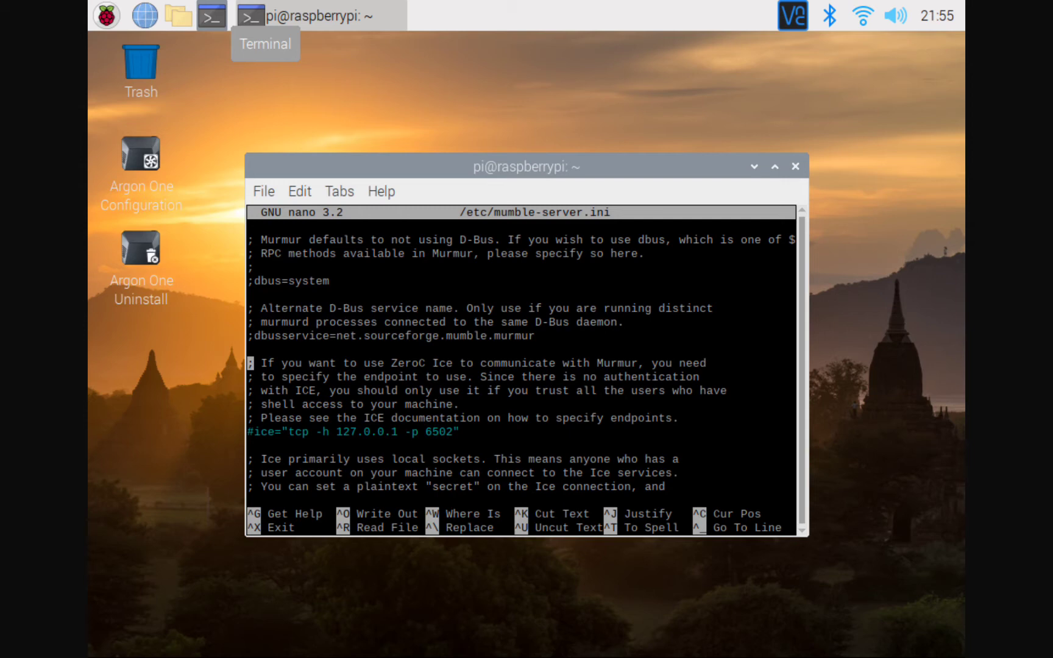
key("Down")
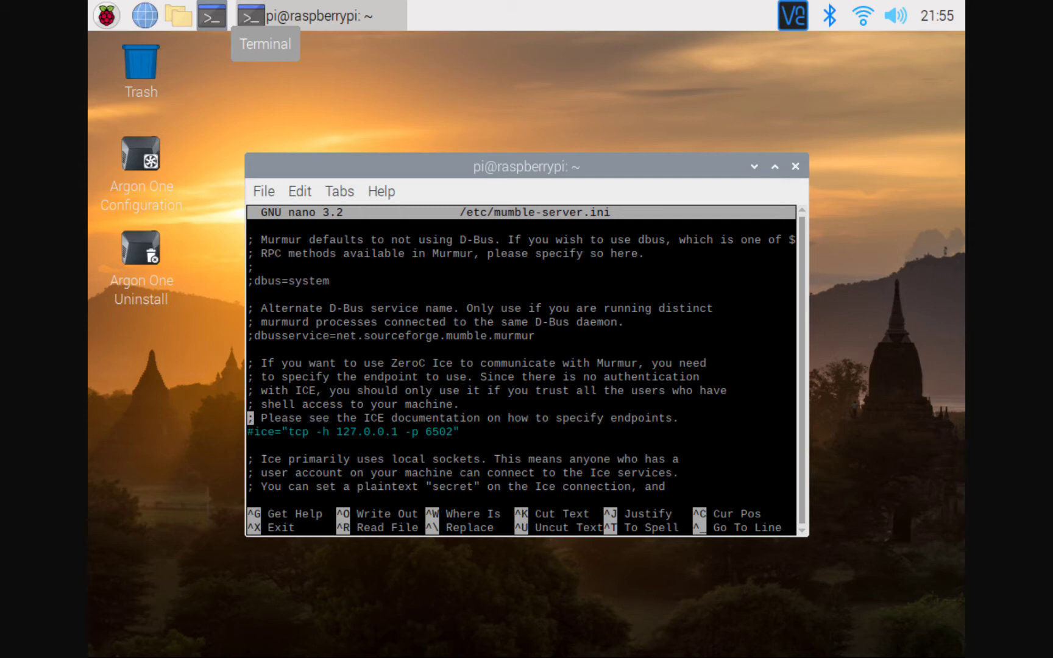
scroll("down", 3)
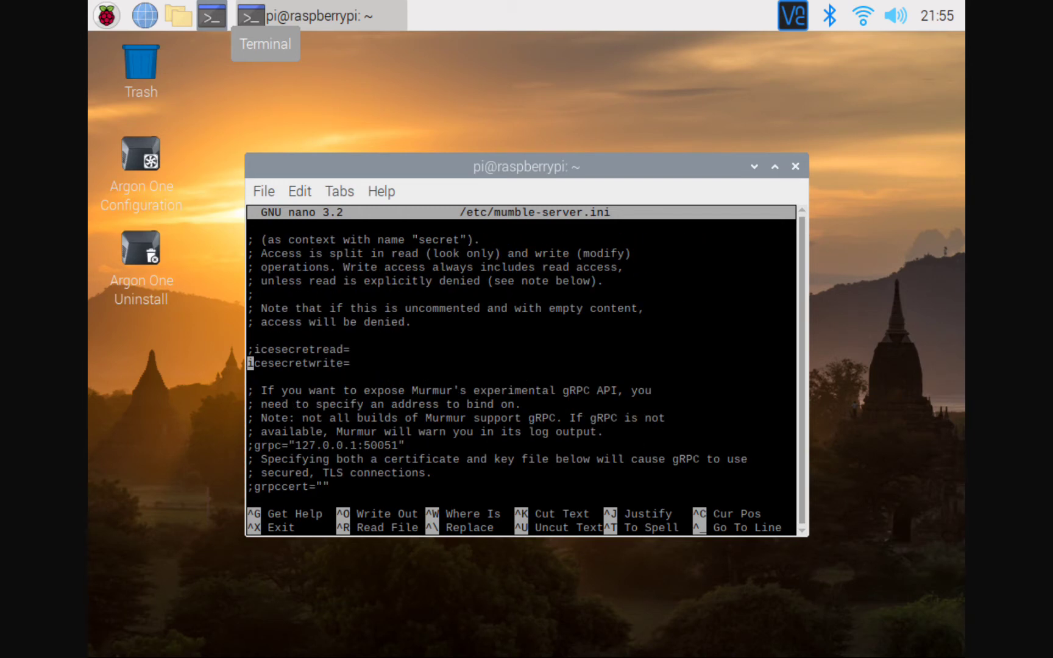
scroll("down", 3)
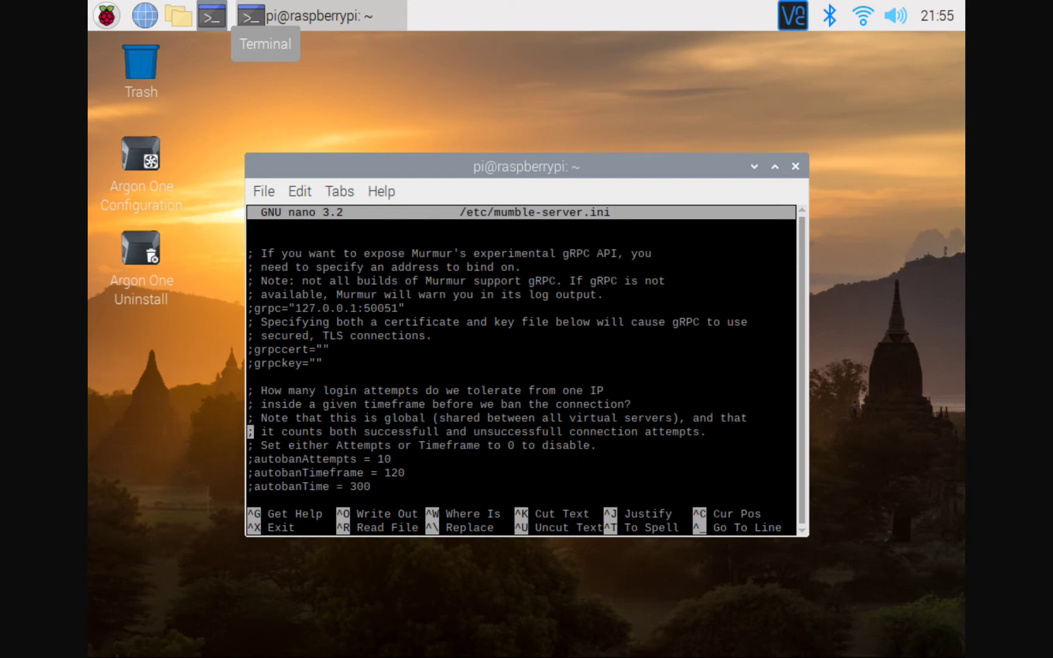
scroll("down", 3)
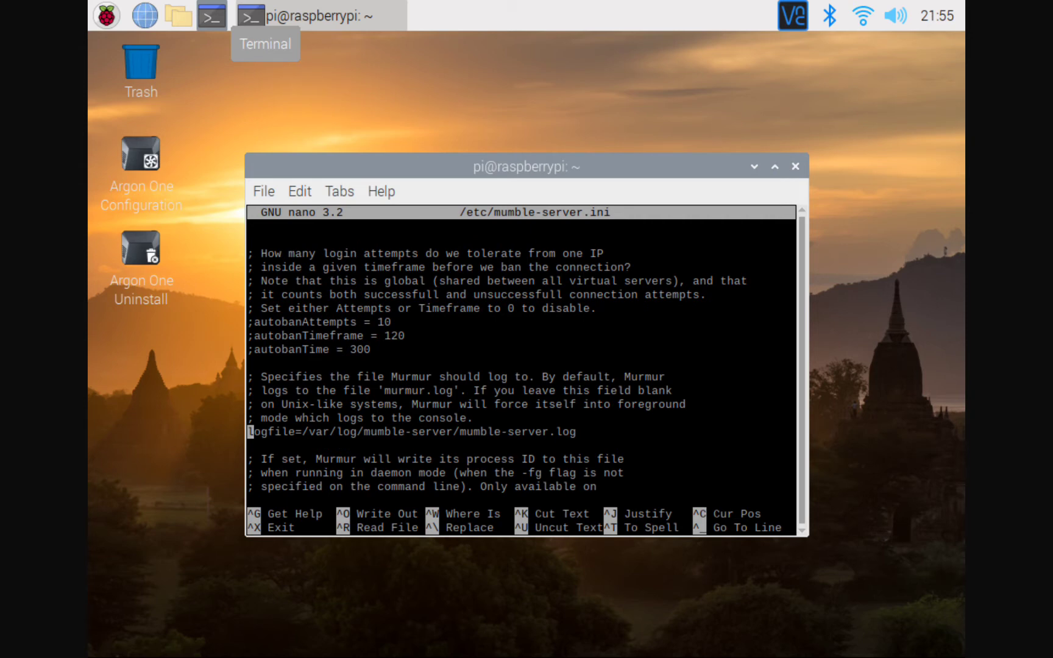
scroll("down", 3)
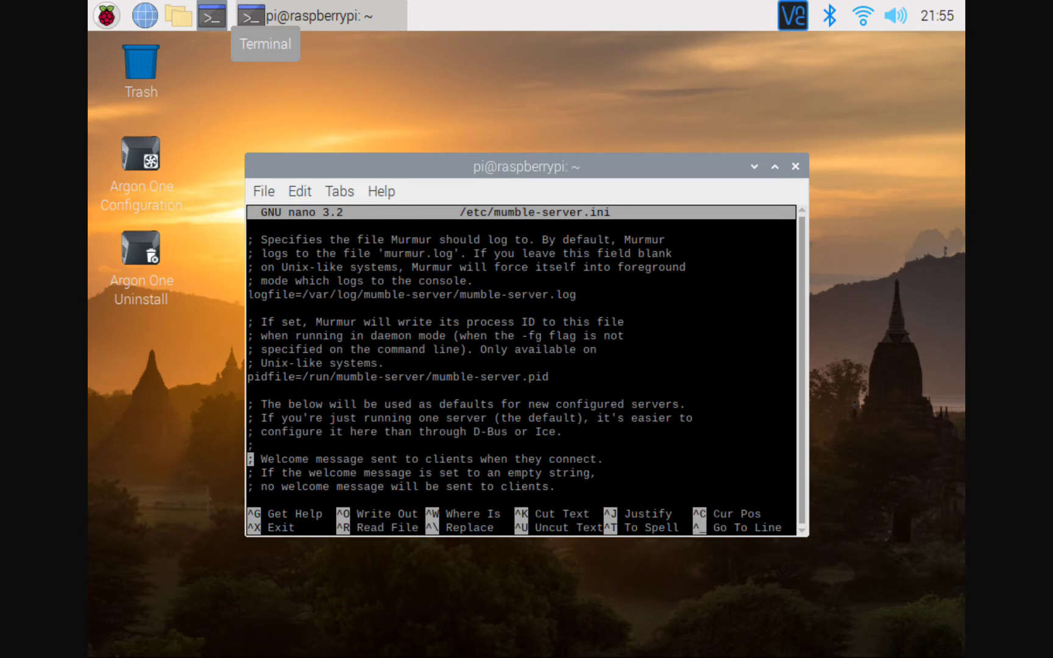
scroll("down", 3)
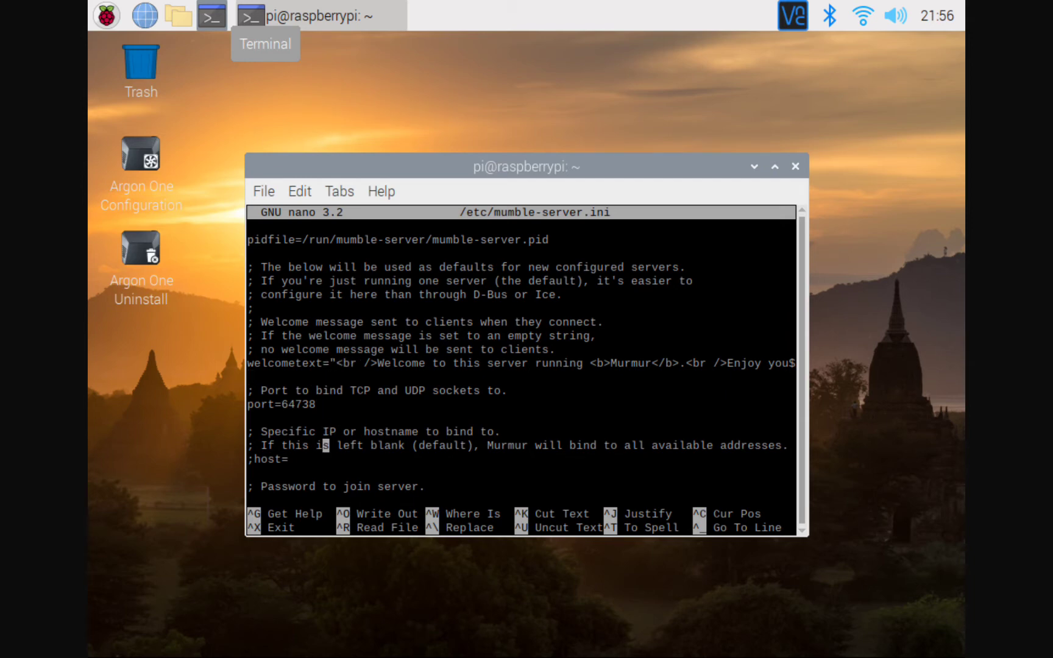
scroll("down", 3)
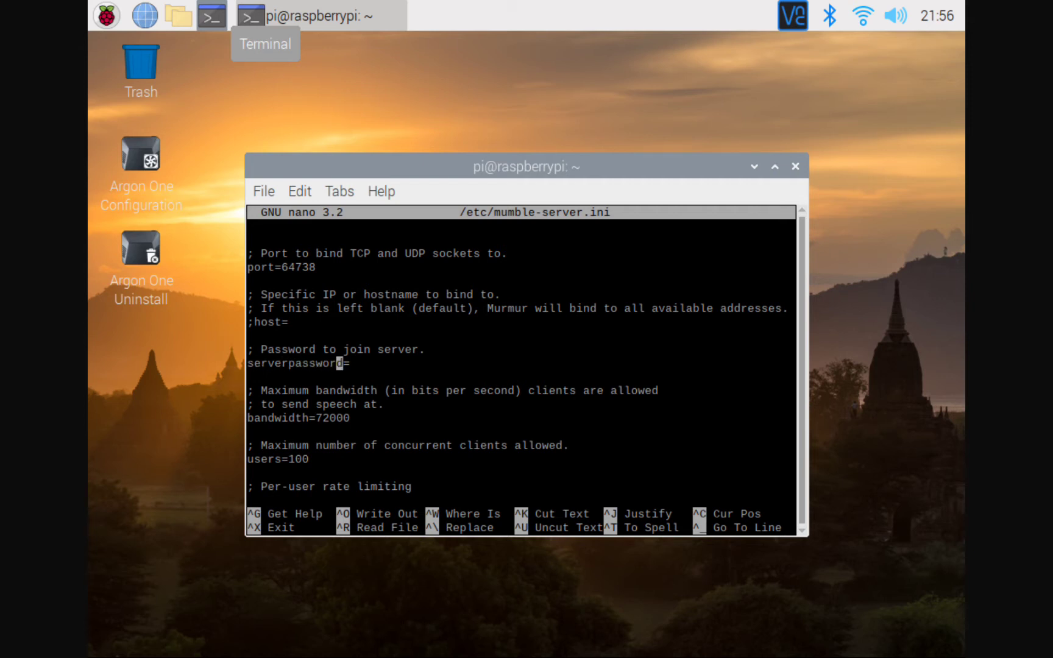
key("Right")
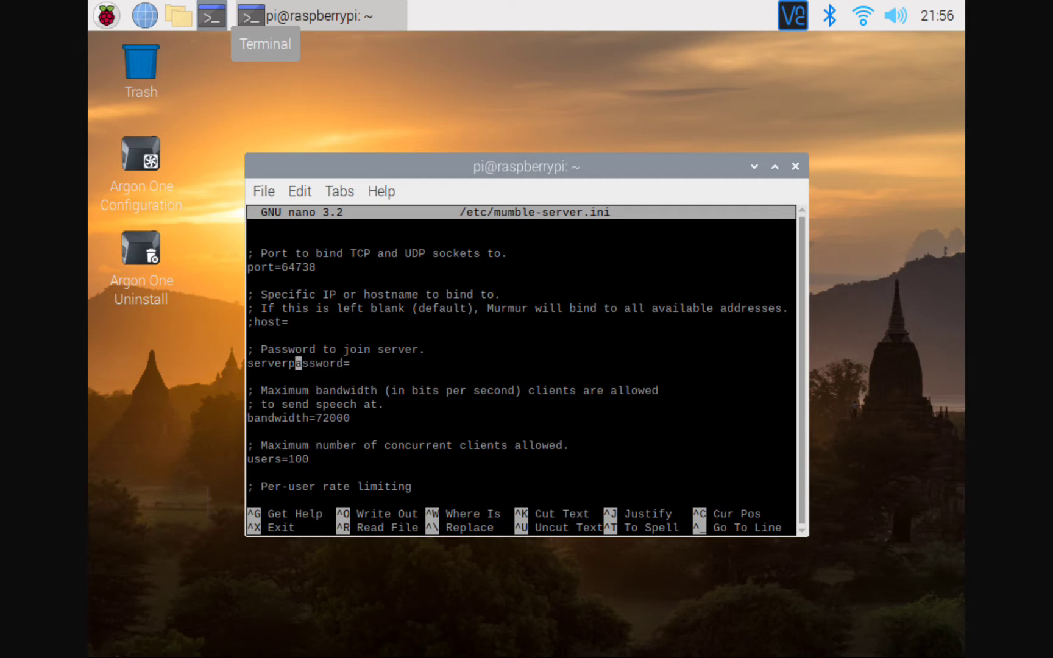
key("Left")
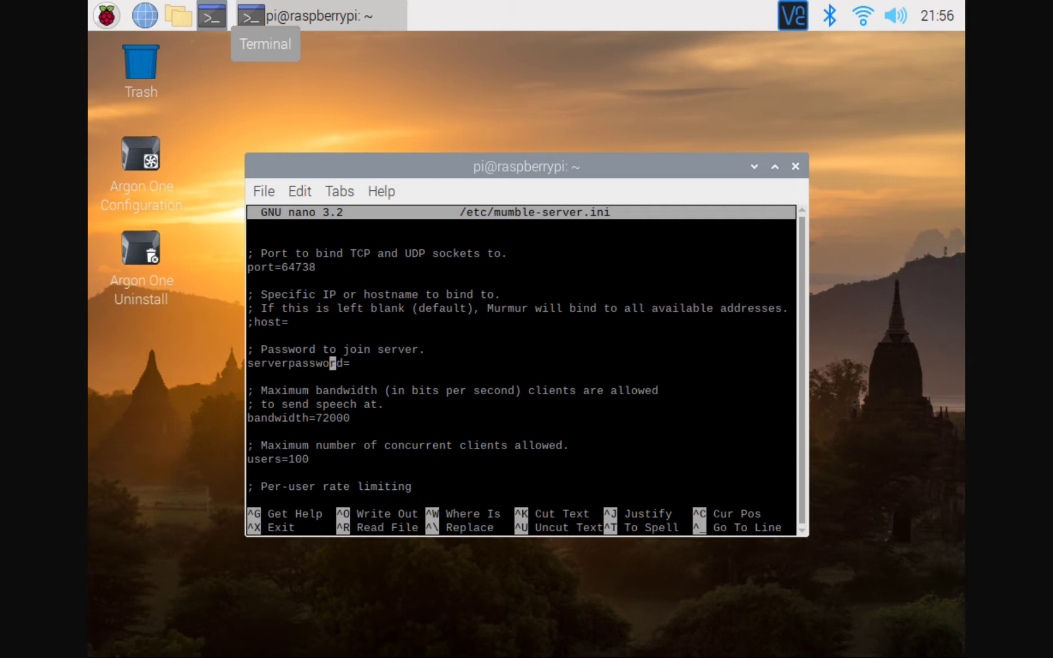
key("Right")
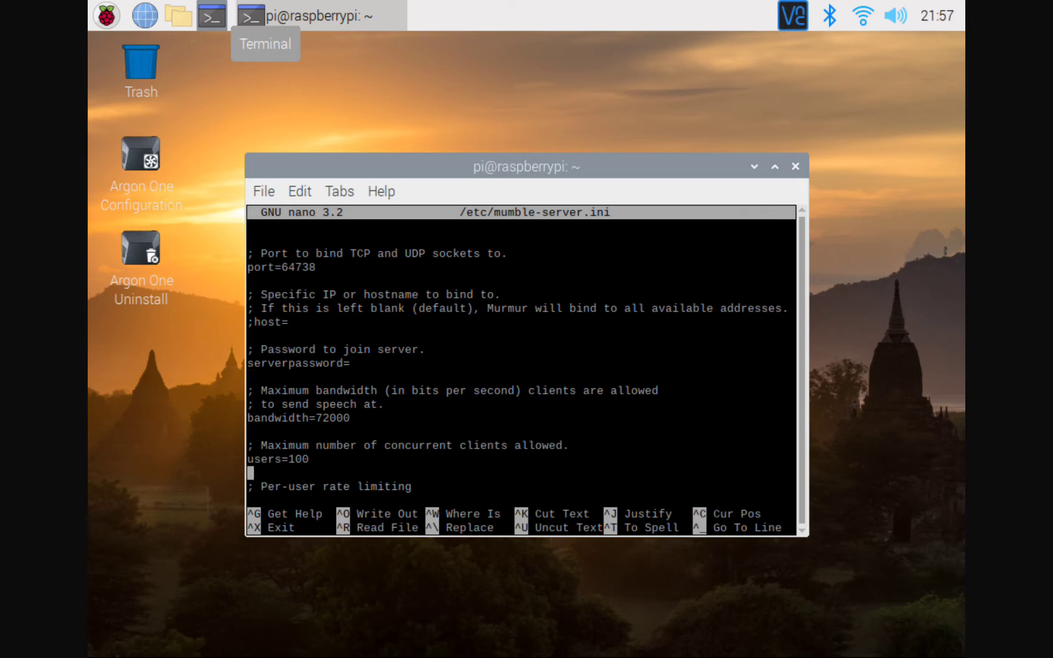
Scroll to the registerName/registerPassword lines and review the registerName value
scroll("down", 3)
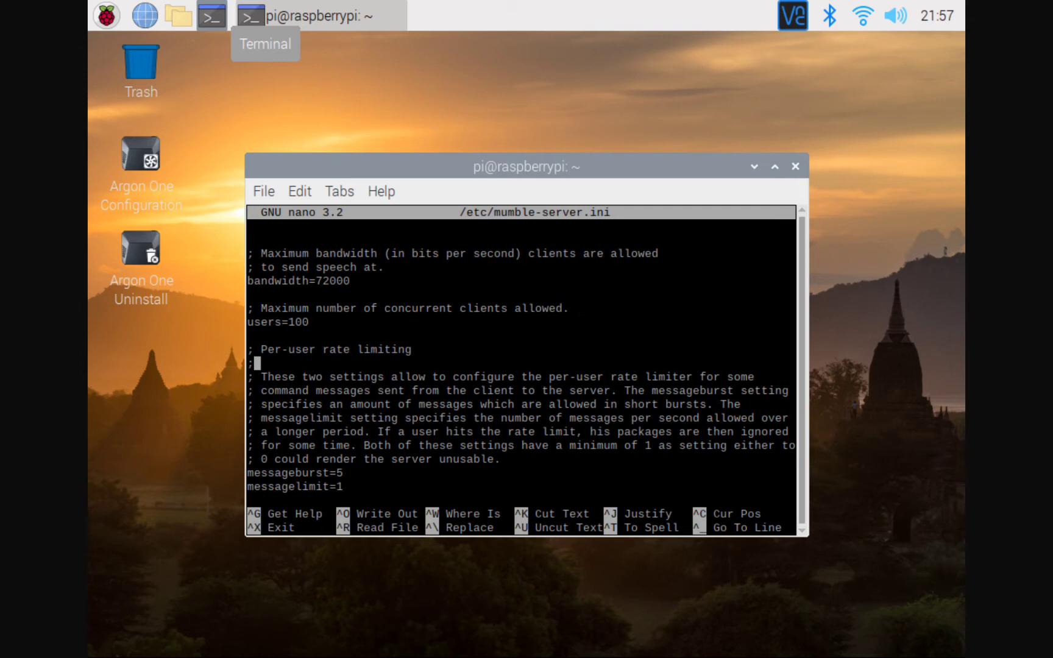
scroll("down", 3)
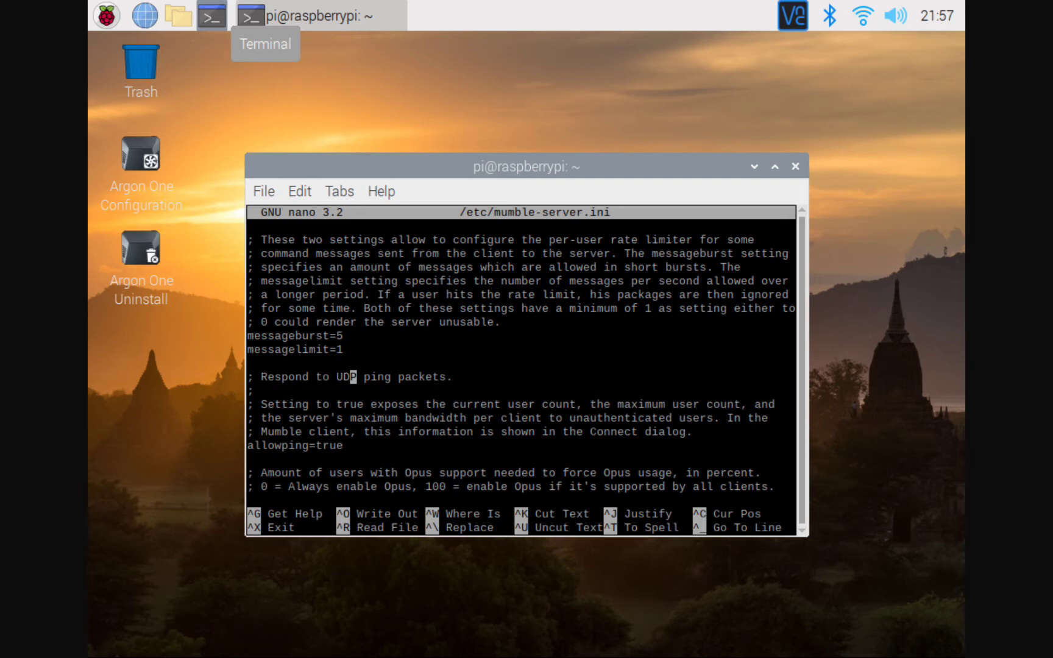
scroll("down", 3)
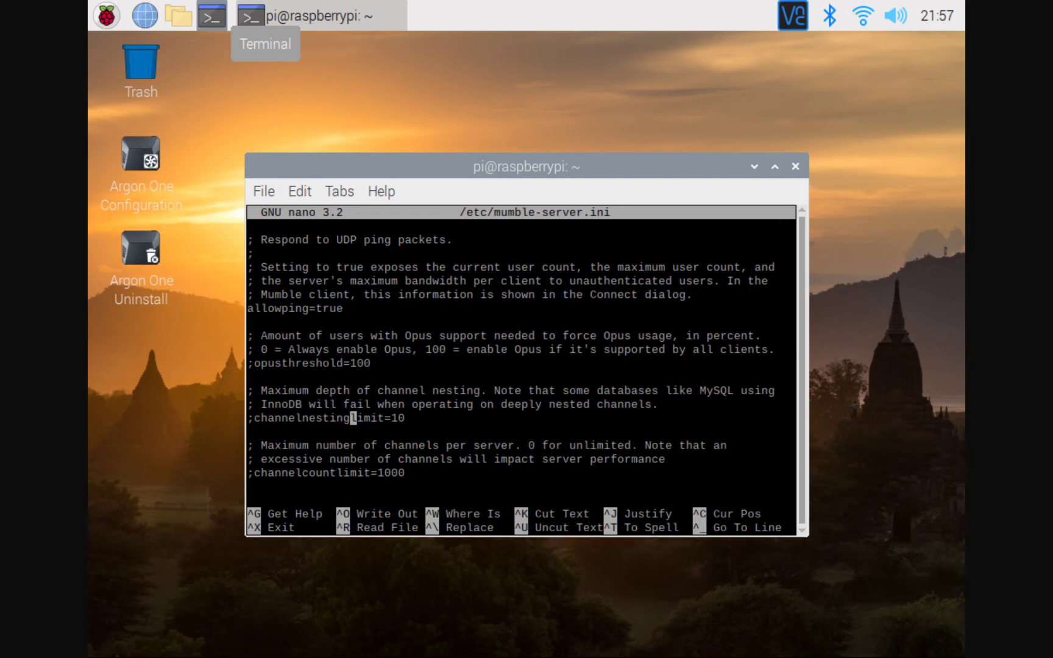
scroll("down", 3)
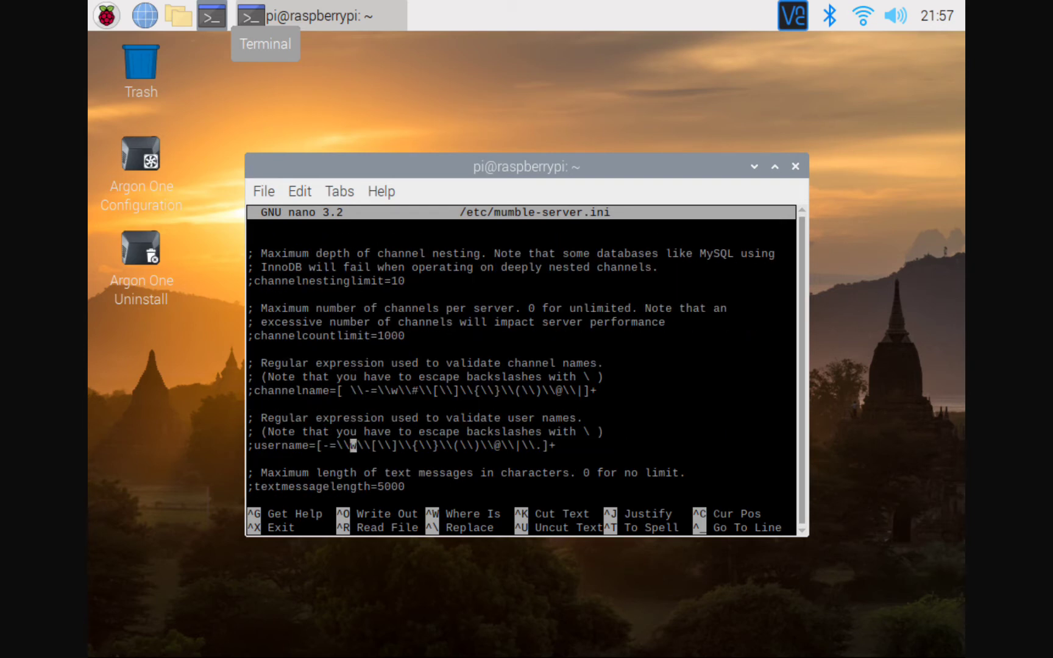
scroll("down", 3)
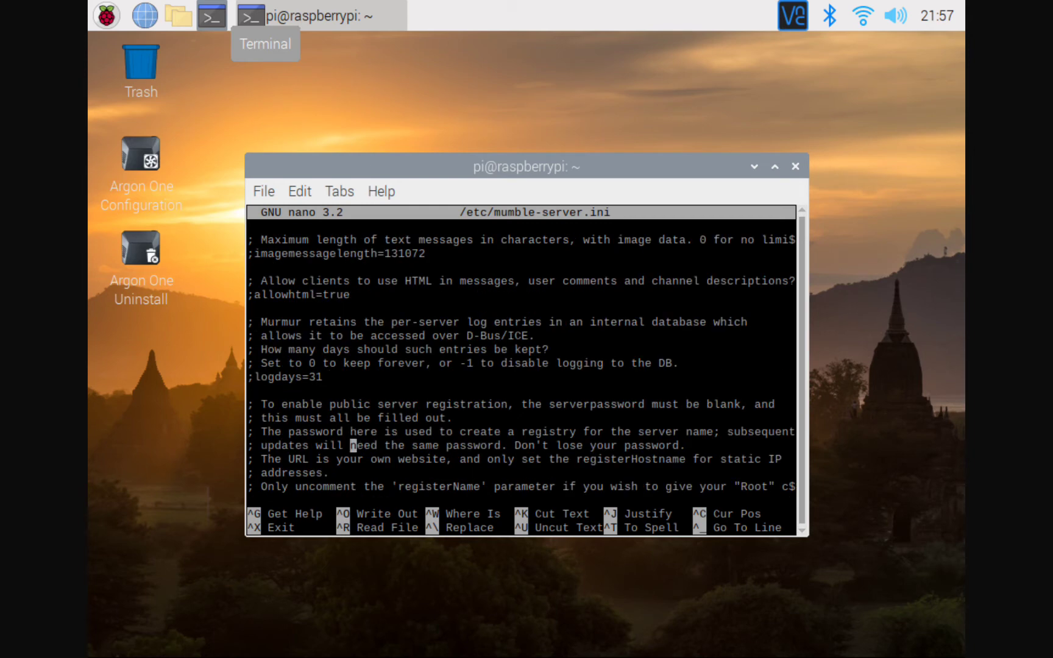
scroll("down", 3)
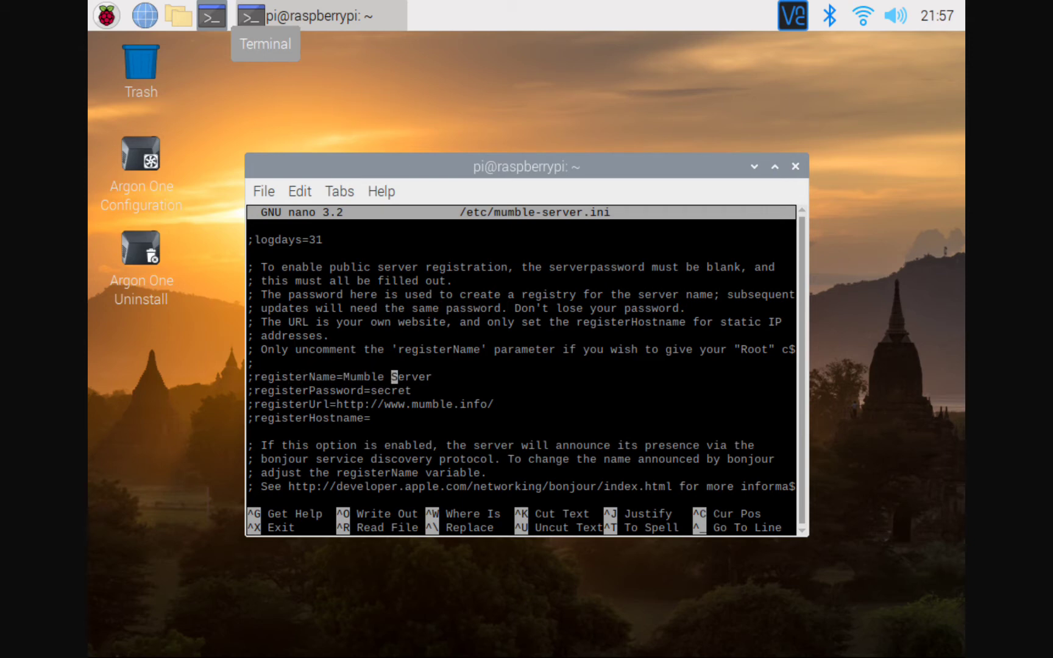
key("Right")
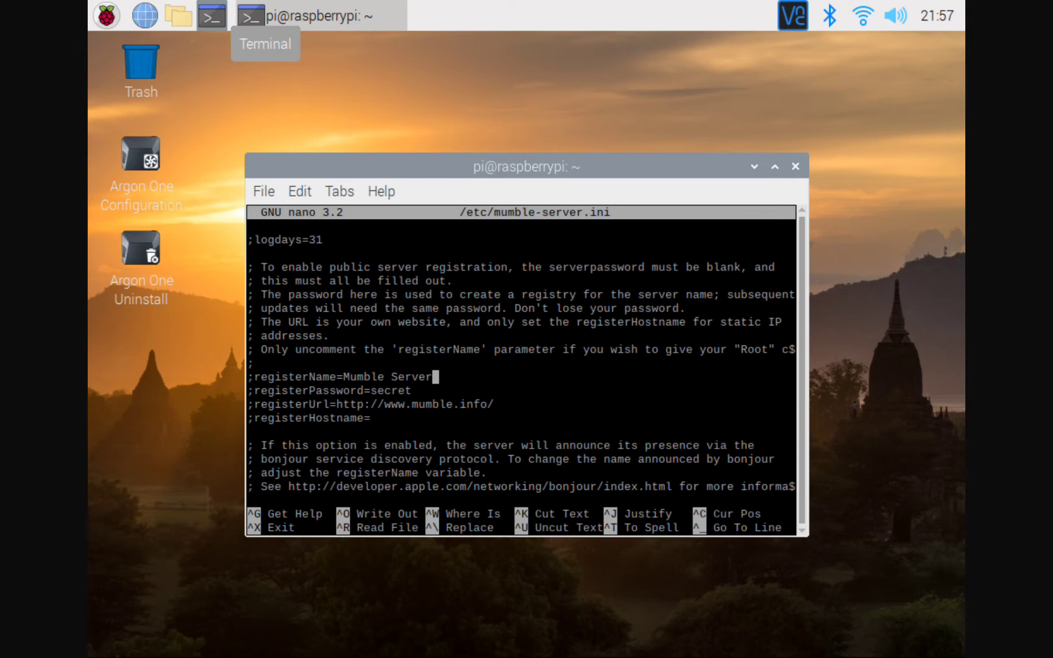
left_click(354, 377)
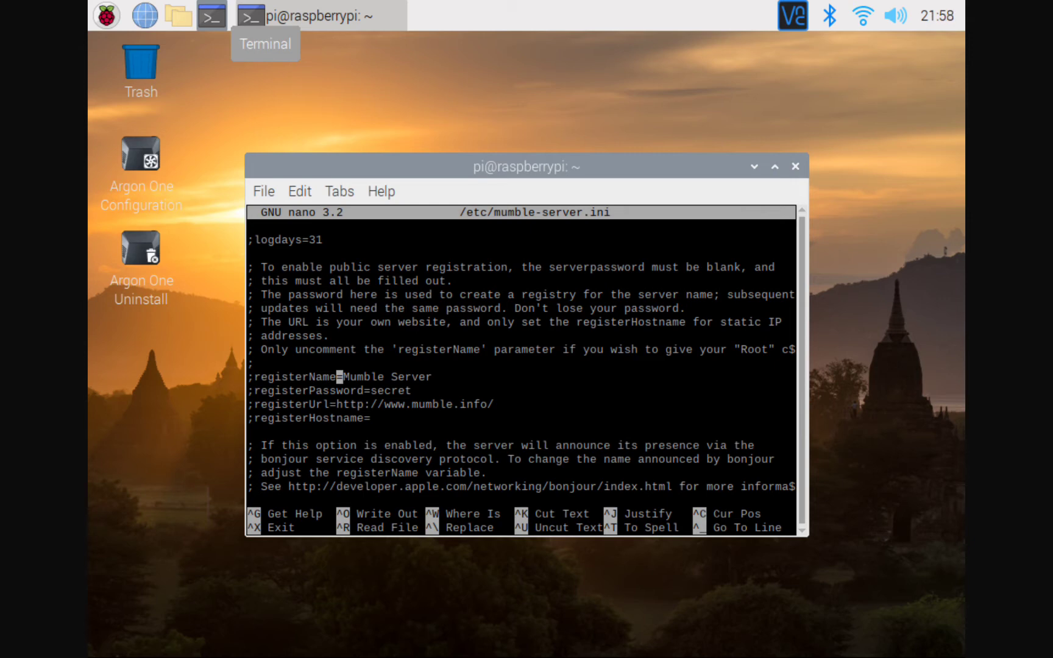
Exit nano back to the shell prompt without changes
key("ctrl+x")
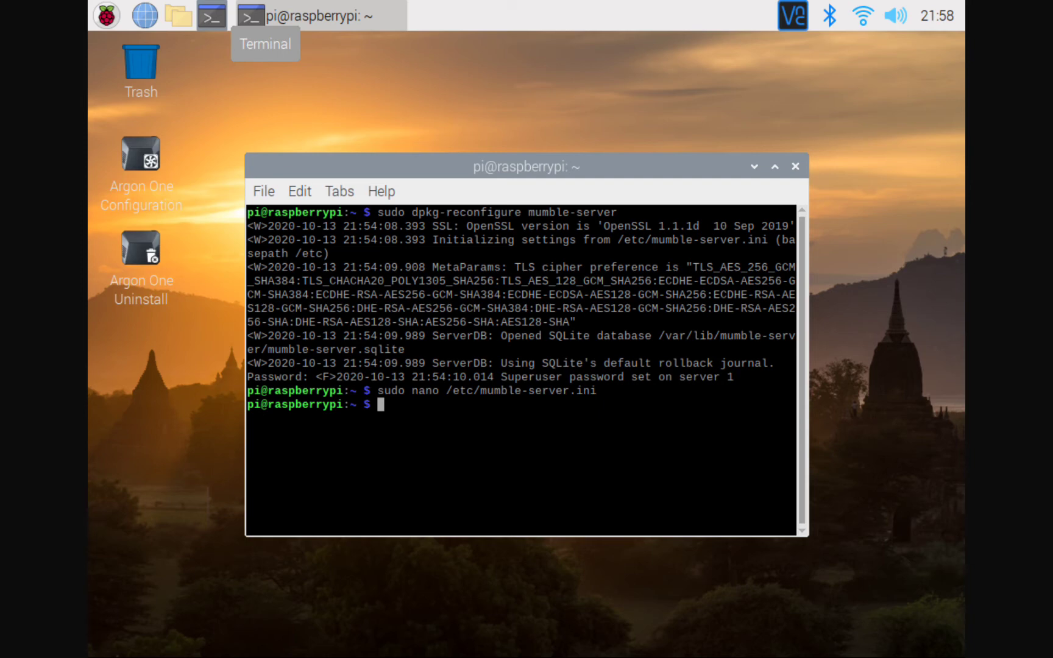
Run 'sudo /etc/init.d/mumble-server restart' and confirm the [ ok ] message
type("su")
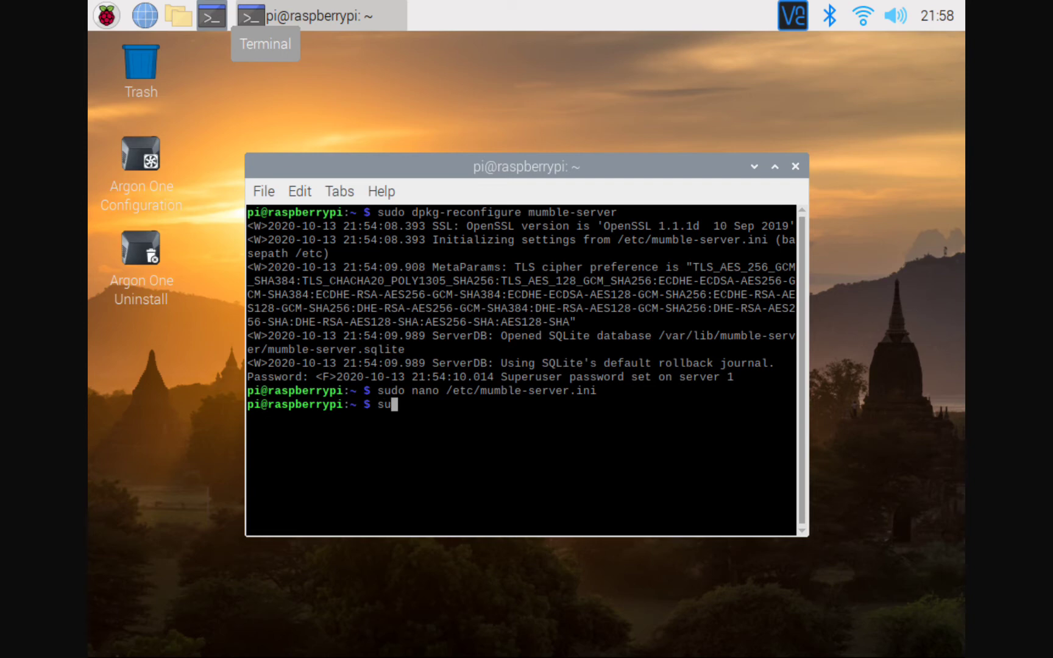
type("do")
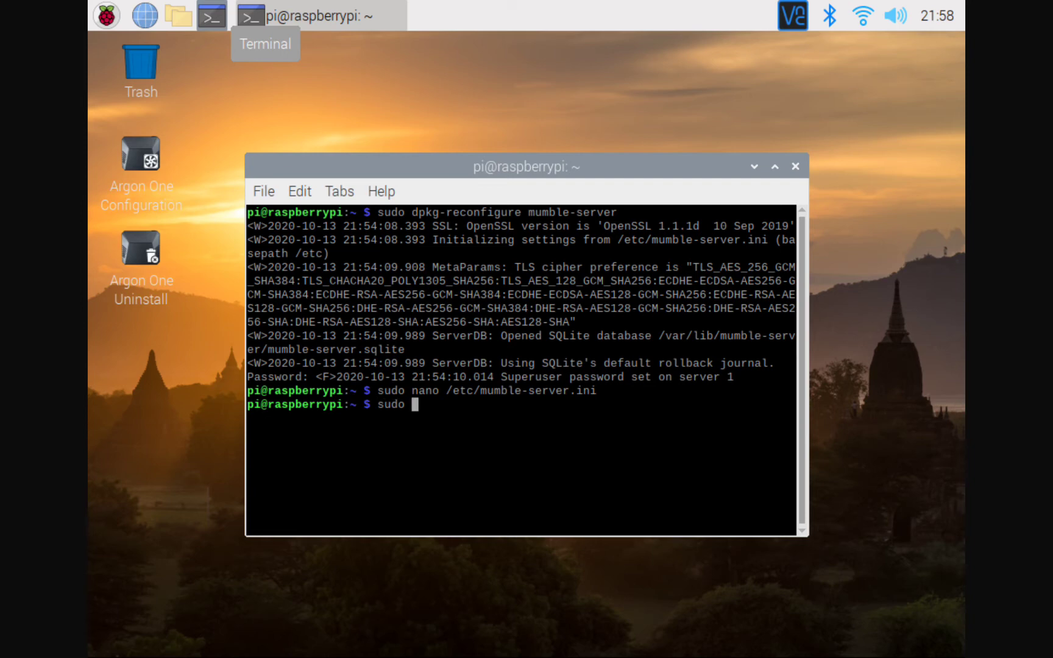
type("/")
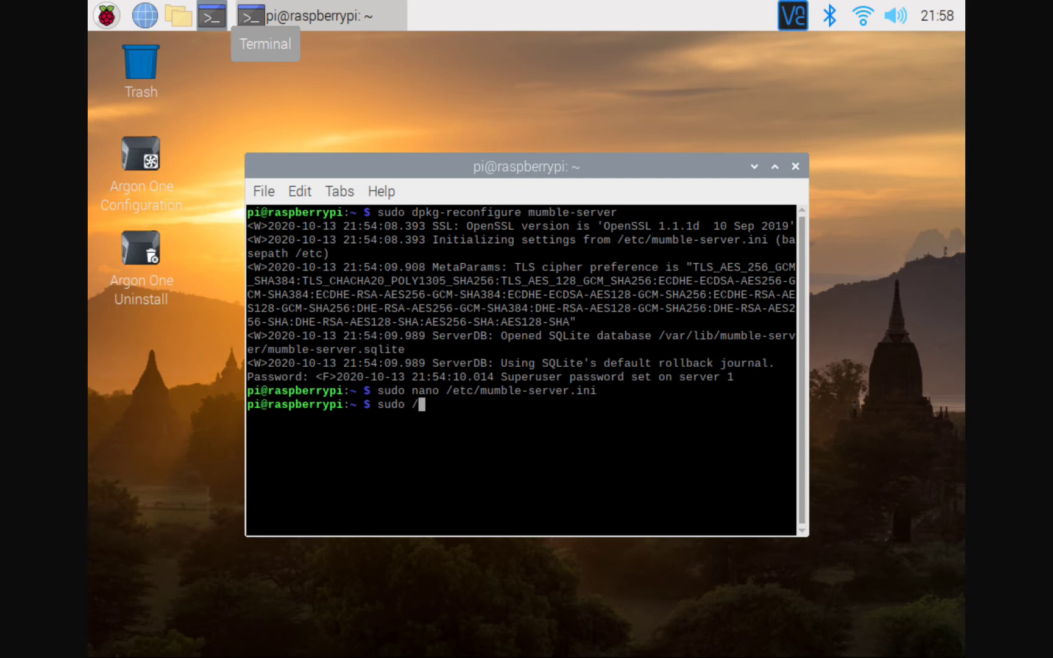
type("et")
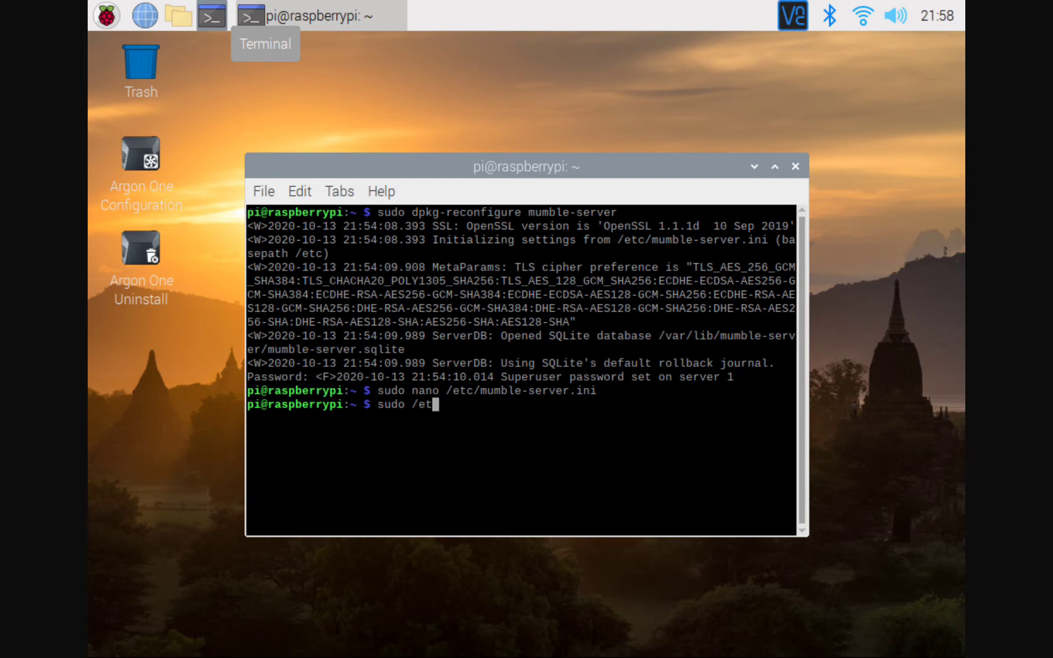
type("c/")
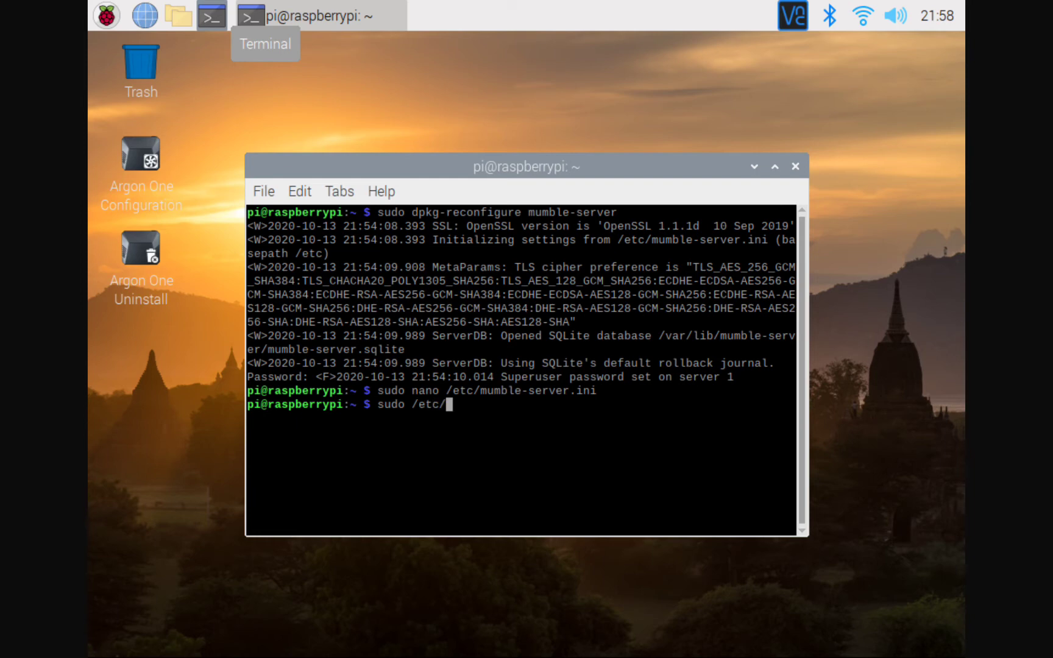
type("init.")
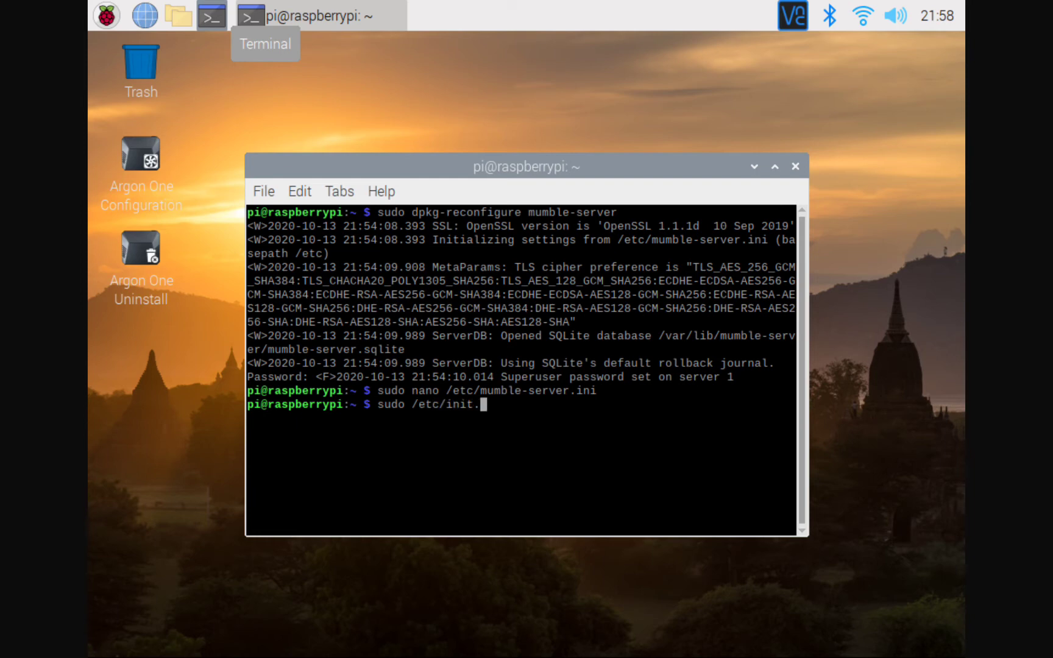
type("d/")
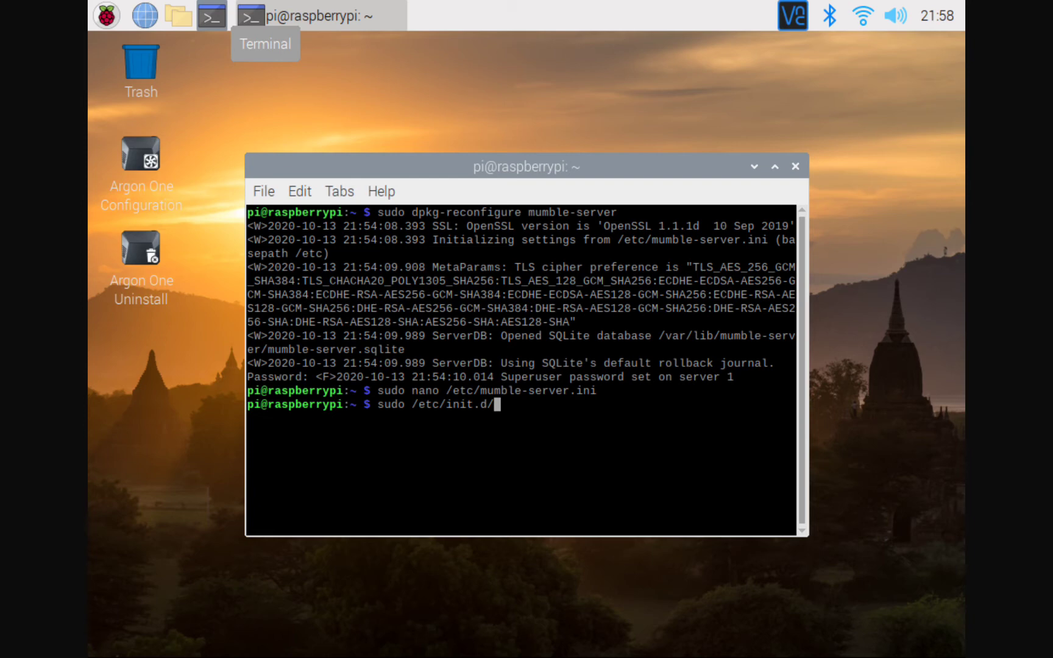
type("mumble-se")
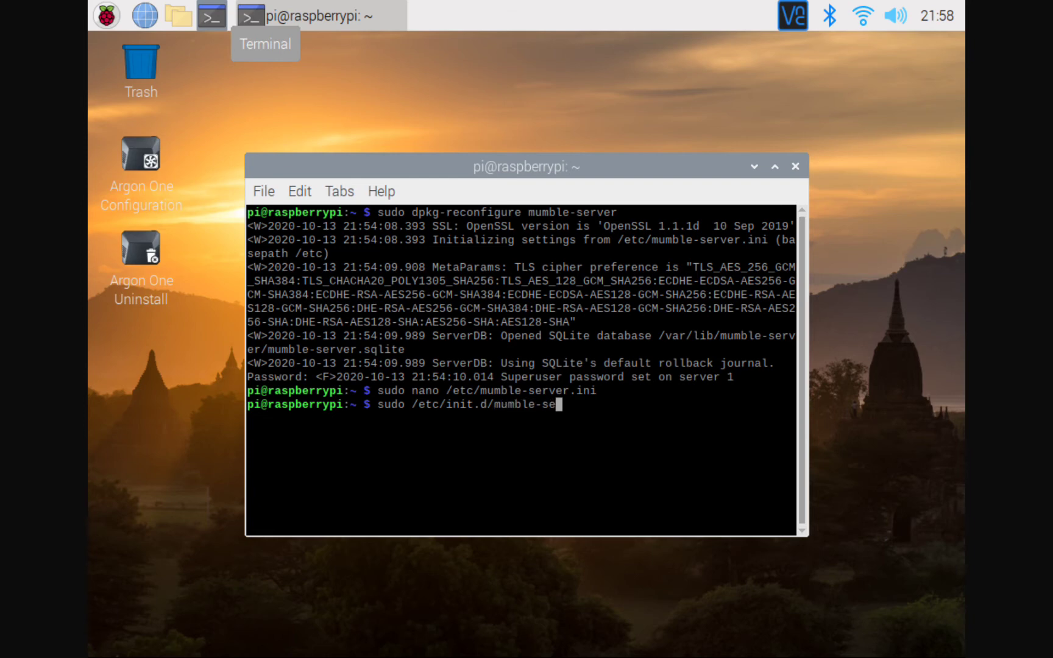
type("rver")
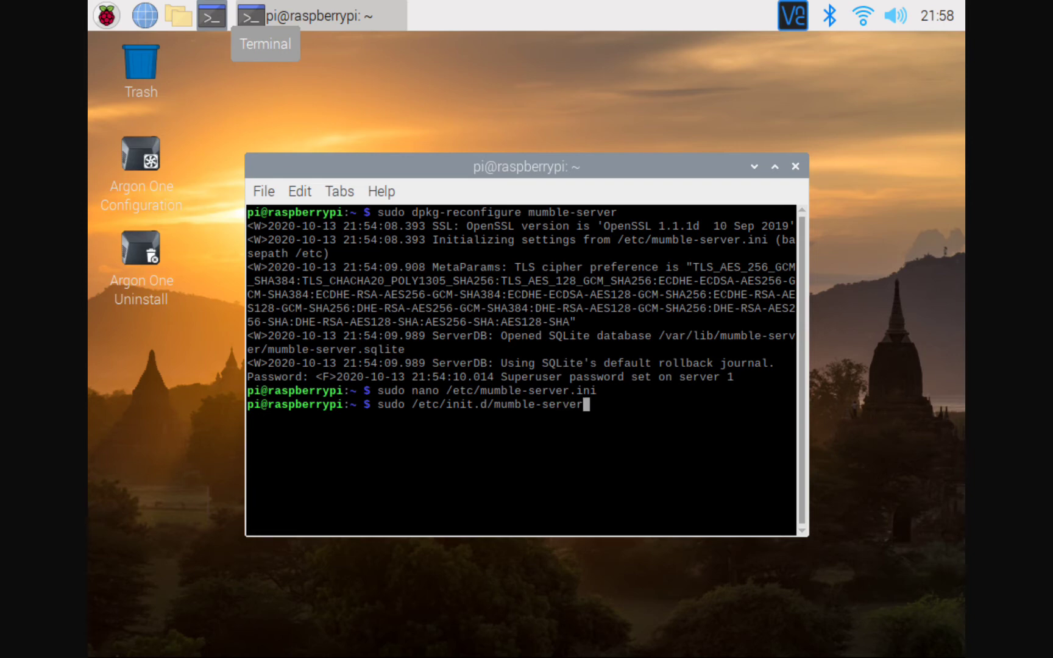
type("rest")
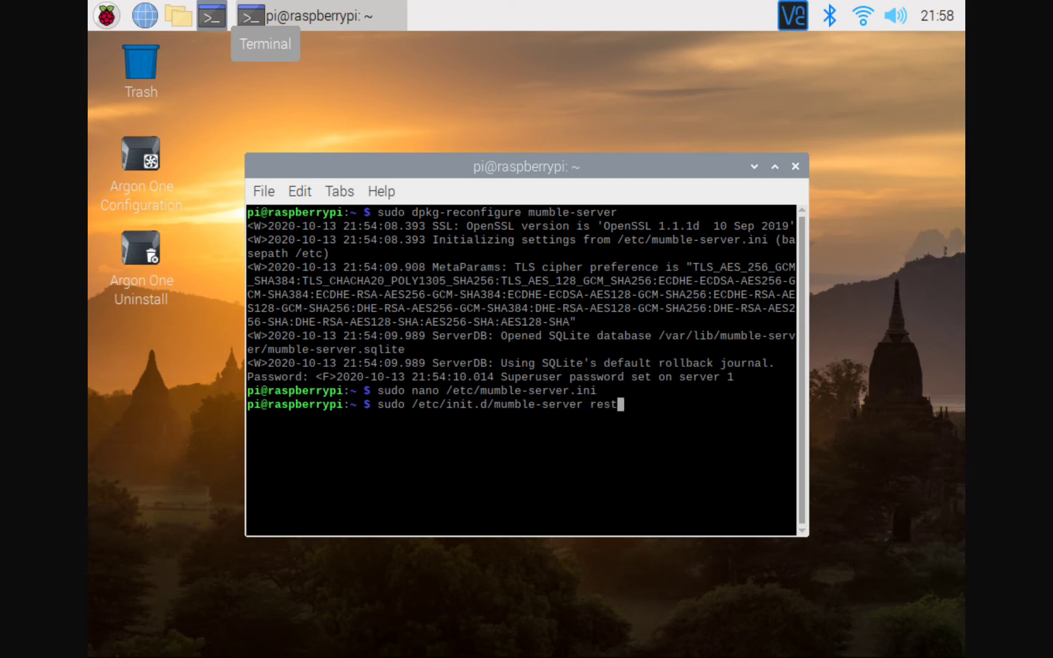
type("art")
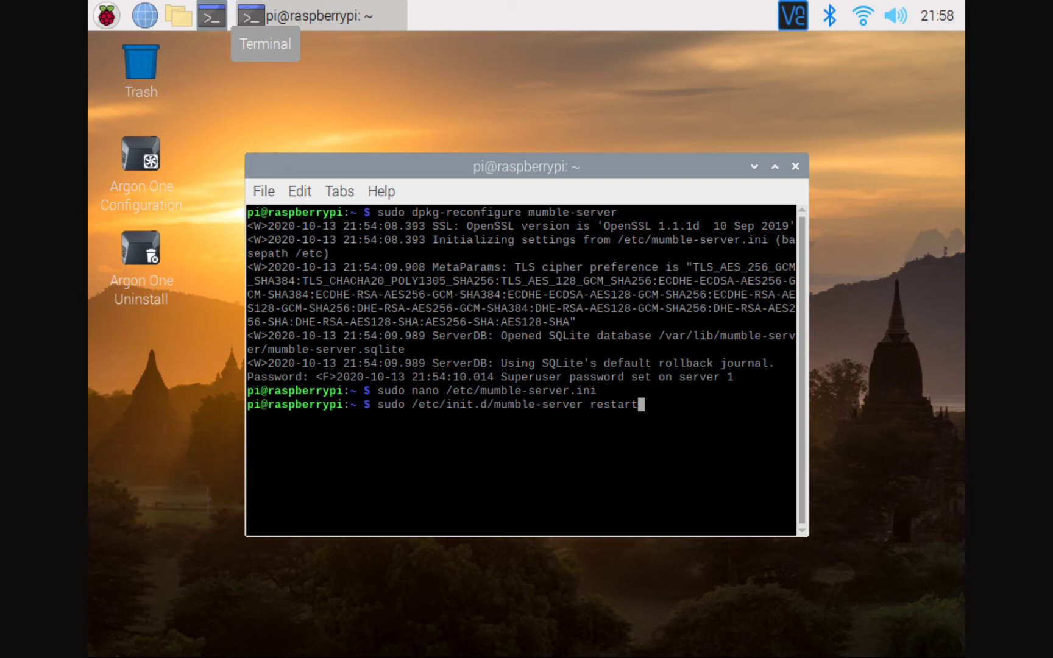
key("Return")
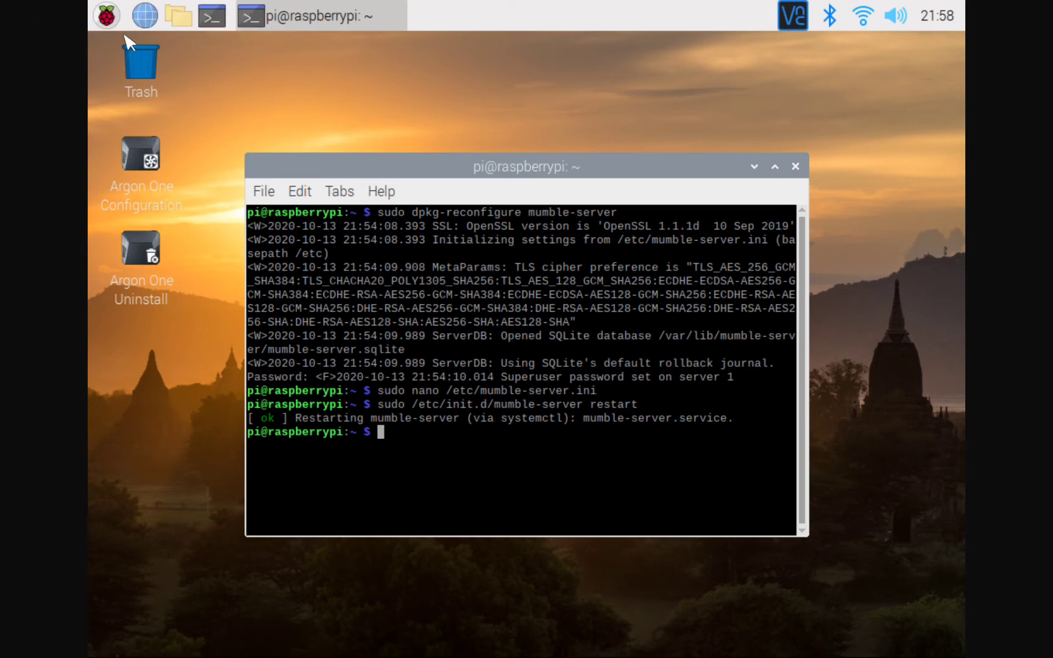
mouse_move(106, 16)
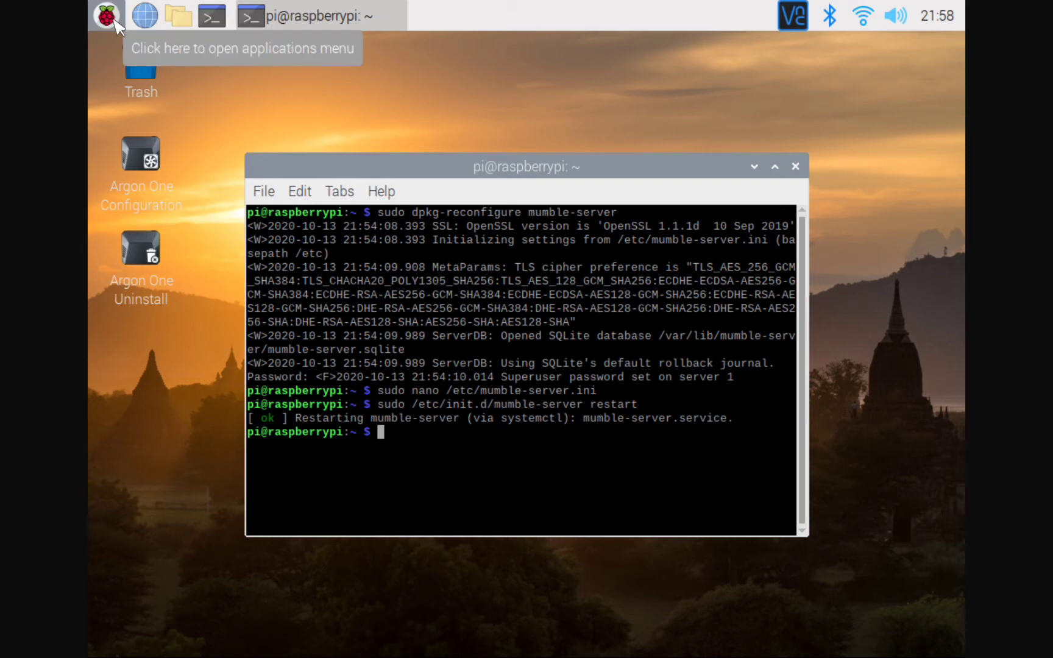
Launch Mumble and advance the Audio Tuning Wizard to microphone volume tuning
left_click(104, 15)
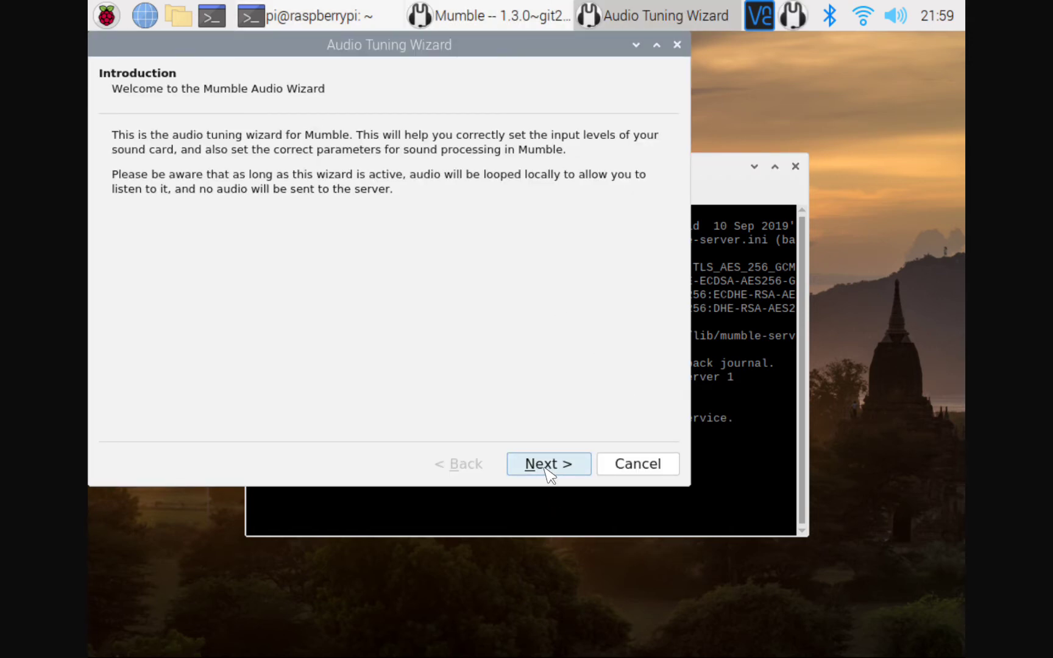
left_click(548, 463)
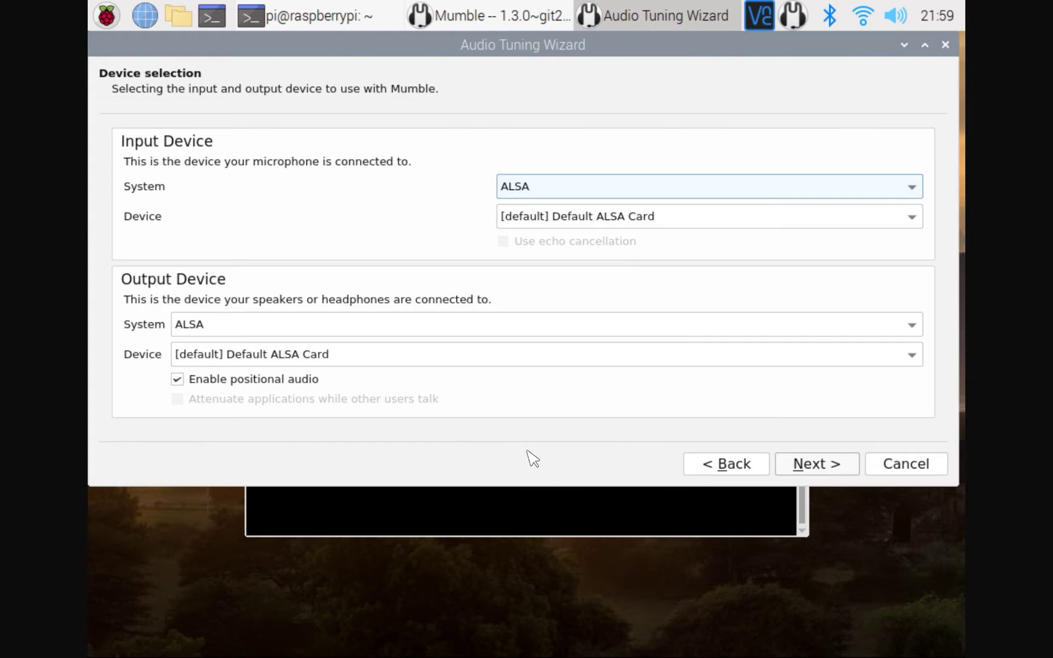
mouse_move(771, 473)
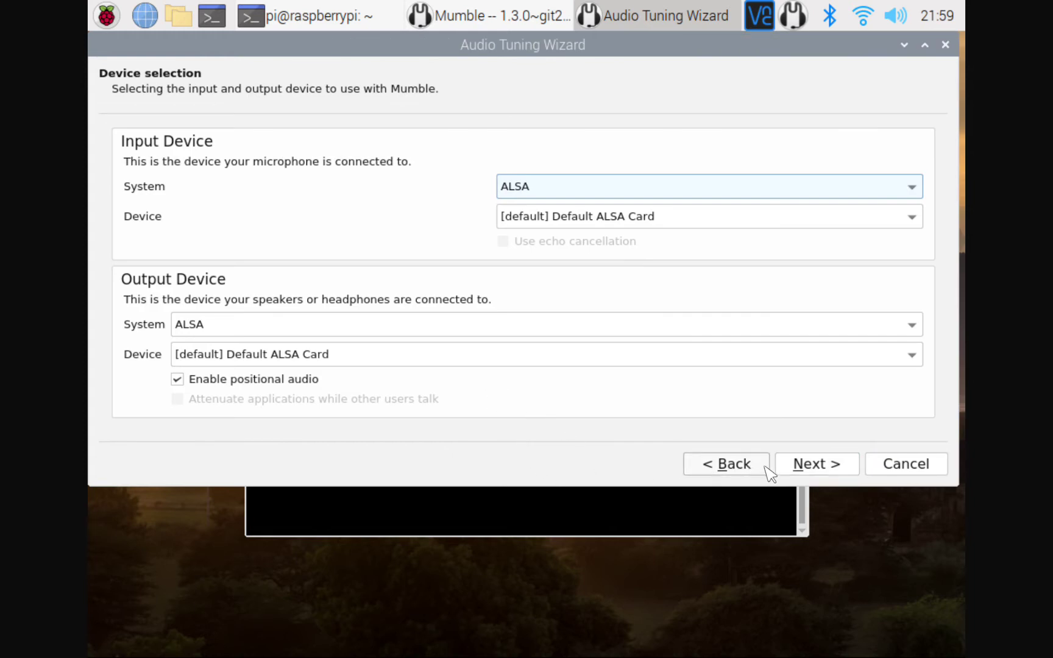
mouse_move(816, 464)
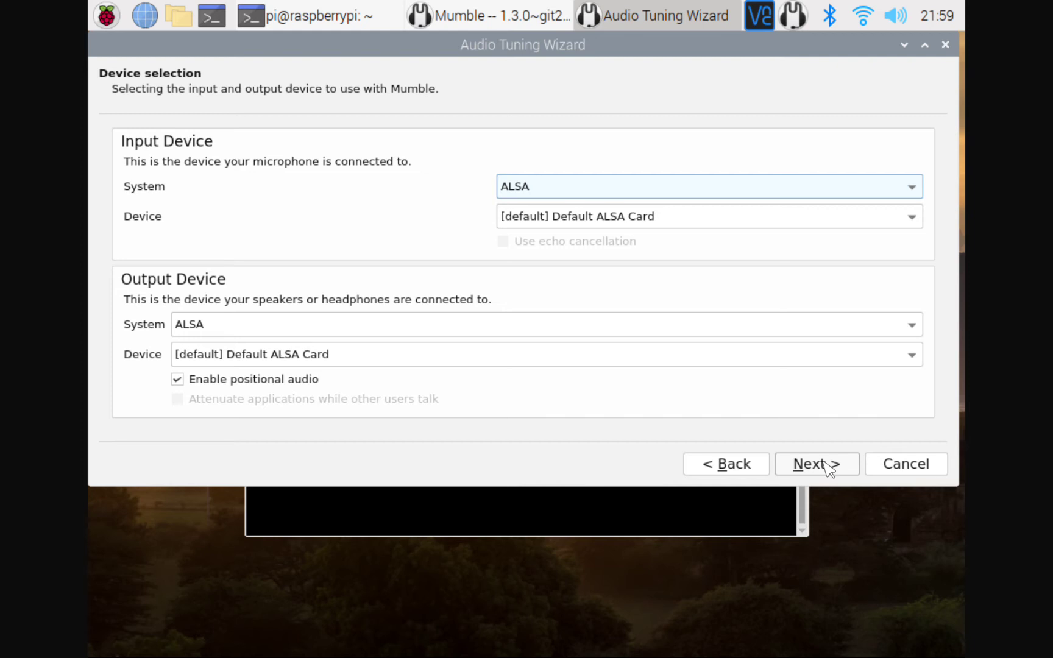
left_click(815, 463)
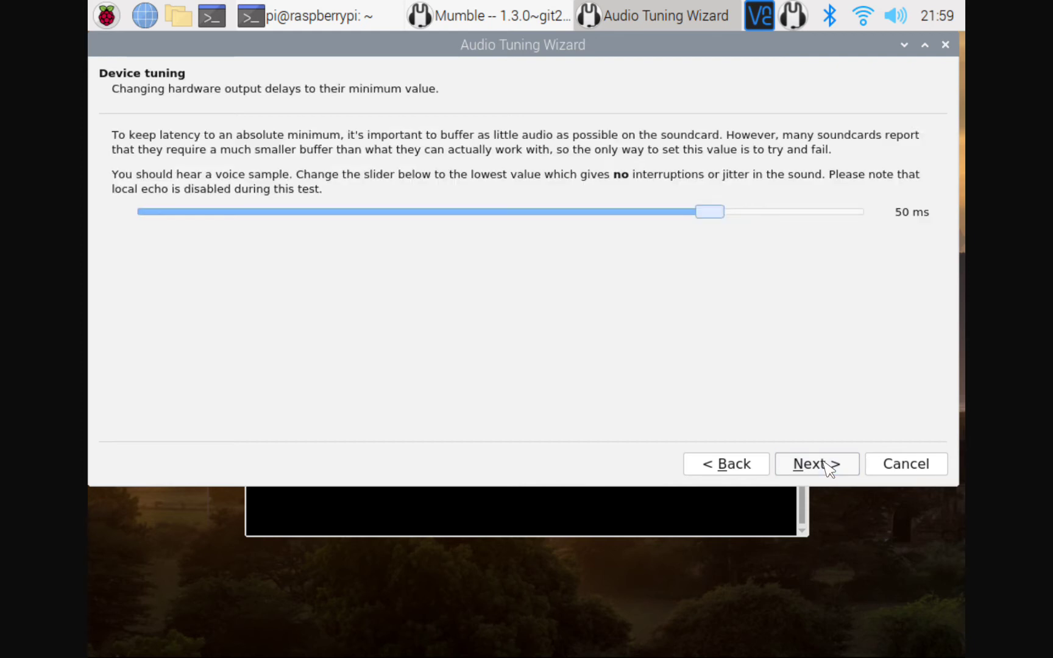
left_click(815, 463)
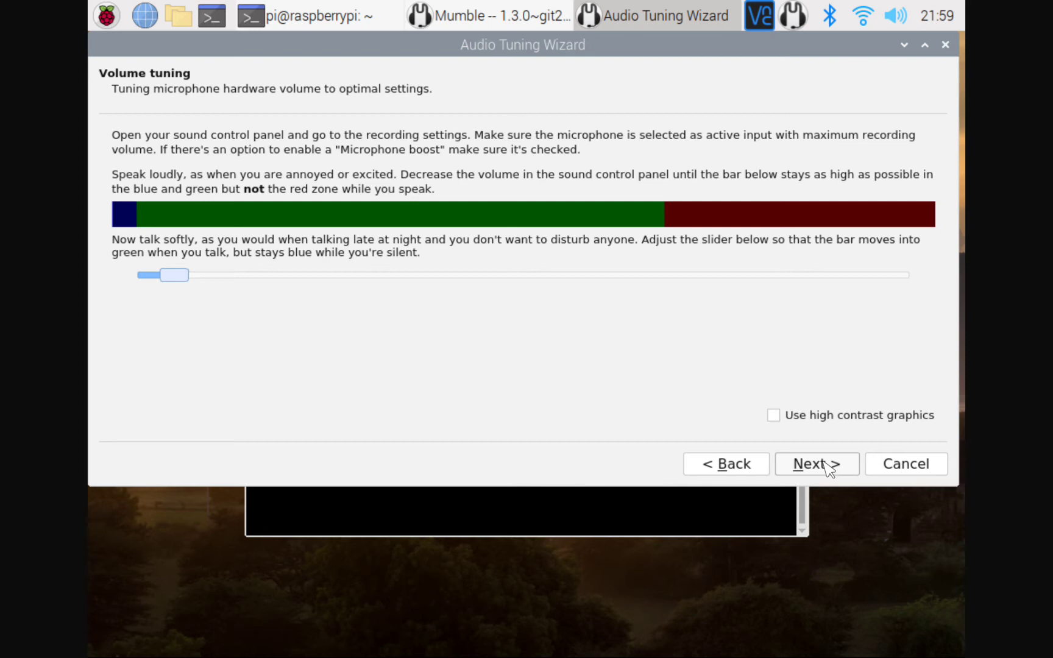
mouse_move(773, 418)
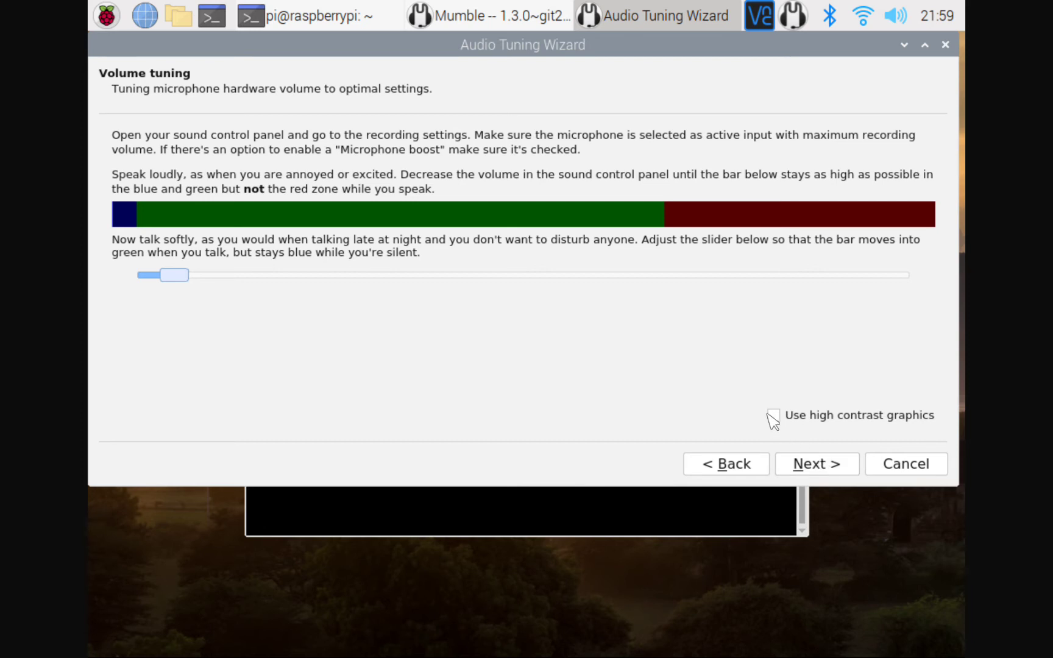
Toggle high contrast graphics on and off, then continue to Voice Activity Detection
left_click(773, 415)
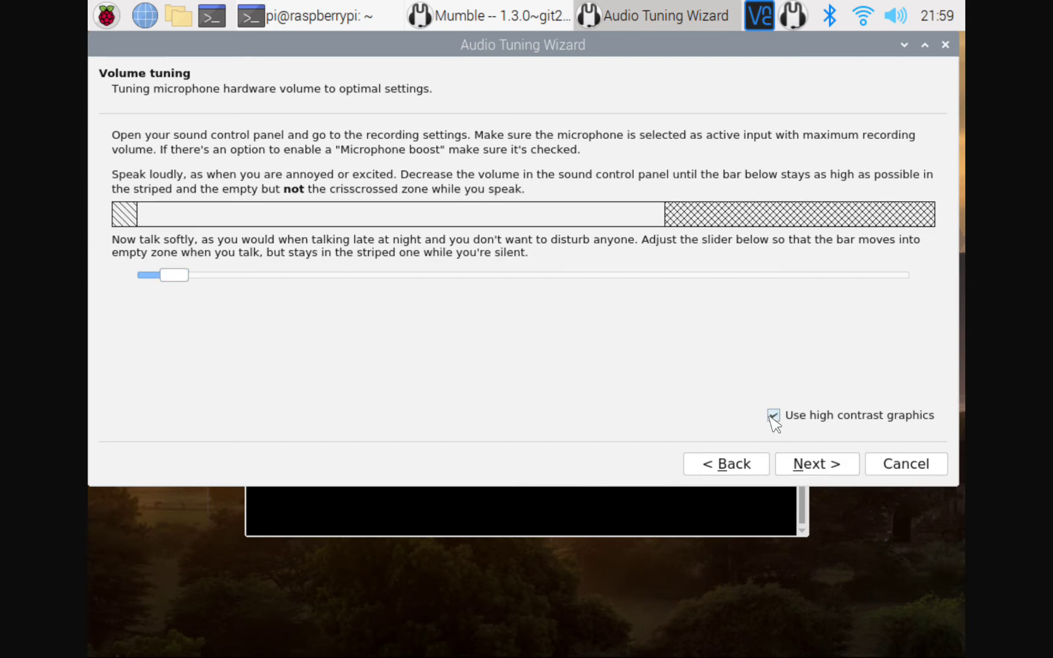
left_click(772, 415)
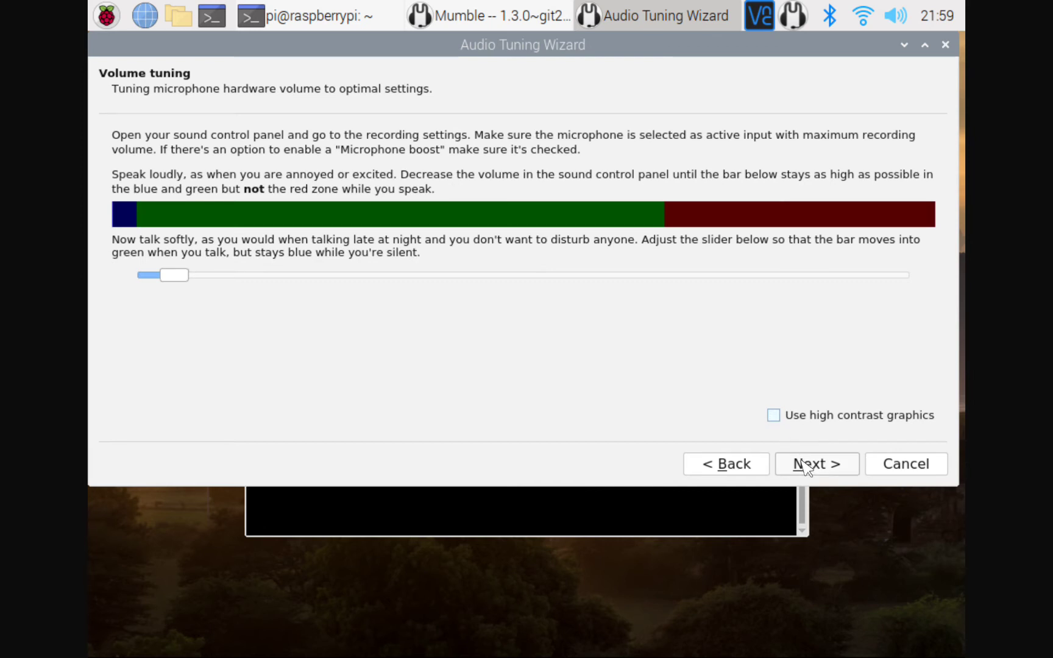
left_click(815, 463)
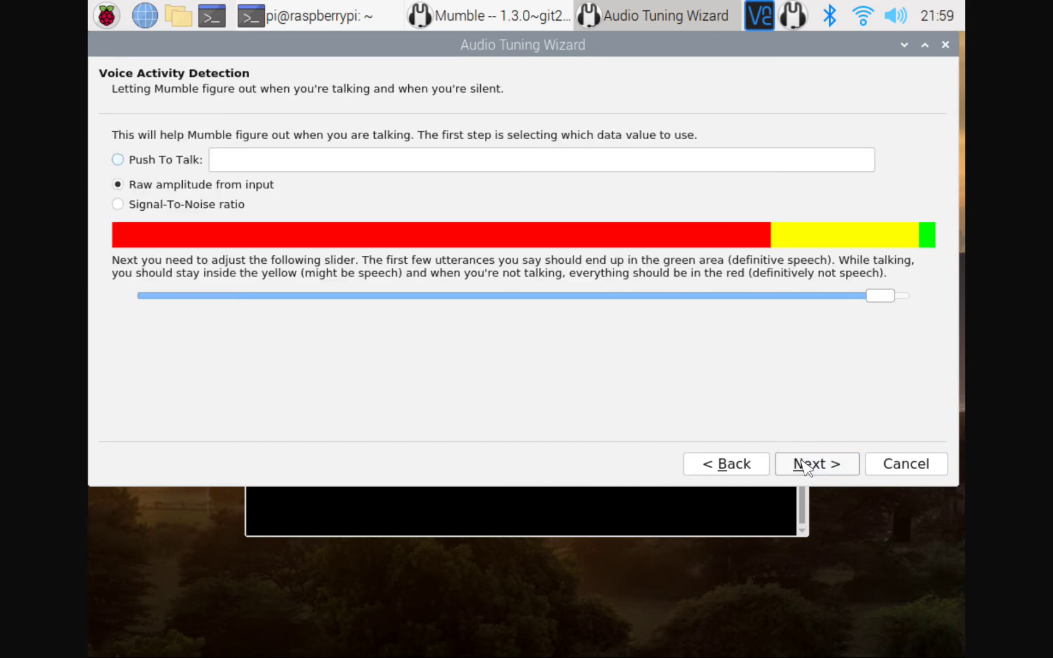
mouse_move(111, 261)
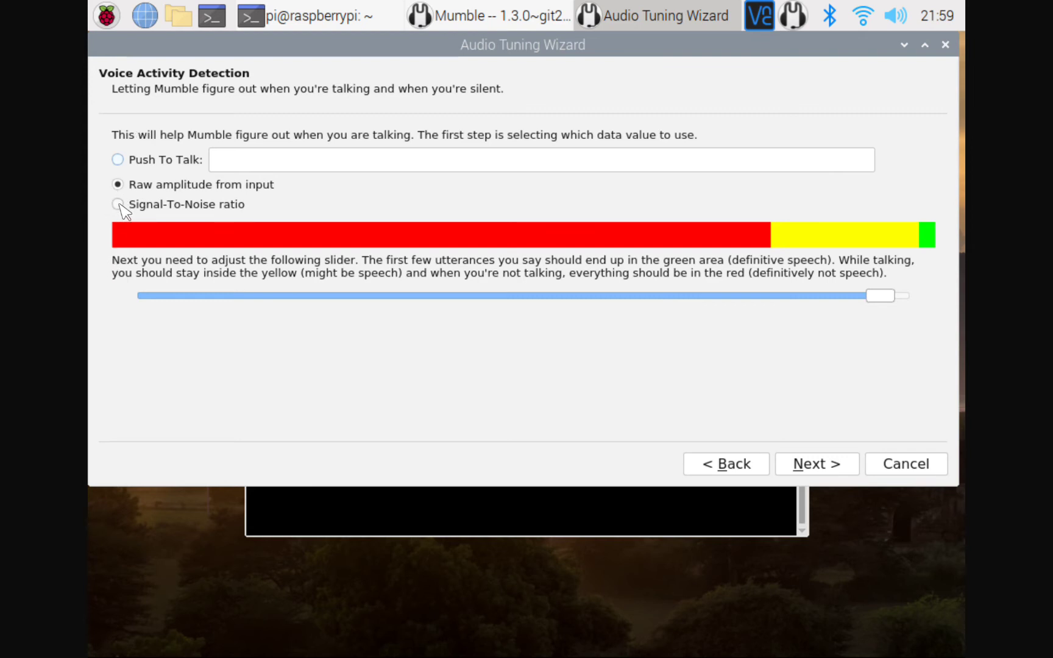
Switch voice activity detection to the Signal-To-Noise ratio method
left_click(117, 203)
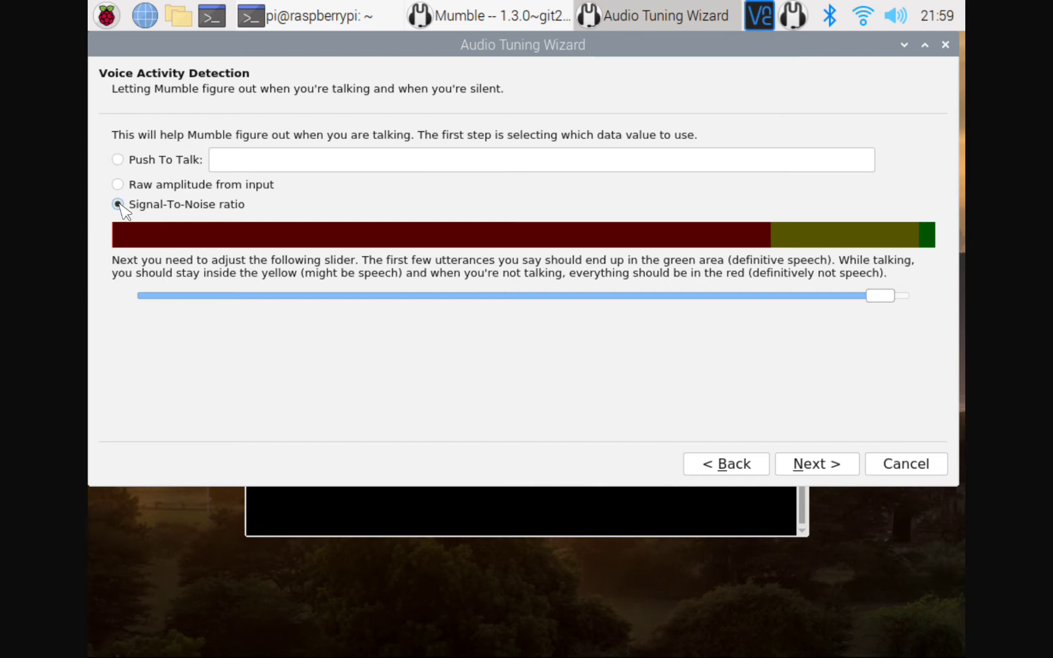
mouse_move(149, 198)
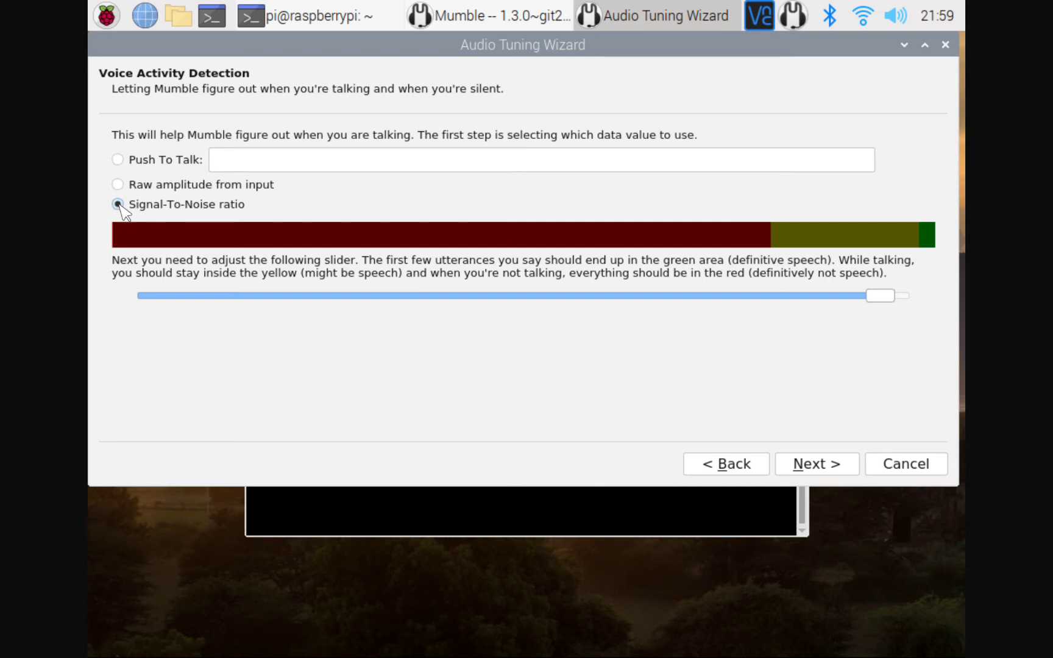
mouse_move(378, 234)
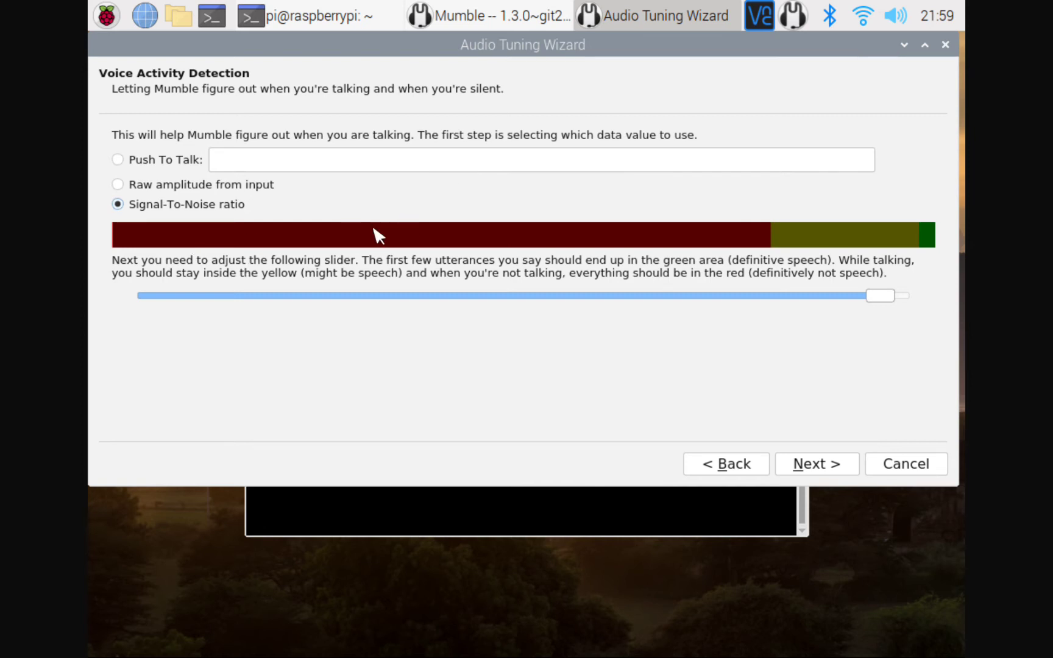
mouse_move(437, 241)
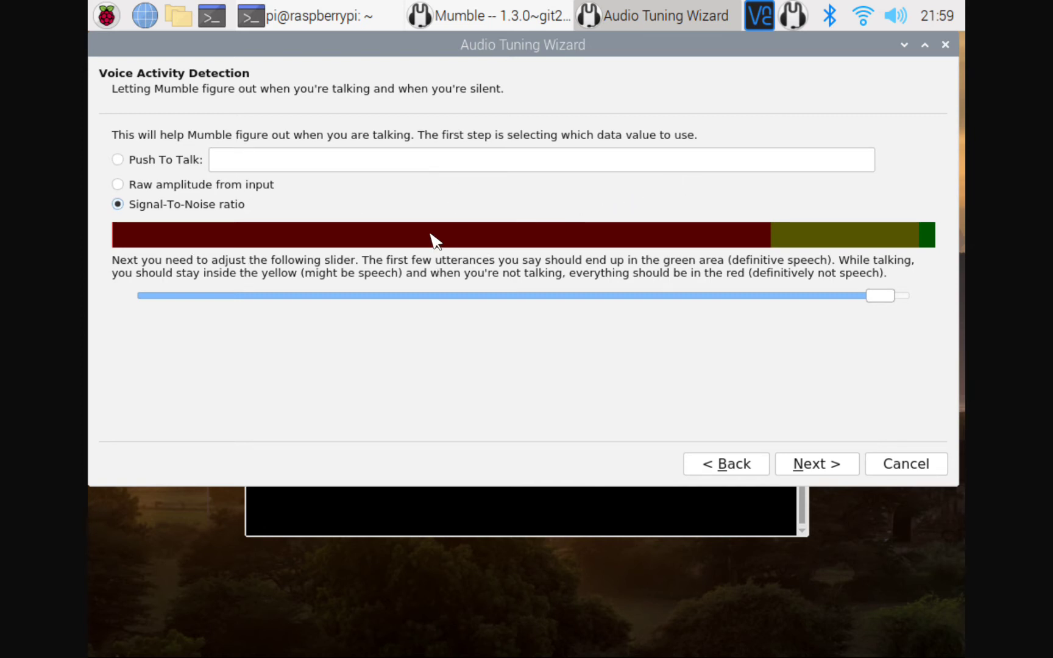
mouse_move(235, 243)
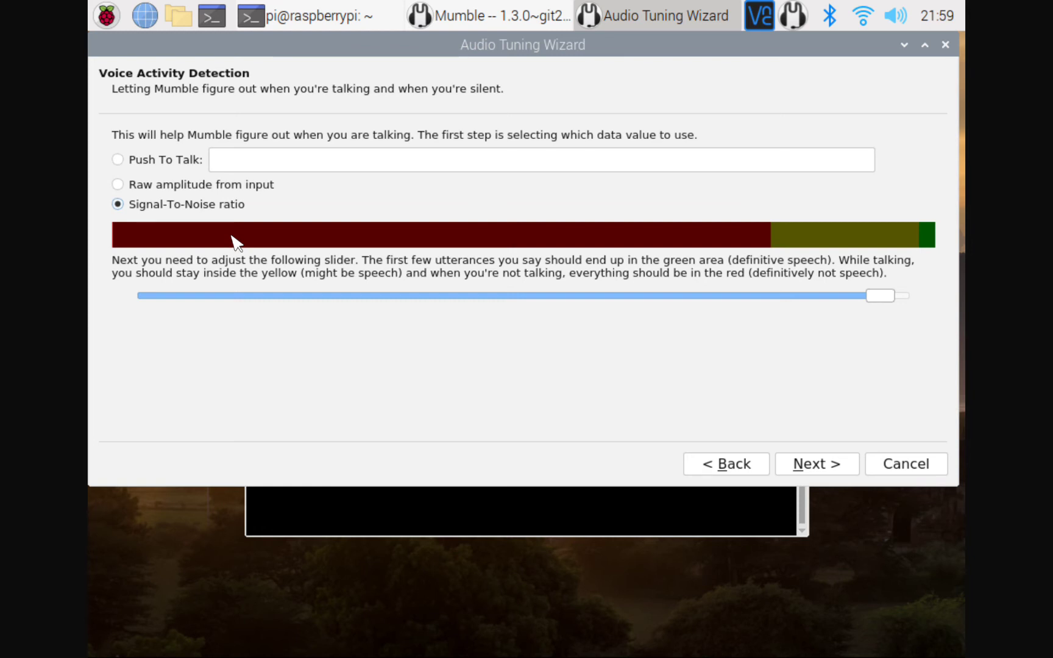
mouse_move(786, 242)
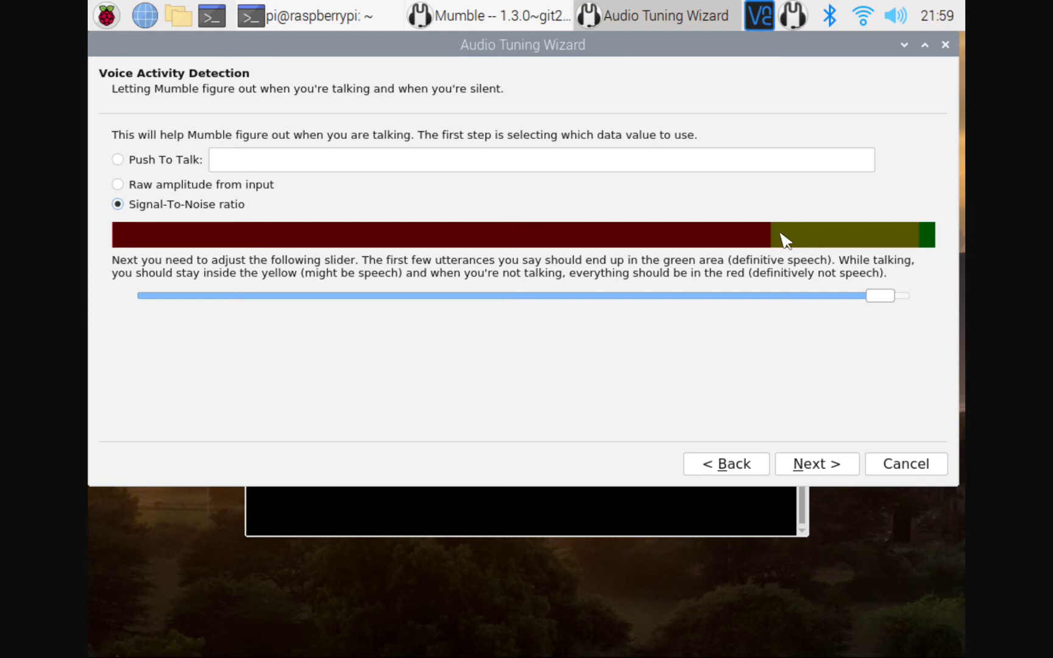
mouse_move(718, 304)
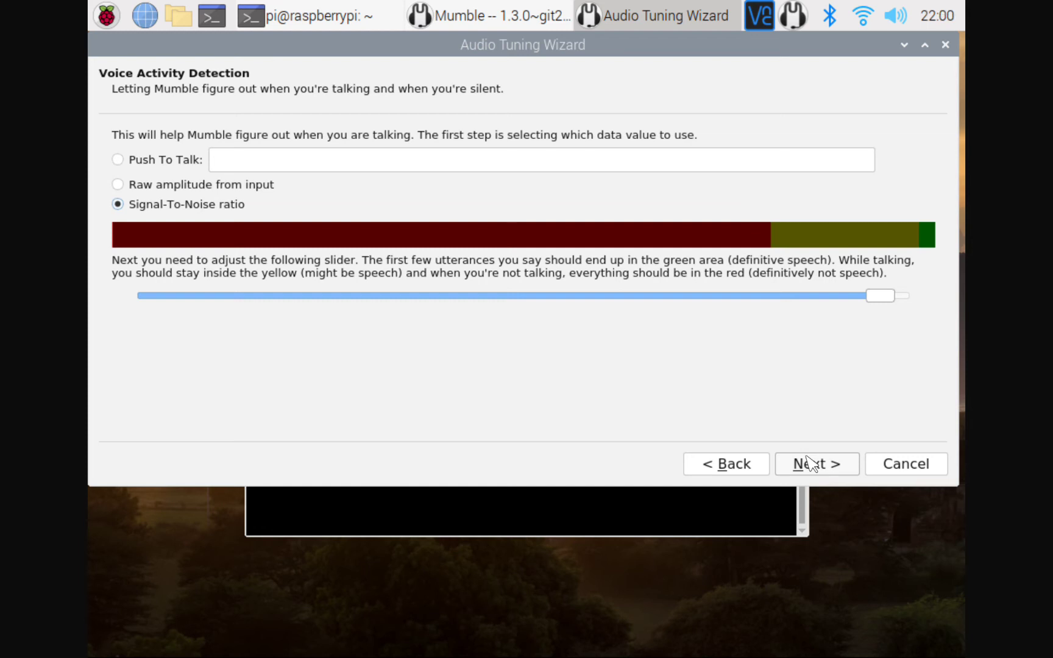
Advance past the Quality & Notifications and Positional Audio pages to the Finished page
left_click(815, 463)
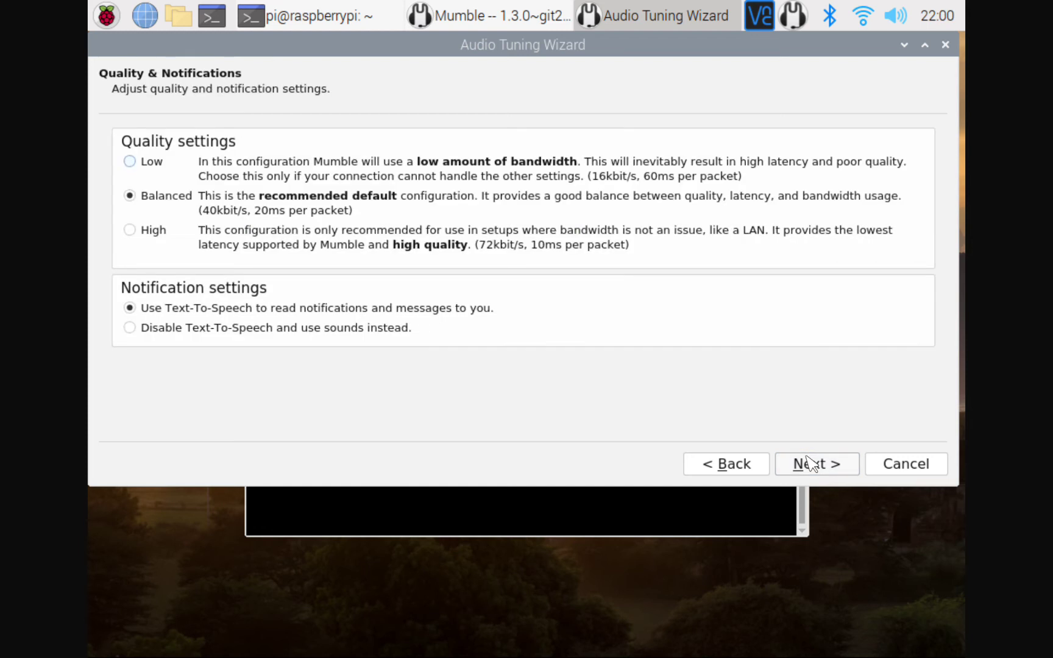
left_click(816, 463)
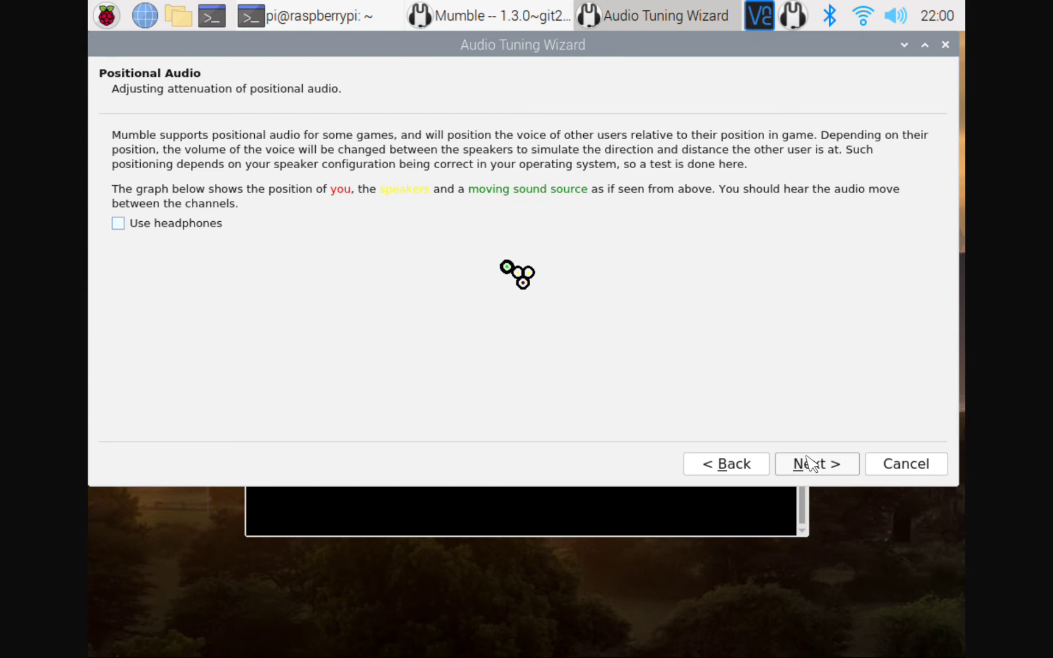
left_click(816, 463)
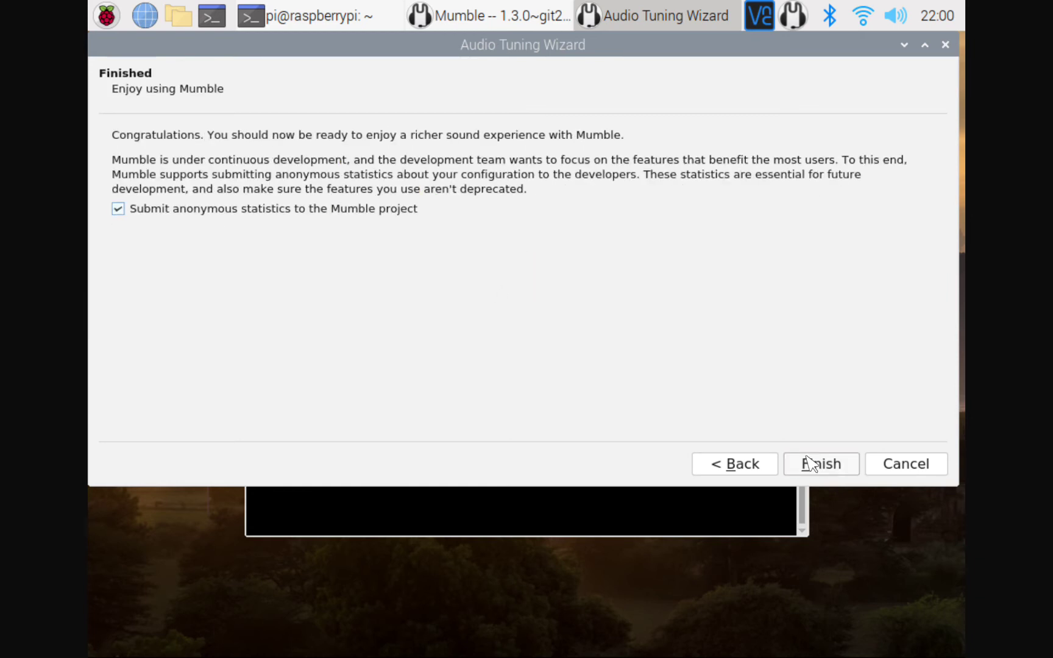
Finish the Audio Tuning Wizard and complete the certificate wizard with automatic creation
left_click(820, 463)
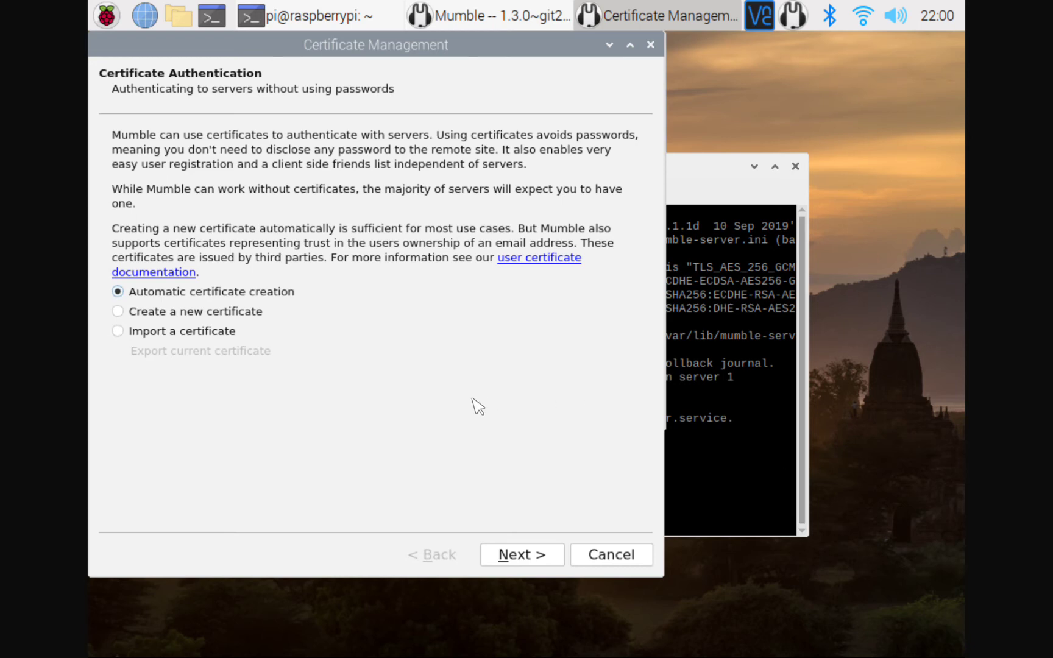
mouse_move(391, 485)
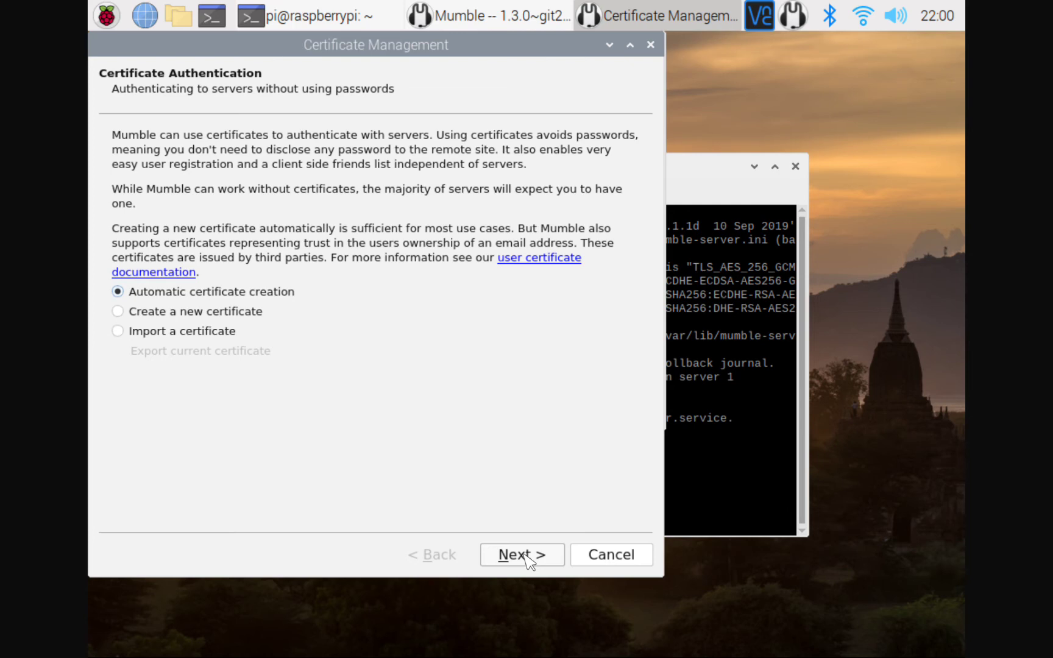
left_click(521, 554)
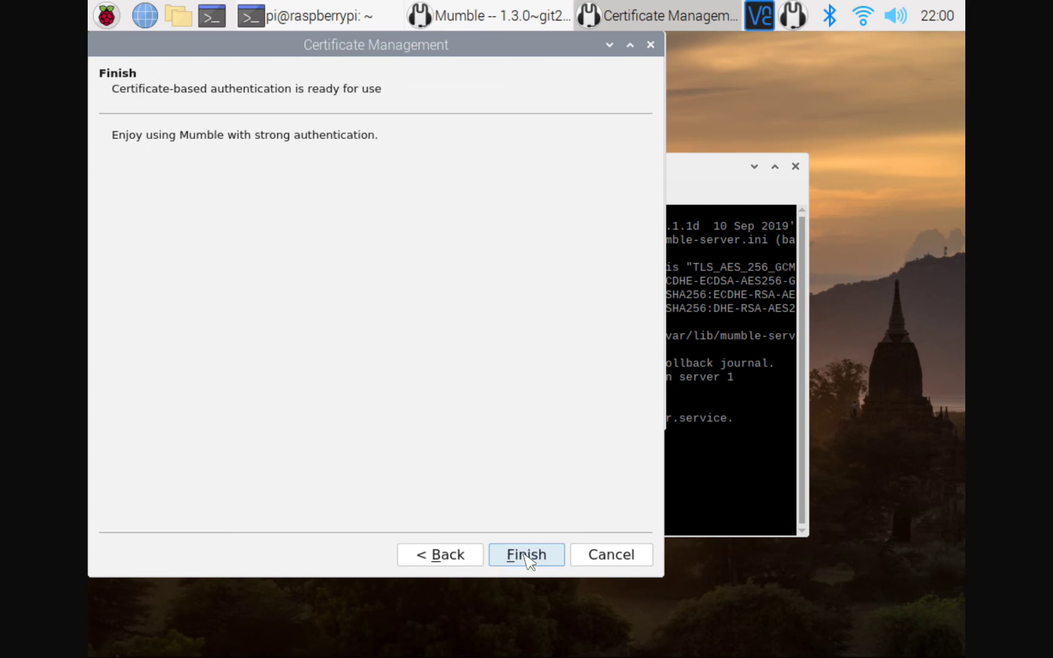
left_click(525, 555)
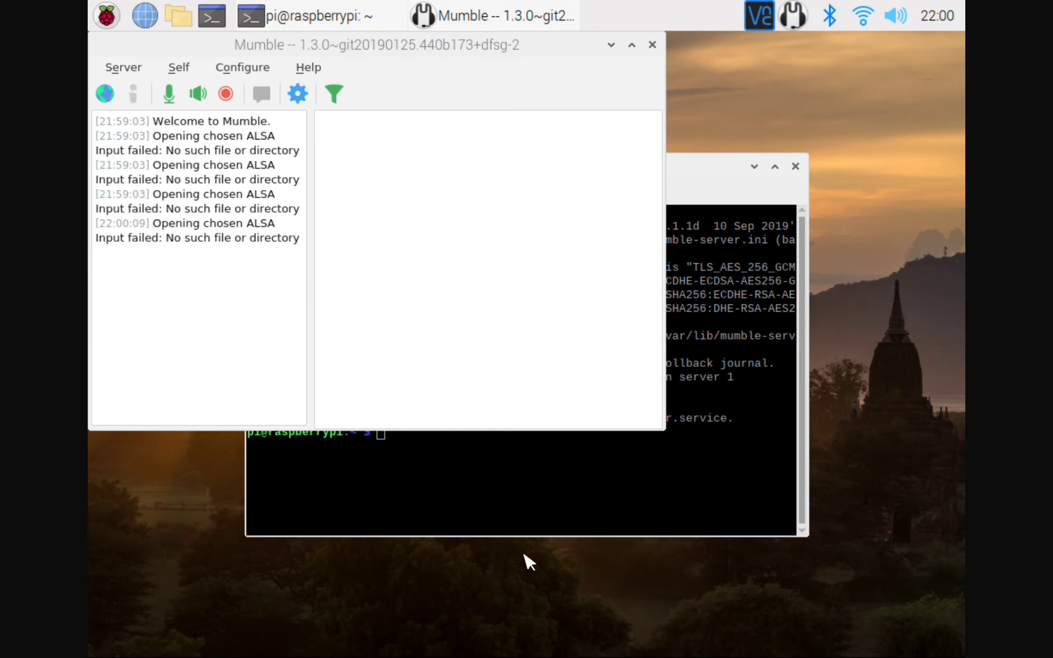
mouse_move(172, 238)
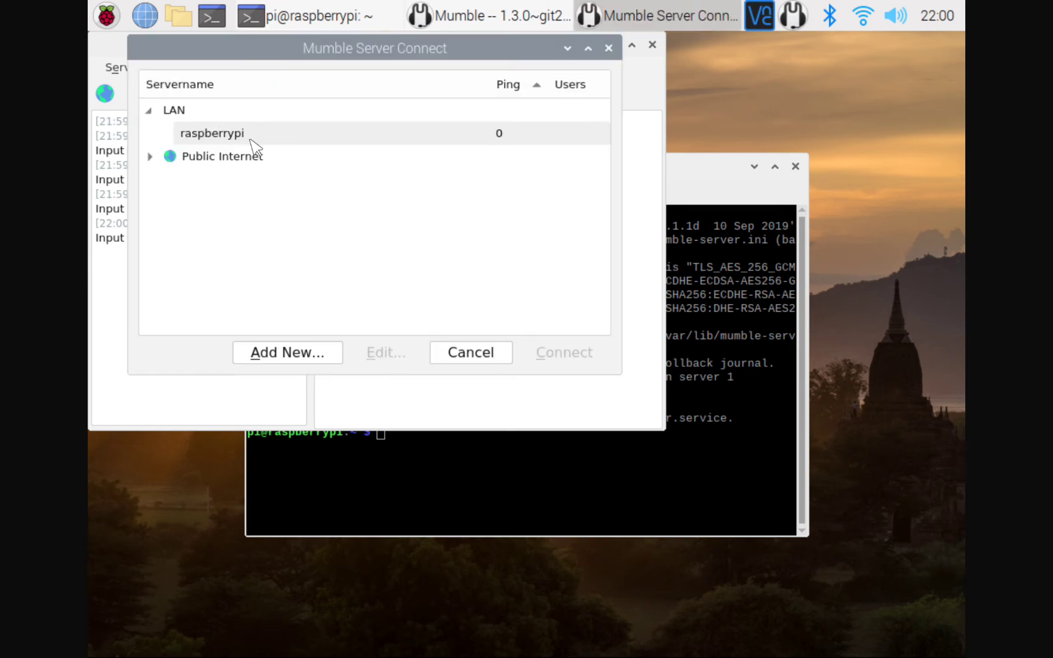
mouse_move(264, 130)
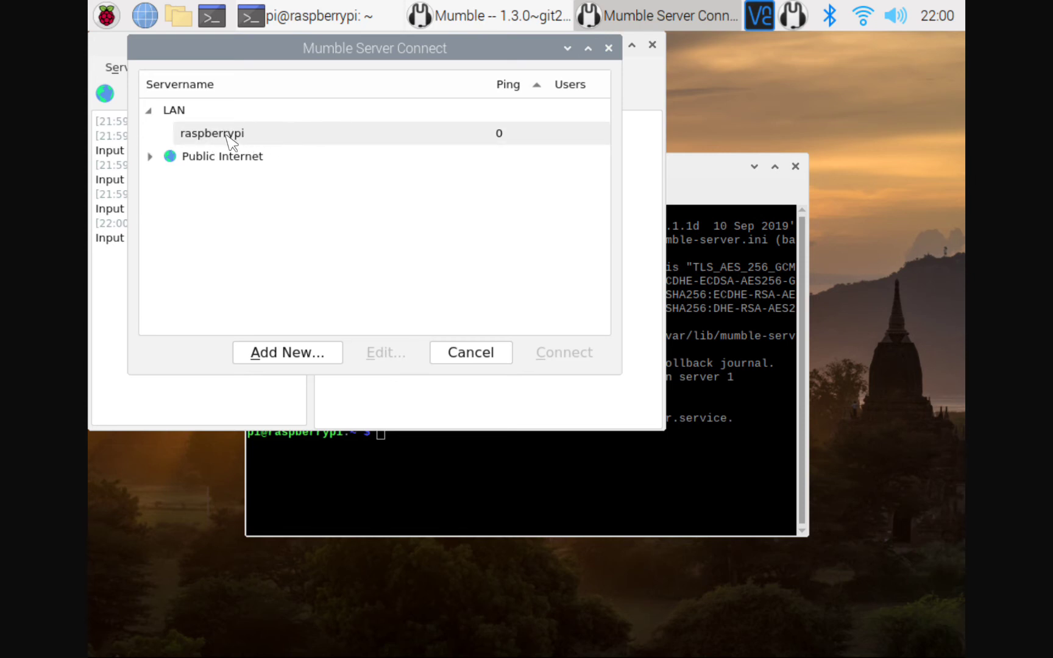
mouse_move(213, 133)
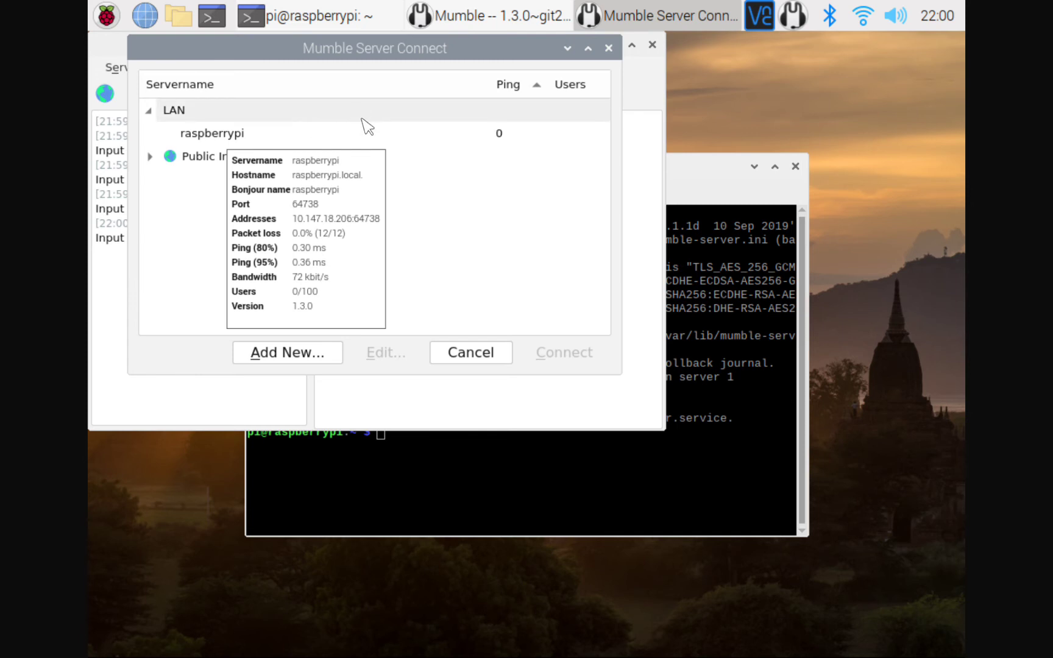
Select the raspberrypi server listed under LAN in the Server Connect dialog
left_click(211, 133)
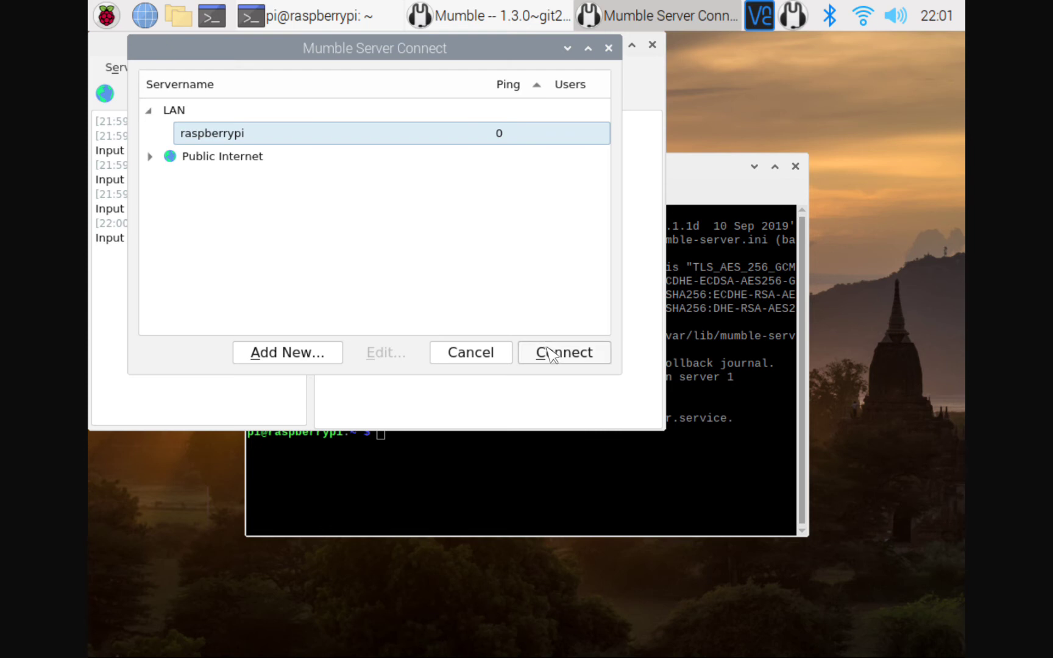
Connect to raspberrypi as Test Client, accept its self-signed certificate and retry after rejection
left_click(564, 352)
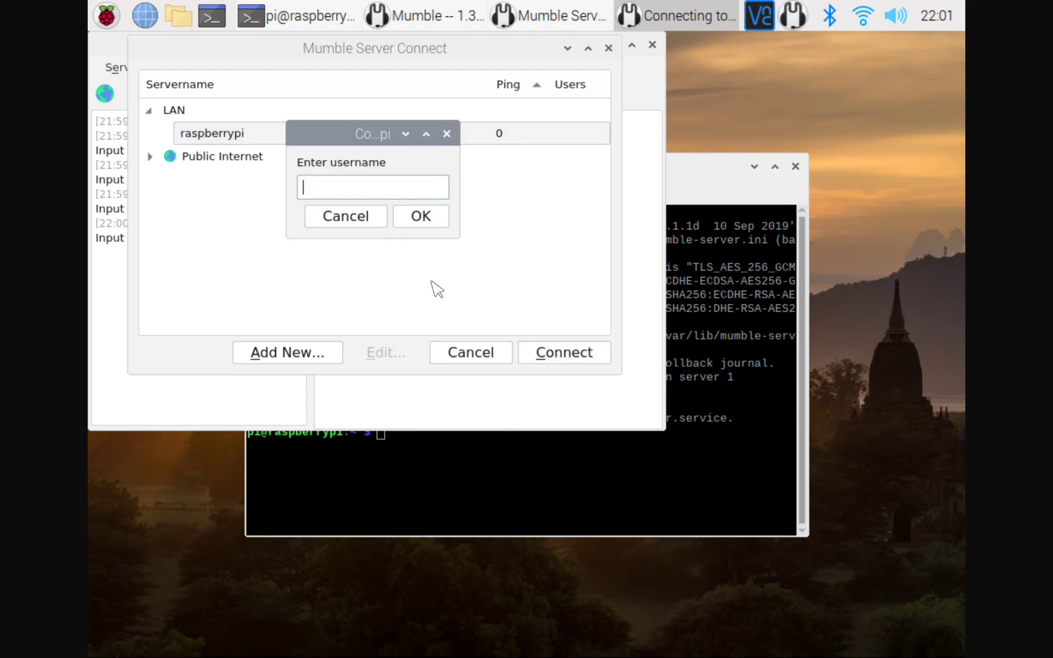
mouse_move(372, 262)
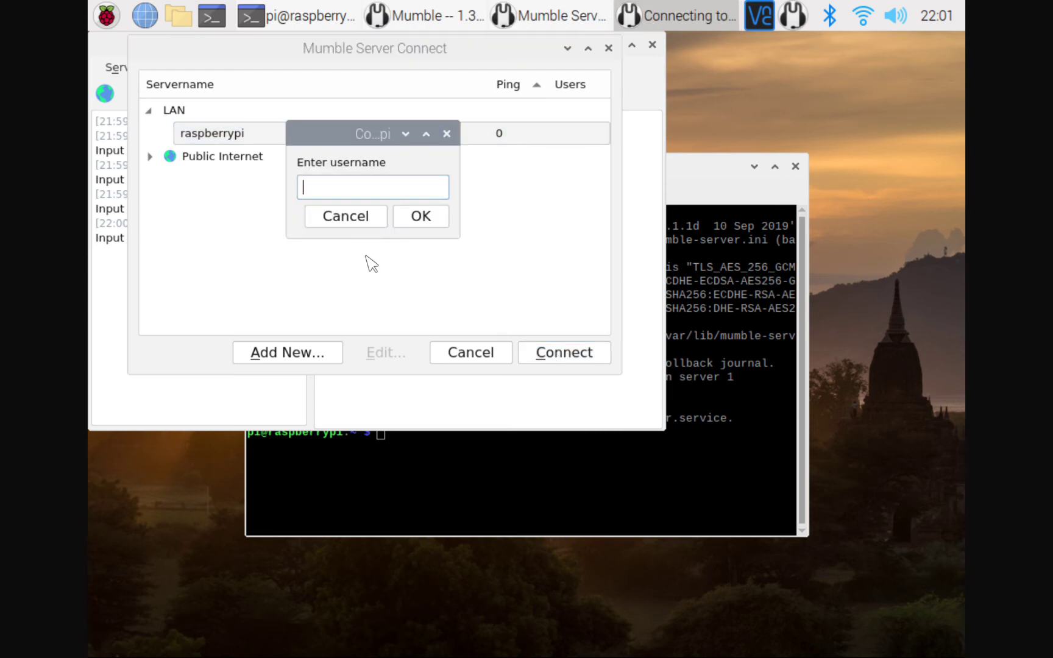
type("Test Client")
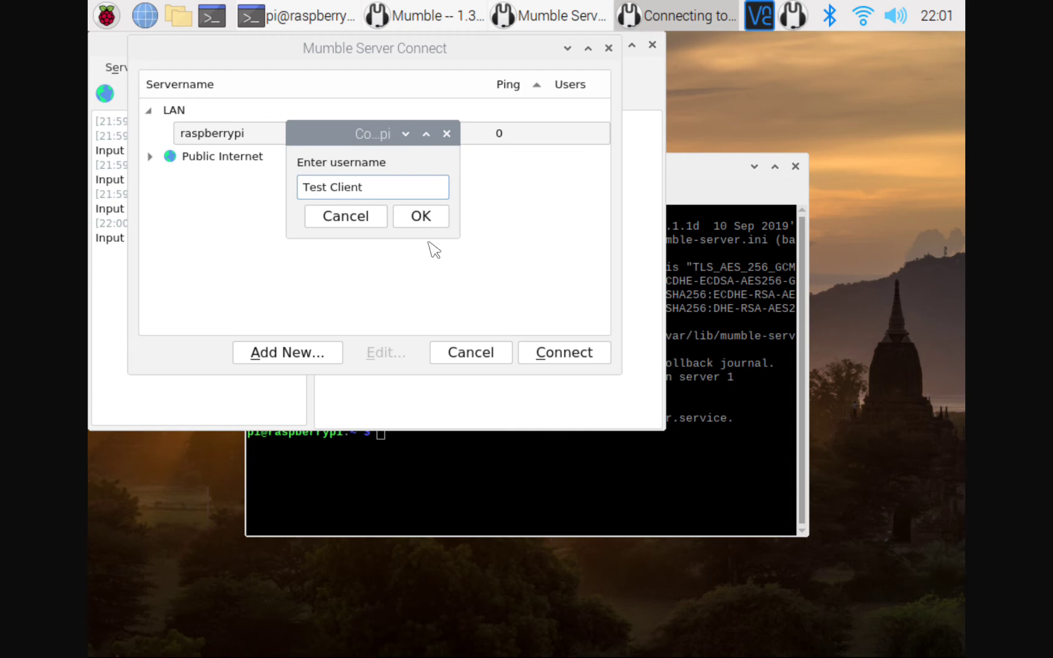
left_click(420, 216)
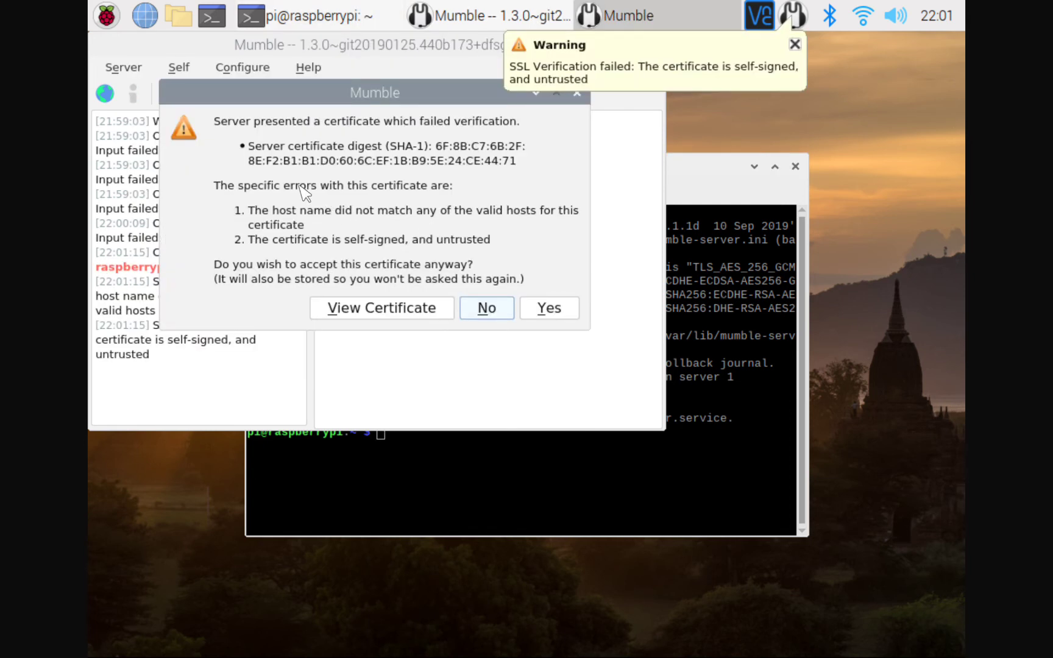
mouse_move(516, 307)
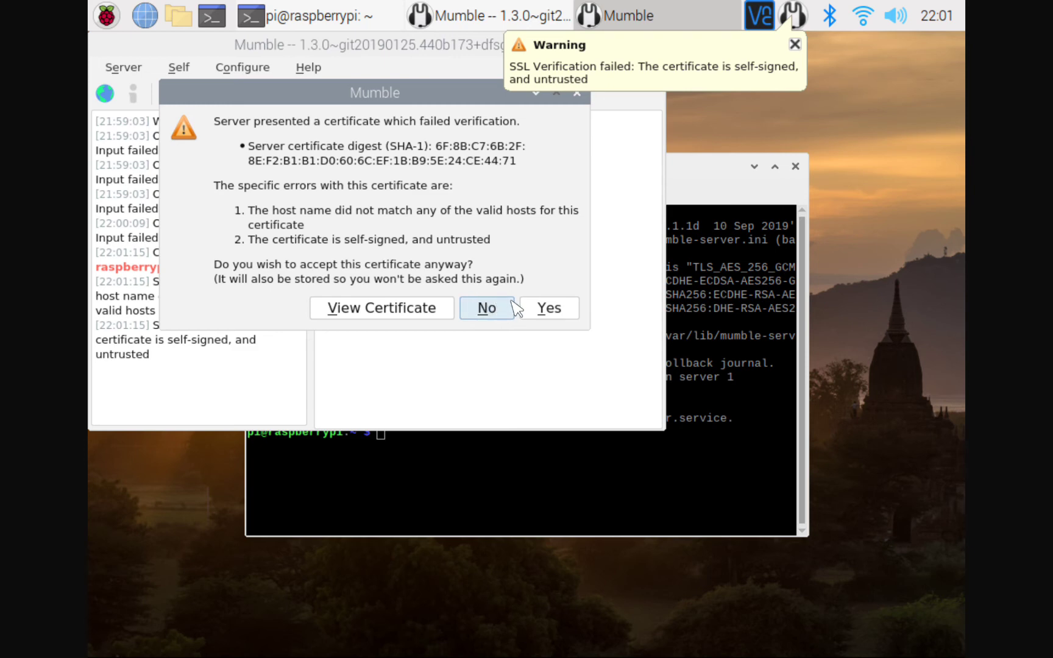
left_click(548, 308)
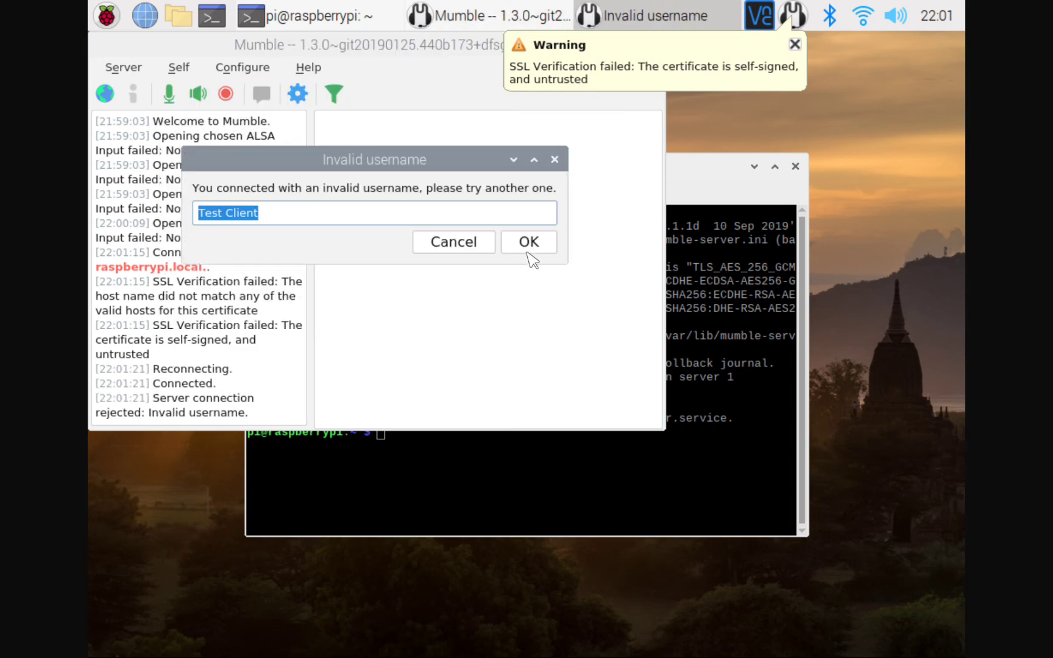
left_click(527, 242)
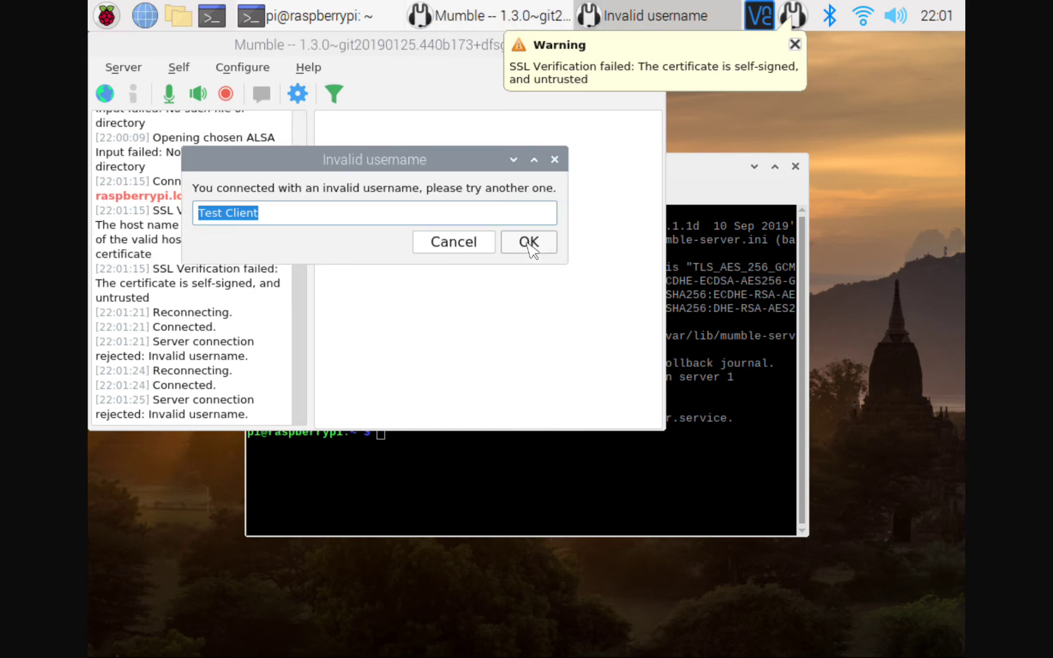
Replace the rejected username with Test_Client in the Invalid username dialog
left_click(795, 44)
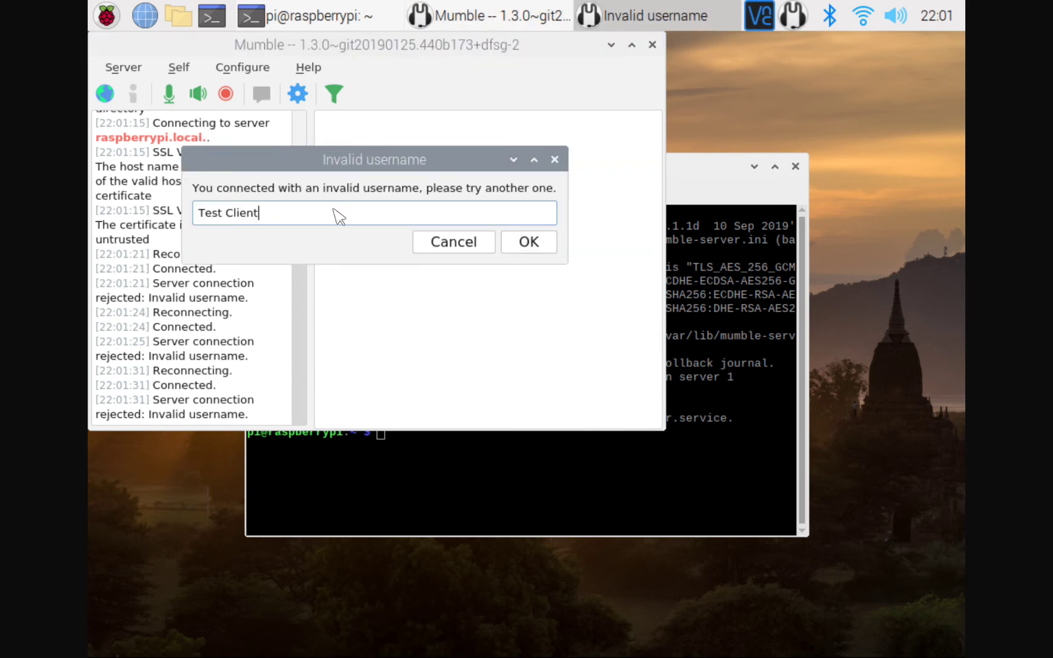
key("ctrl+a")
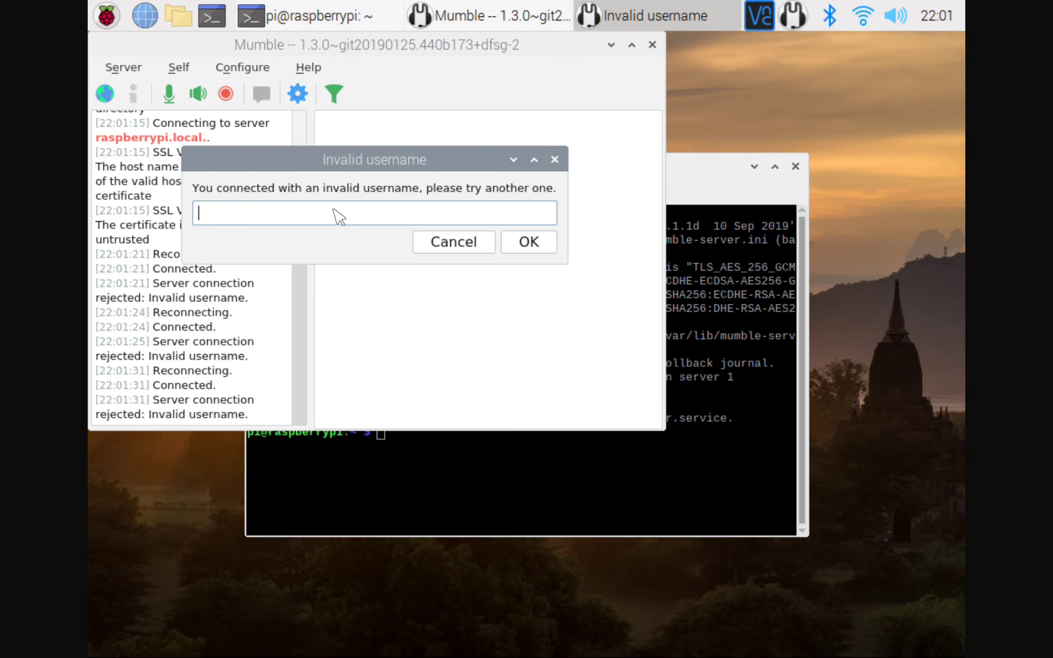
type("Test")
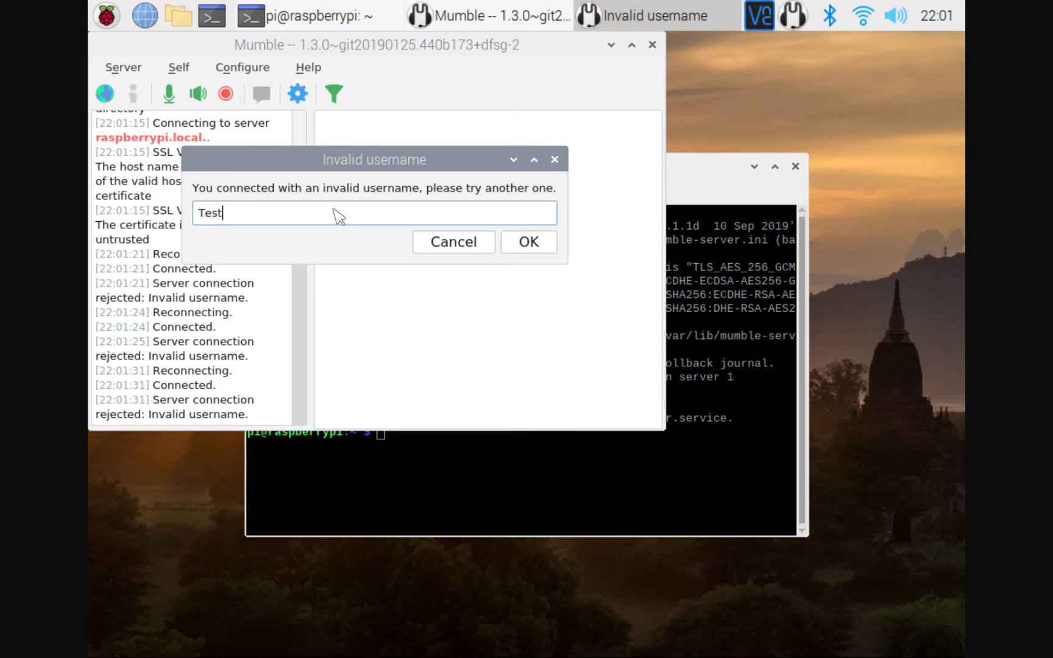
type("_")
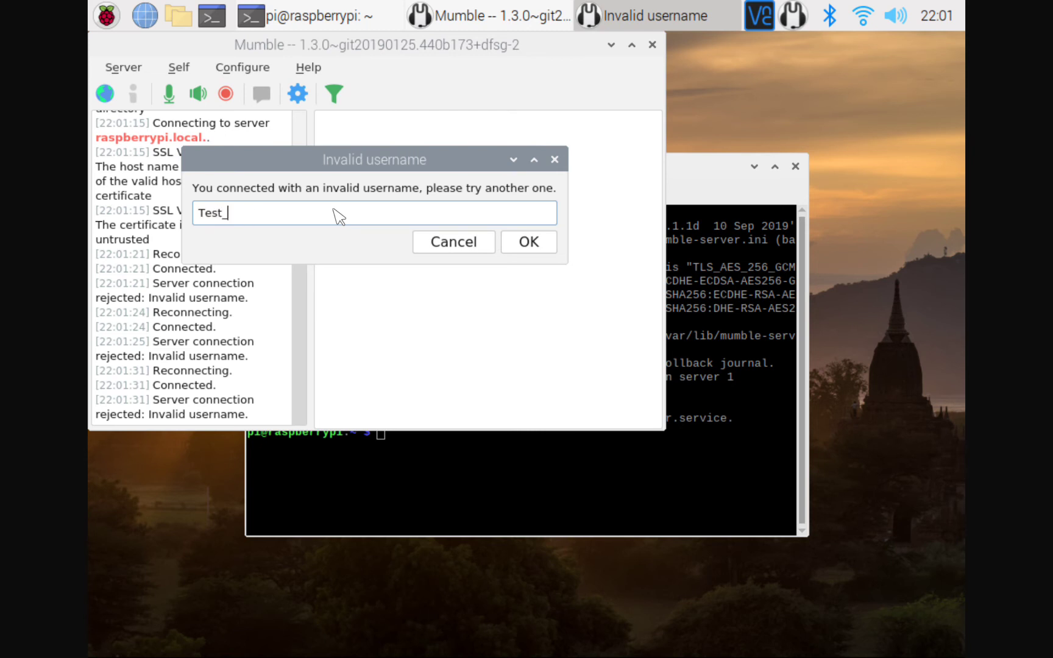
type("Cl")
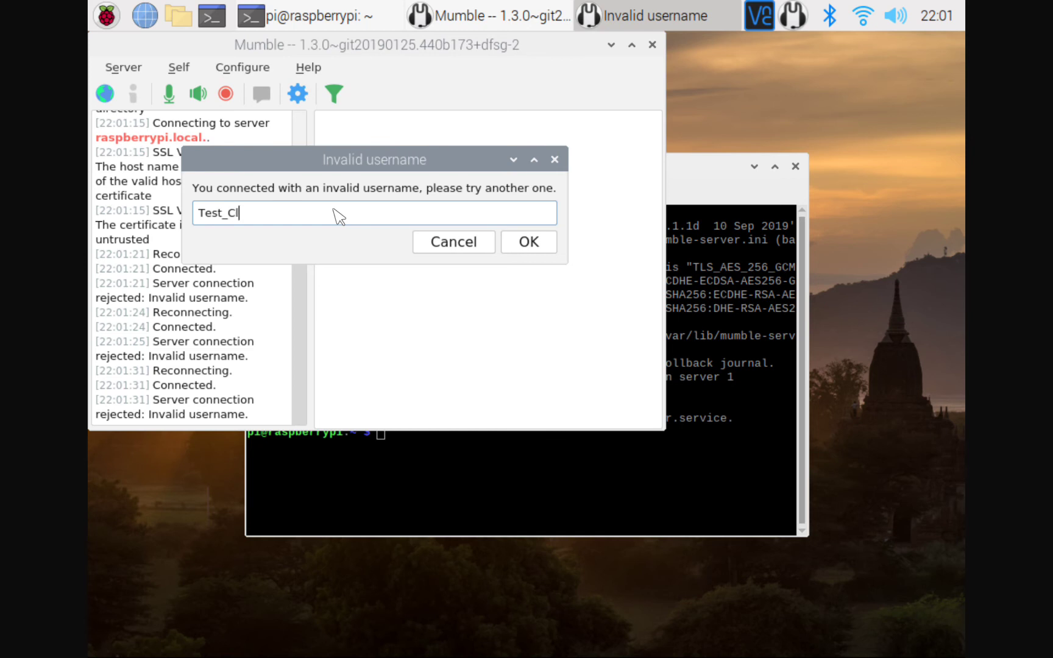
Reconnect to the Murmur server as Test_Client, landing in the Root channel
left_click(528, 242)
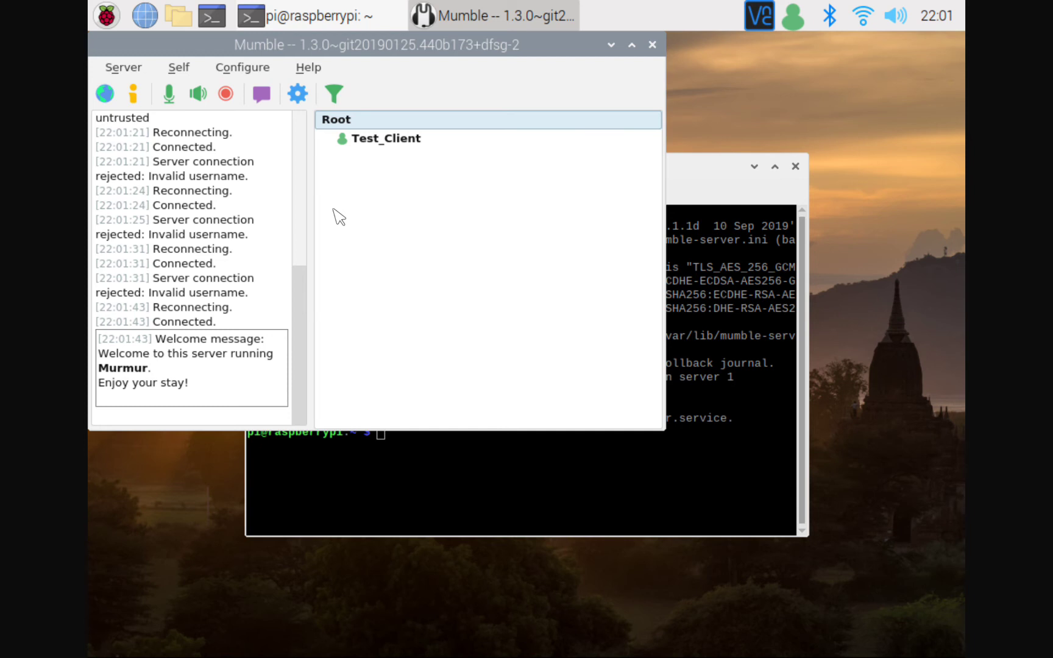
mouse_move(367, 201)
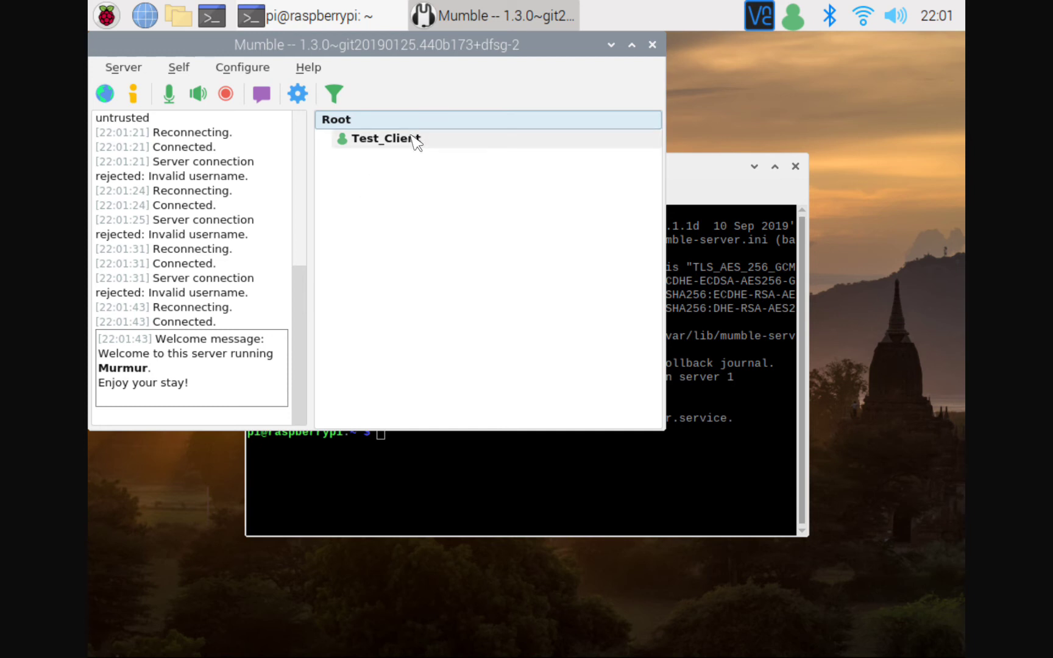
mouse_move(383, 138)
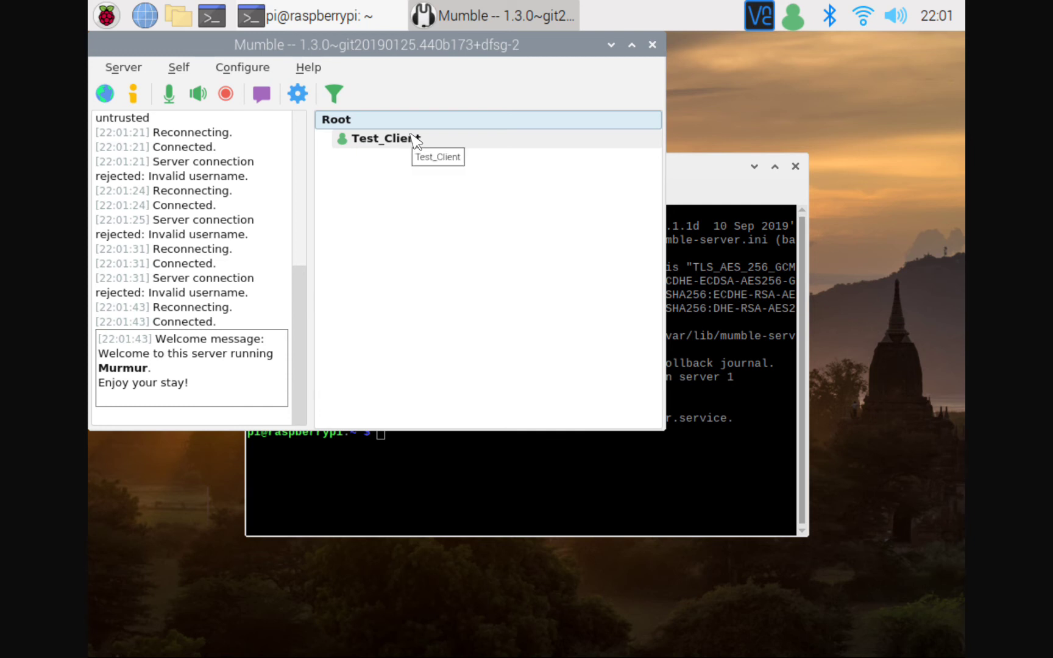
mouse_move(401, 146)
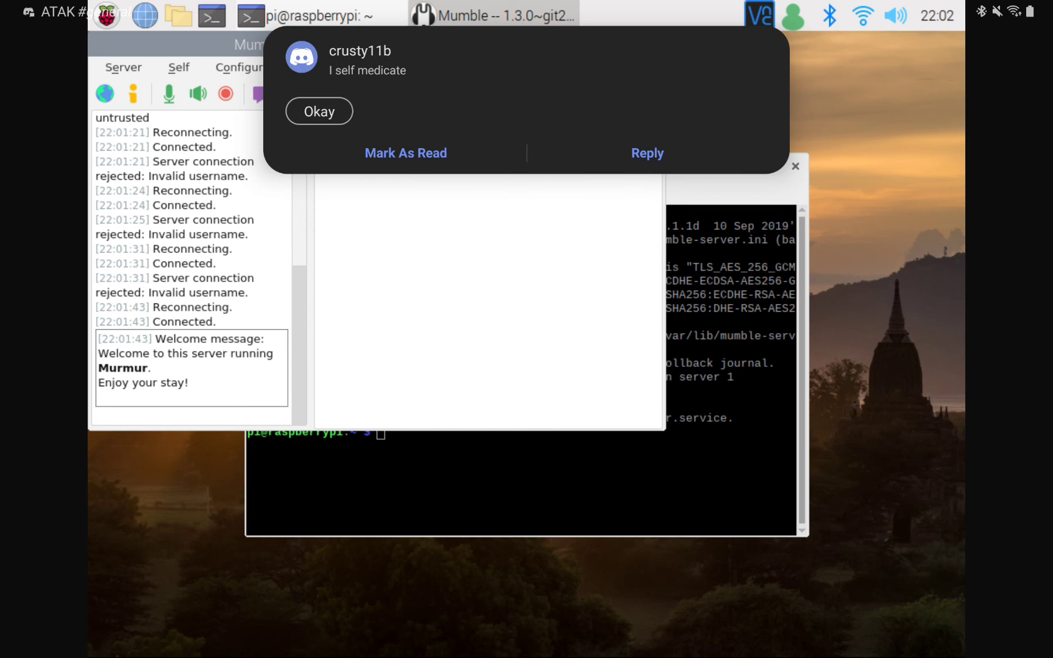
Watch Mumla_User join the Root channel alongside Test_Client
left_click(318, 111)
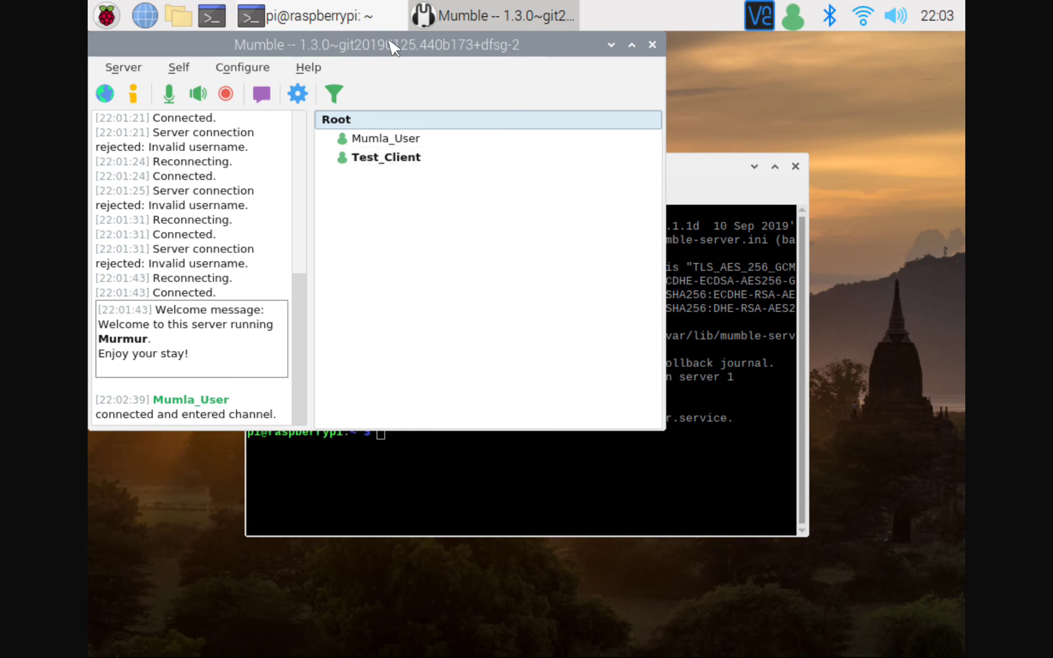
mouse_move(357, 49)
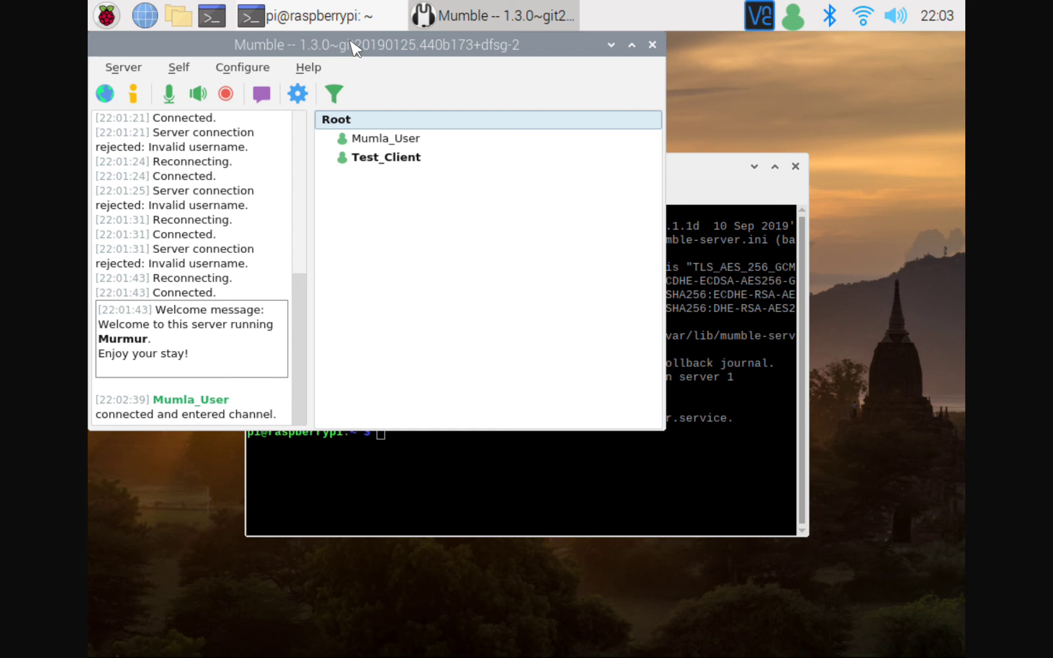
mouse_move(379, 49)
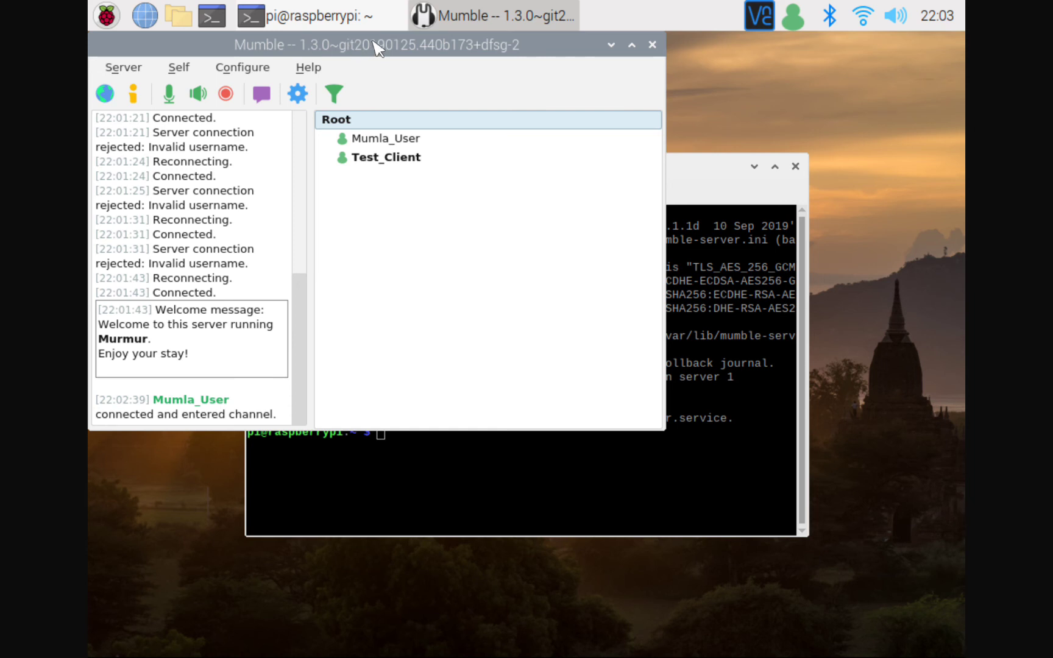
mouse_move(350, 47)
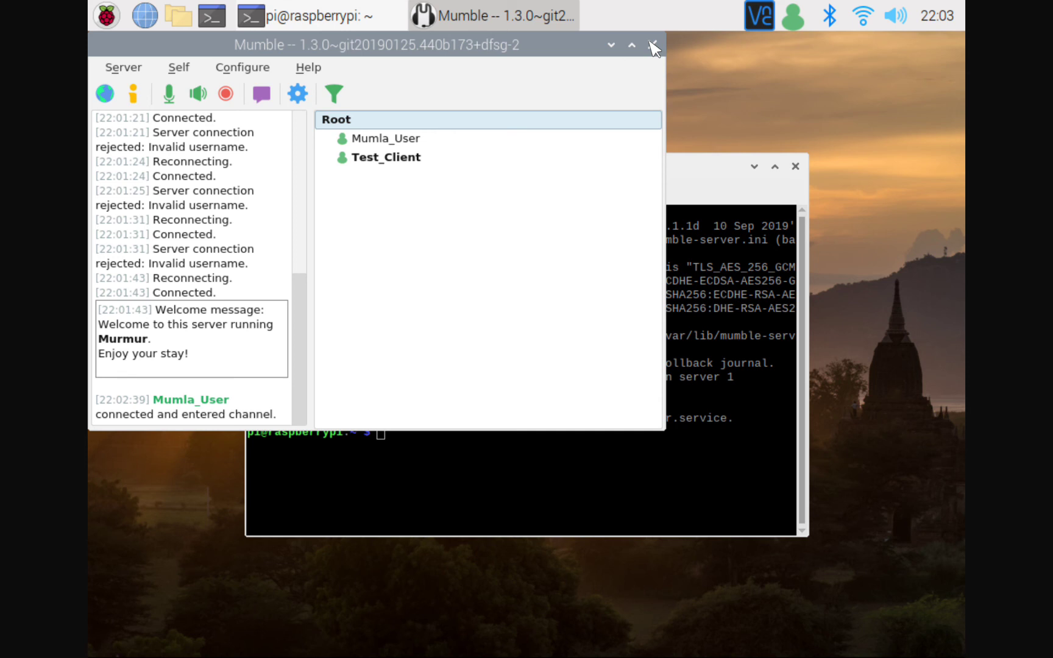
mouse_move(686, 91)
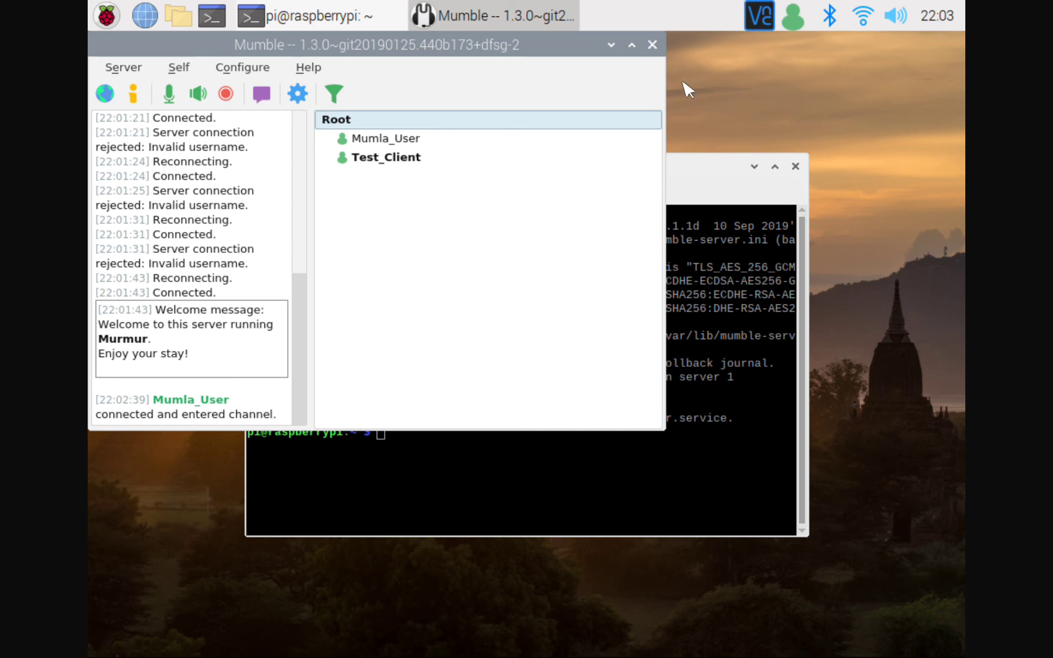
Bring the terminal window forward and close it
left_click(526, 167)
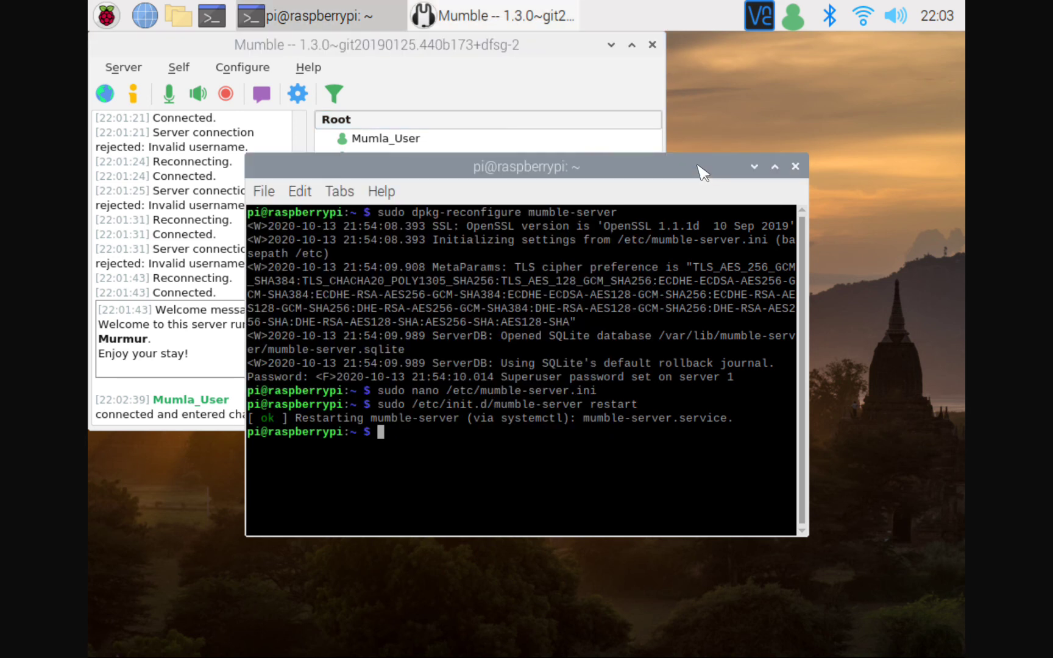
mouse_move(797, 166)
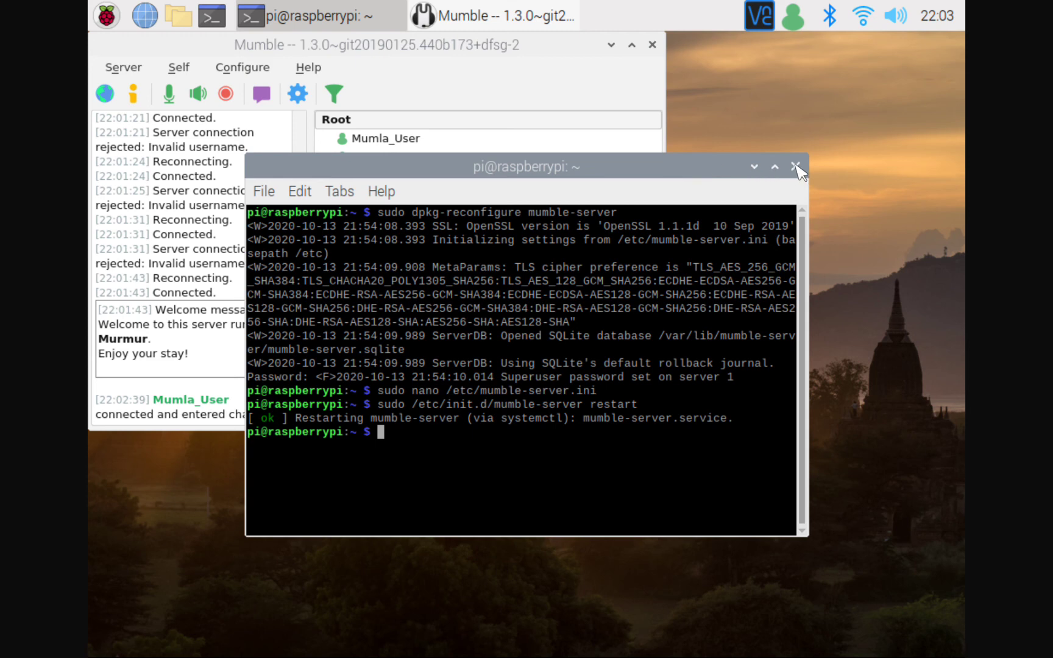
left_click(798, 167)
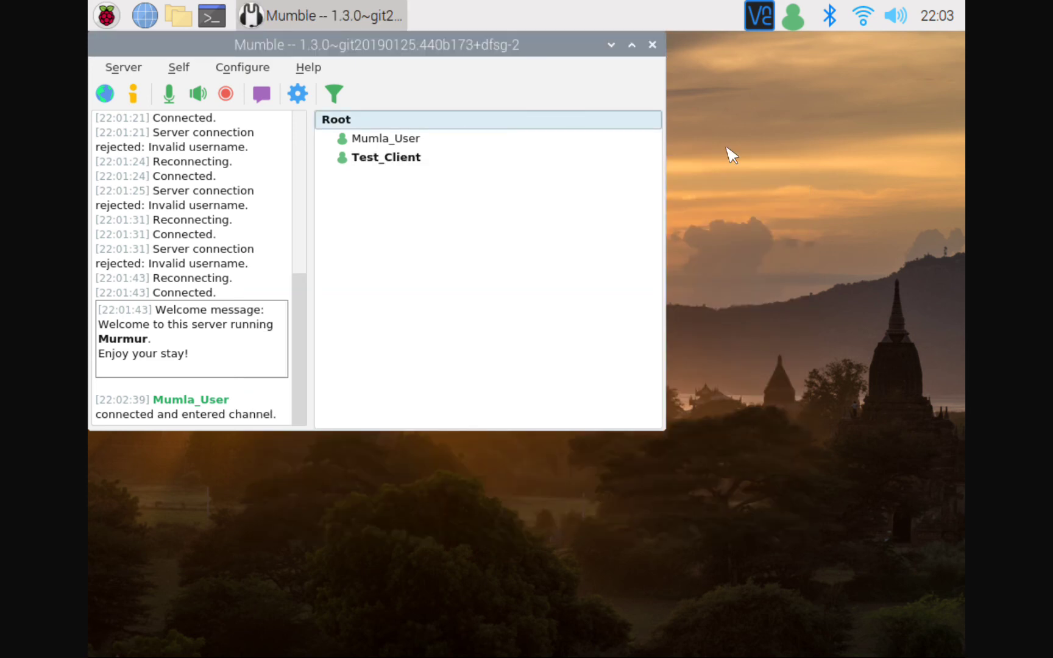
mouse_move(374, 43)
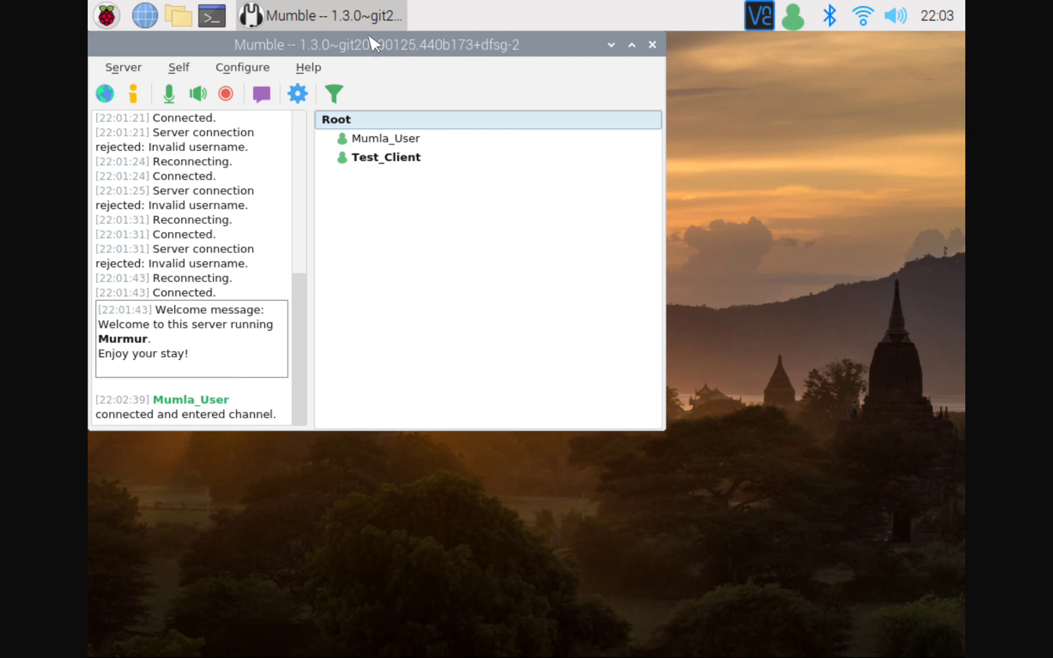
mouse_move(361, 44)
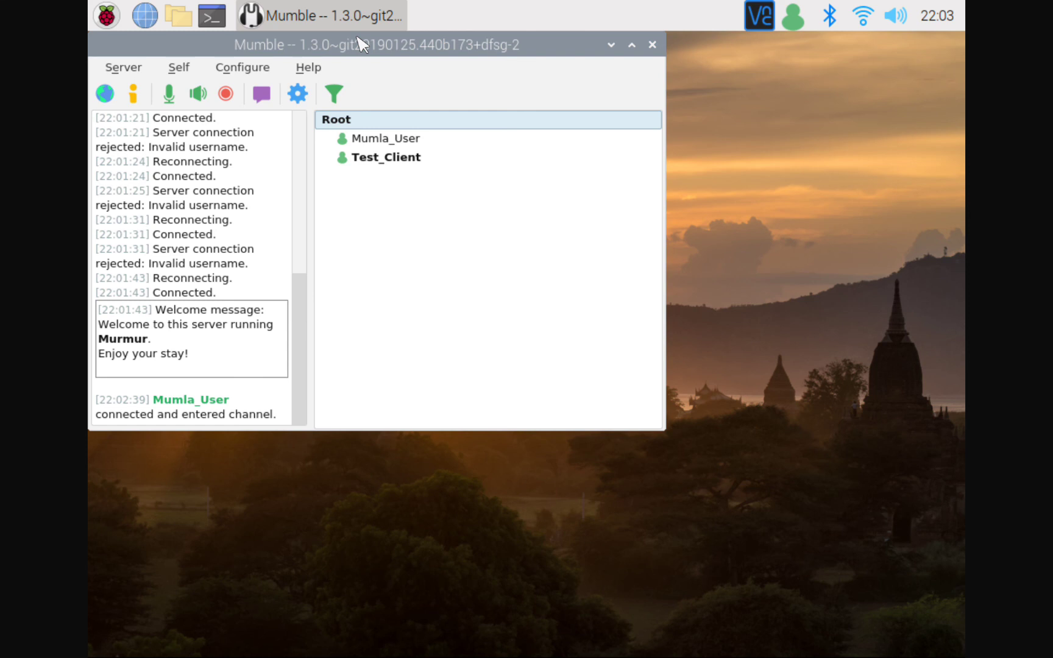
mouse_move(457, 133)
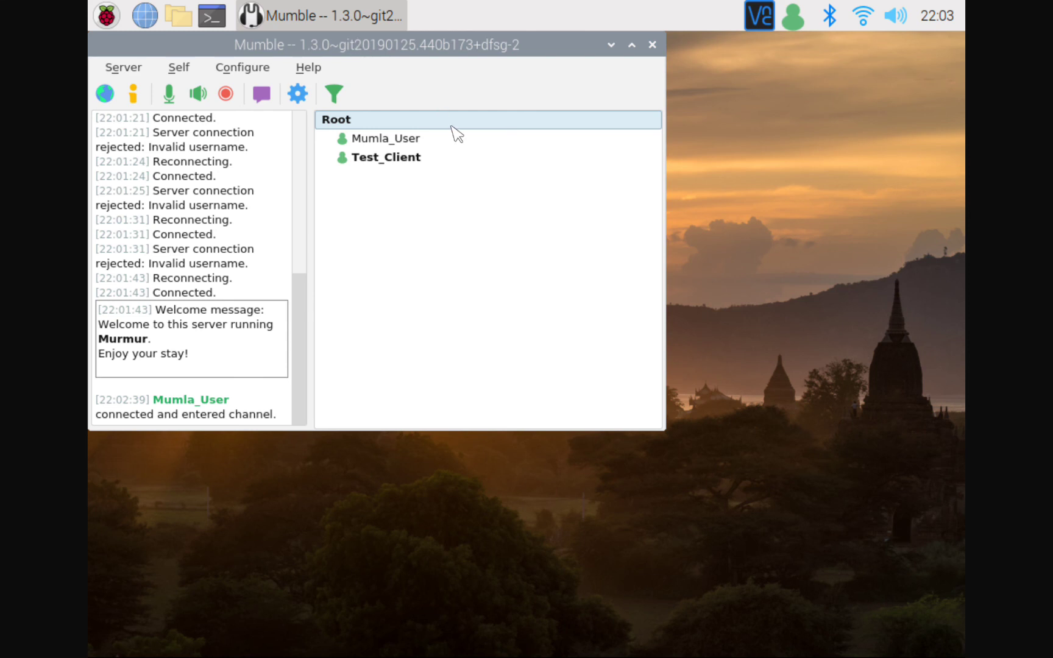
mouse_move(528, 91)
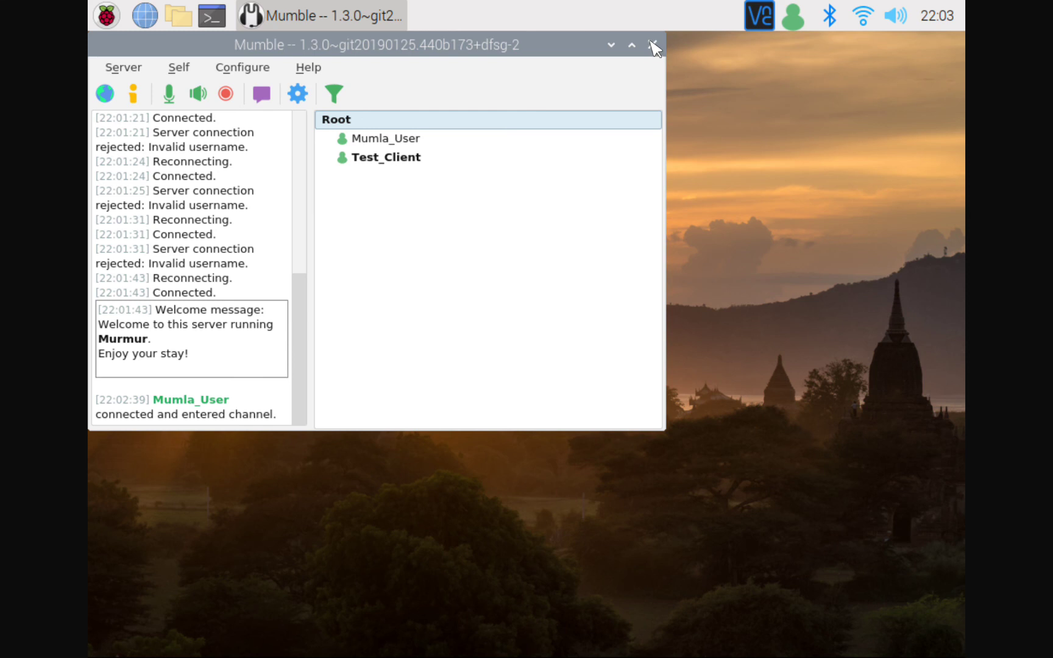
Quit Mumble, confirming the close while still connected to the server
left_click(653, 45)
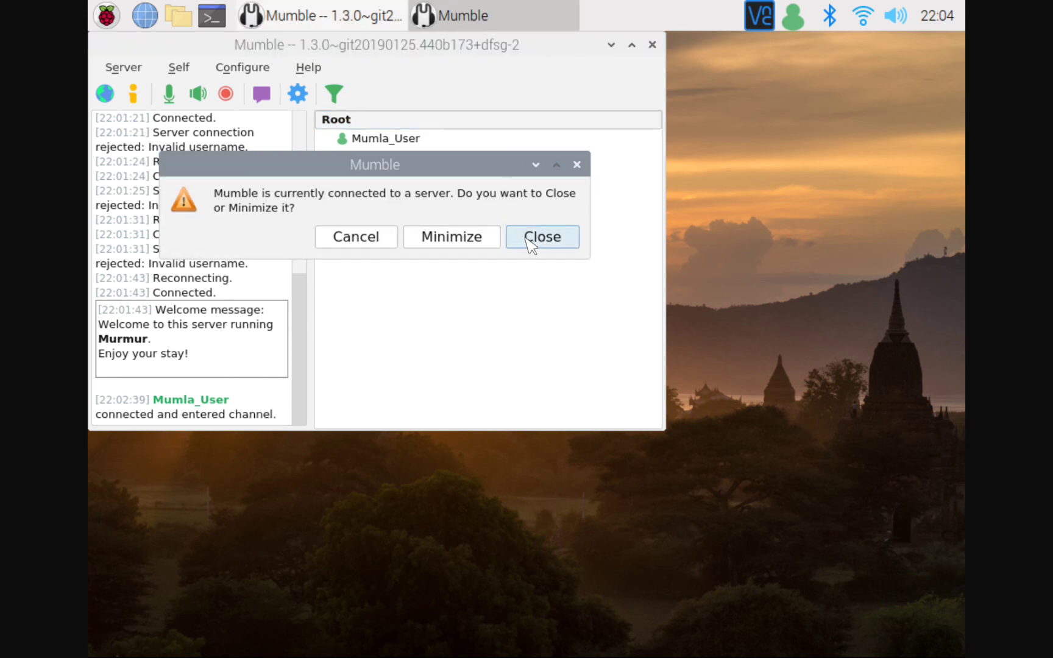
left_click(541, 236)
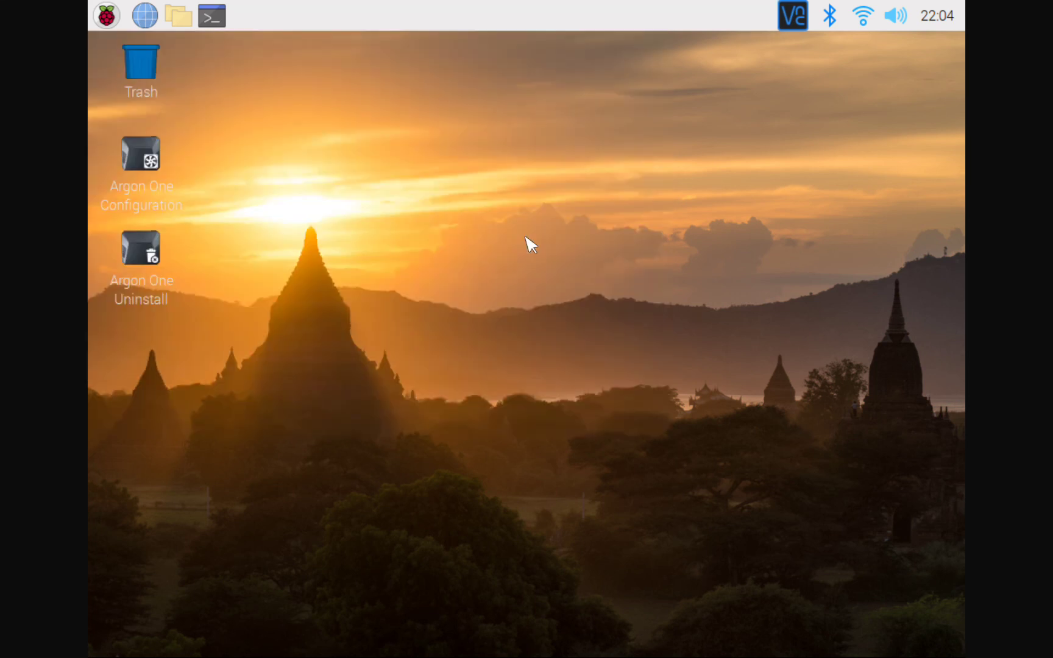
mouse_move(490, 326)
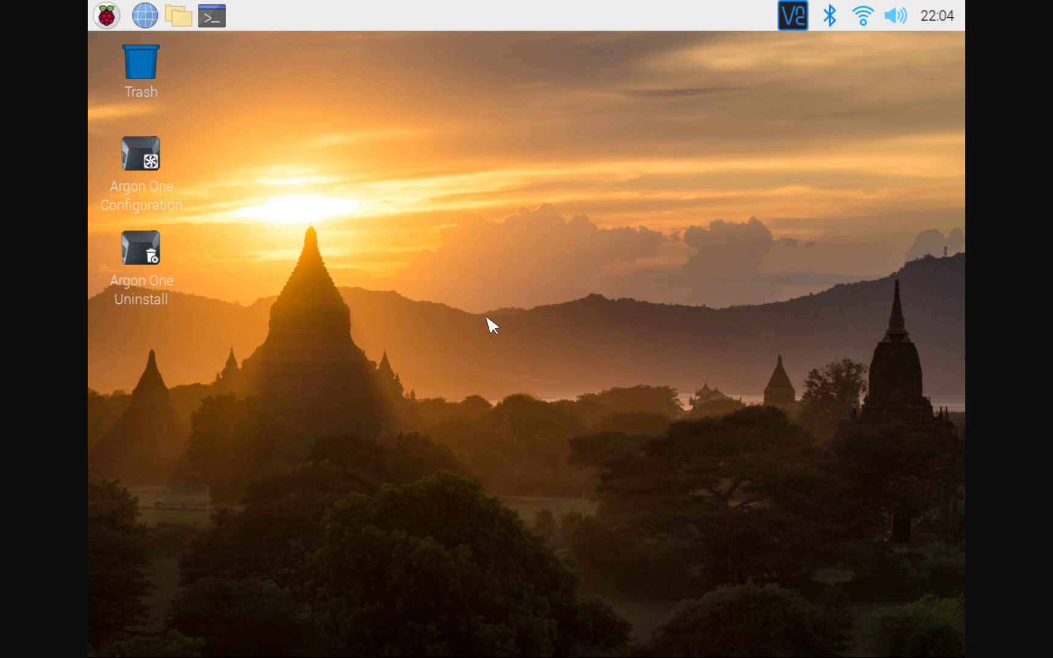
mouse_move(492, 329)
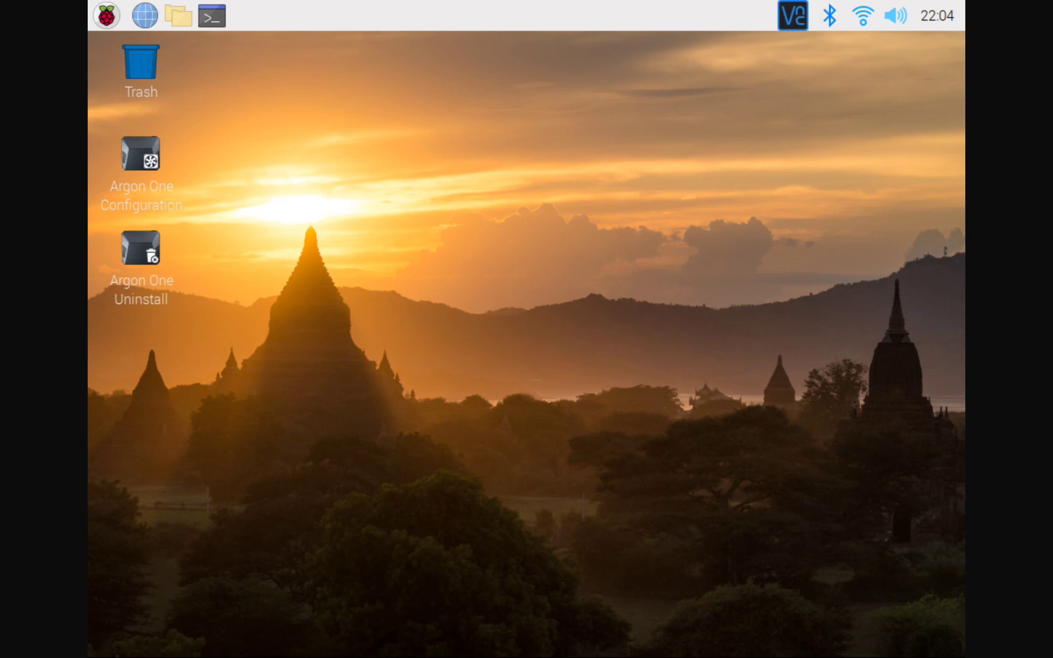
mouse_move(406, 279)
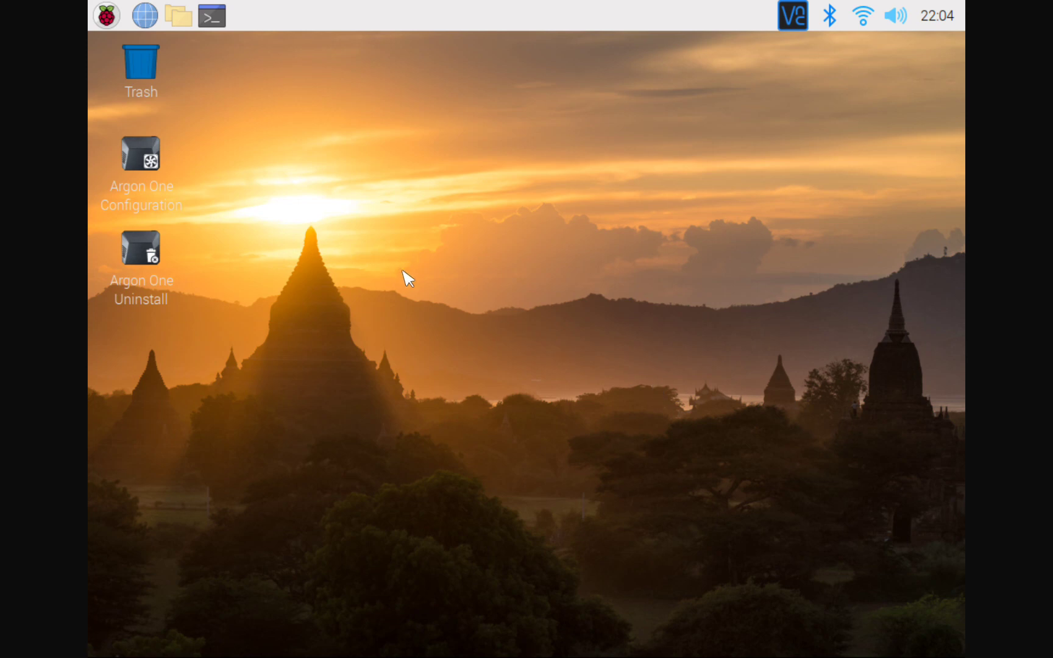
mouse_move(500, 326)
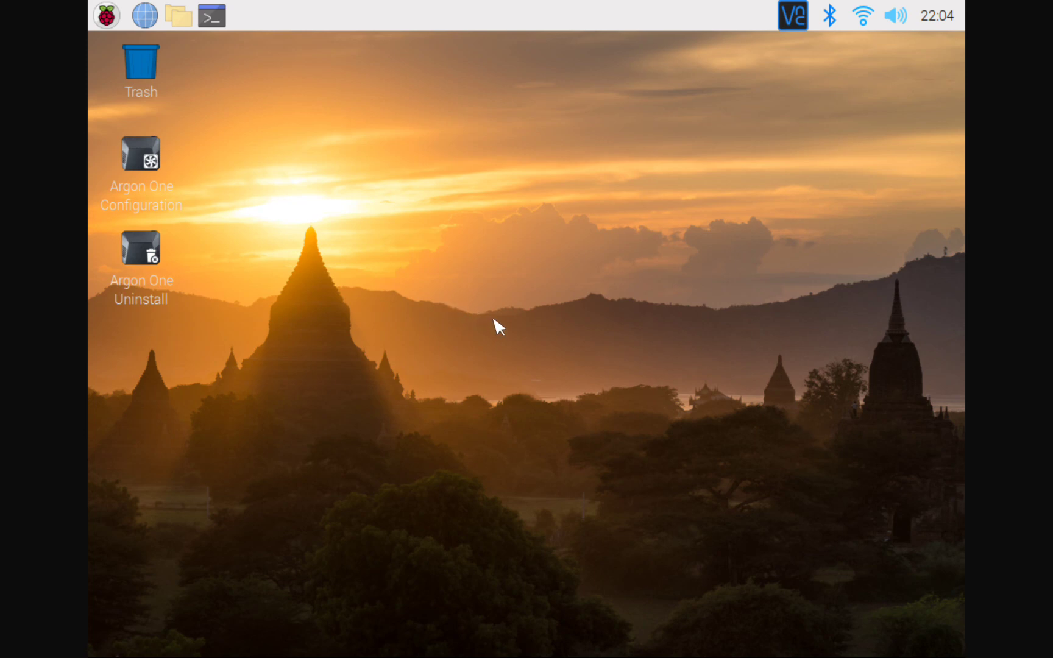
mouse_move(505, 321)
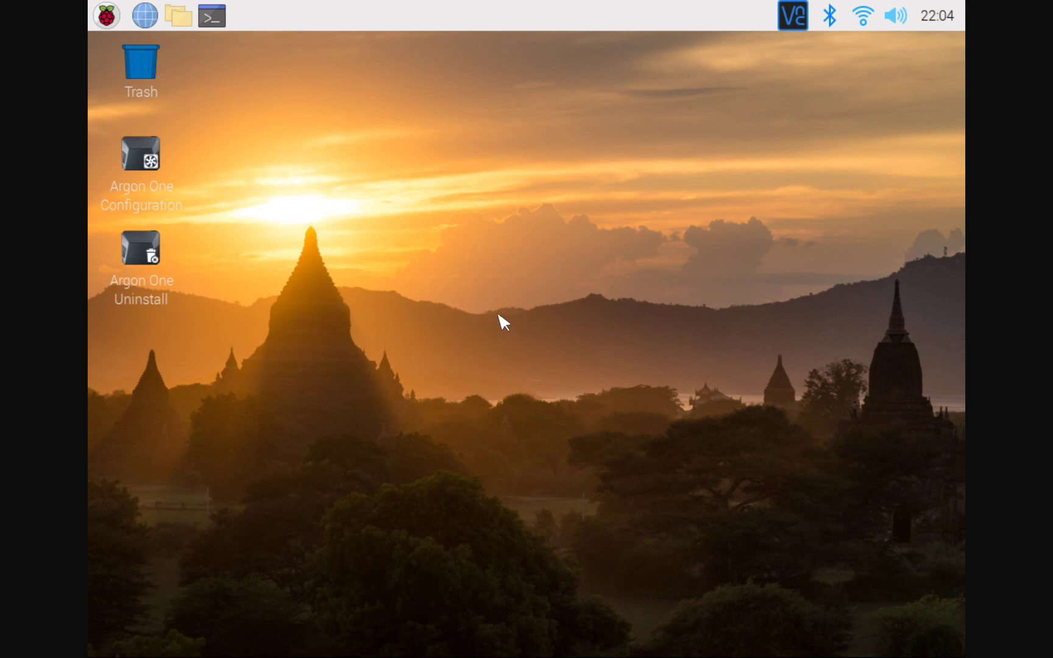
mouse_move(500, 318)
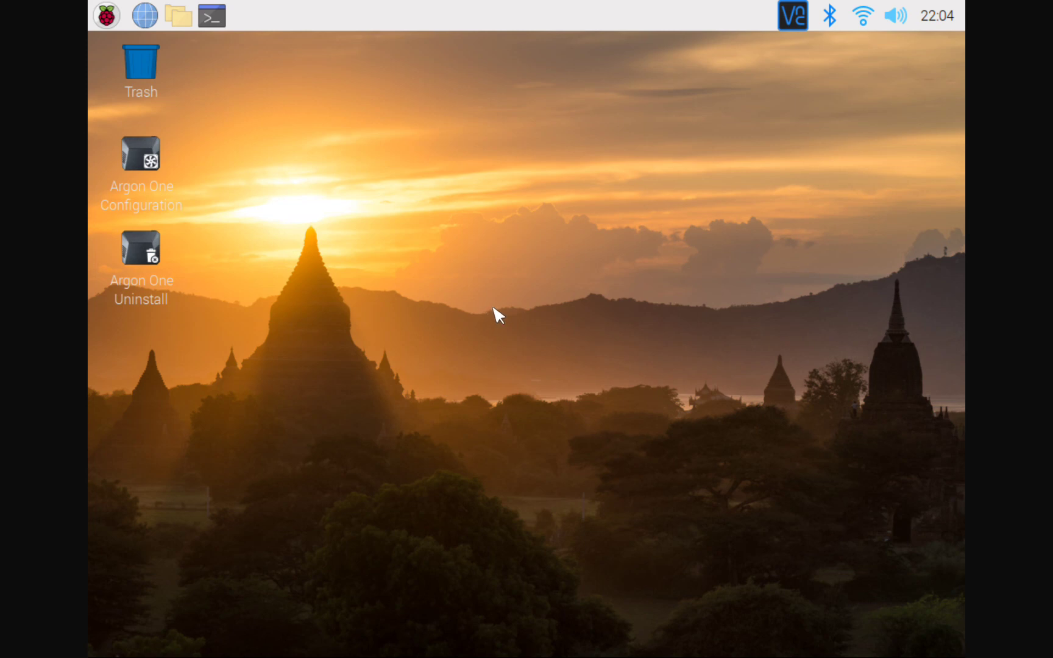
mouse_move(503, 318)
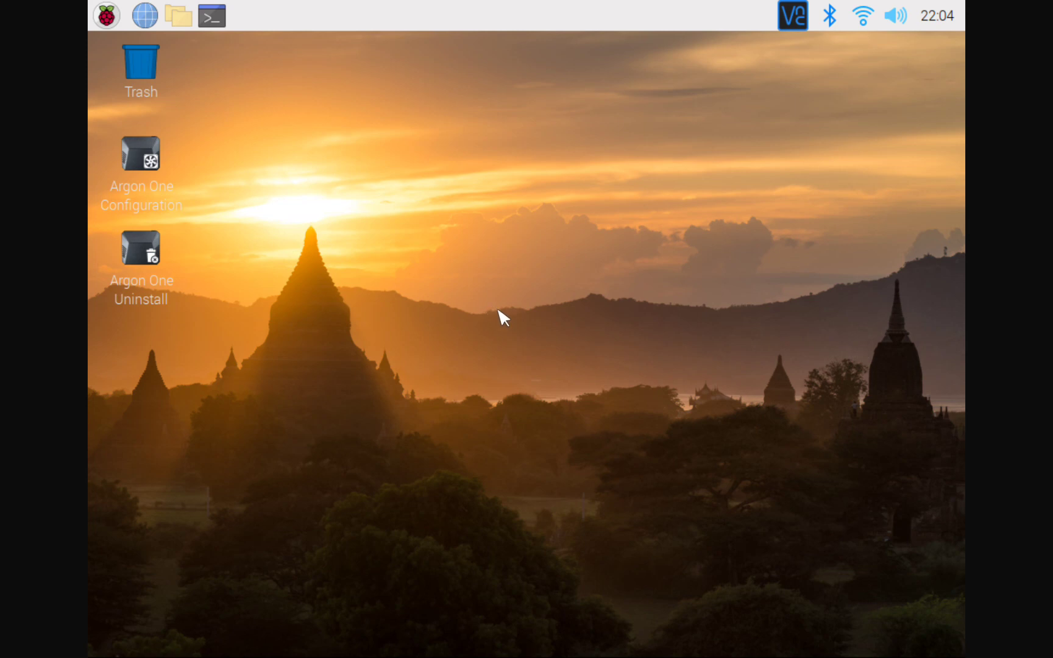